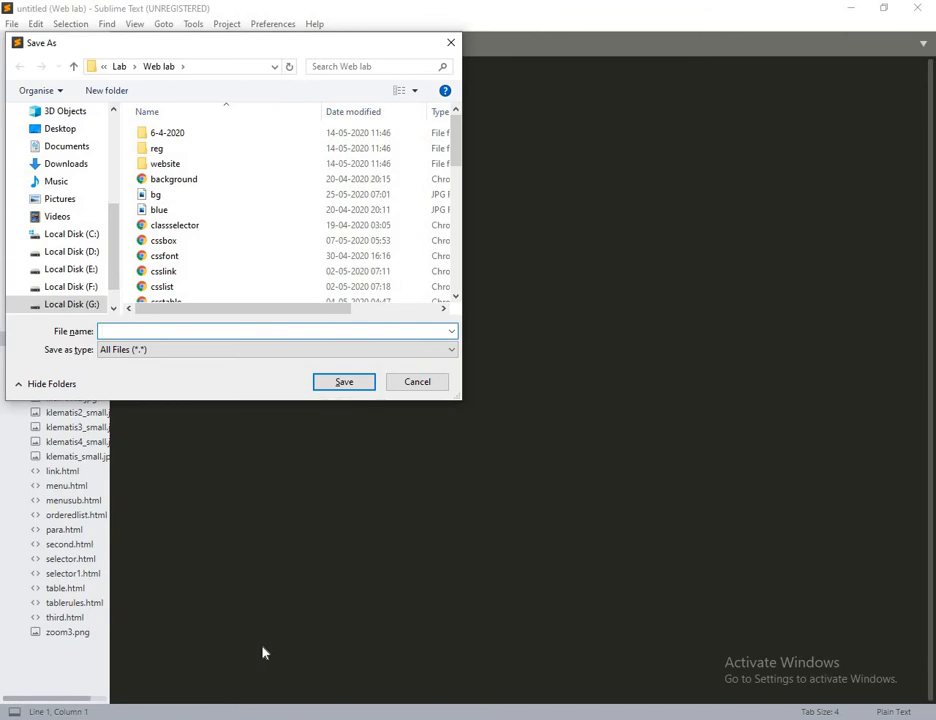
# - Save the new file as window.html
pyautogui.write('window')
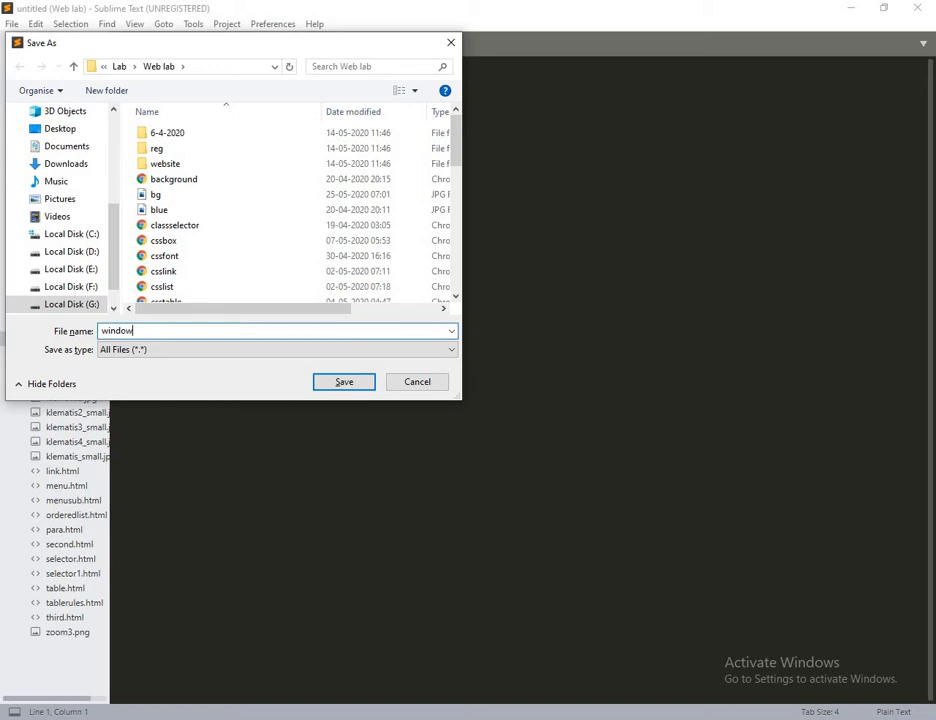
pyautogui.write('.html')
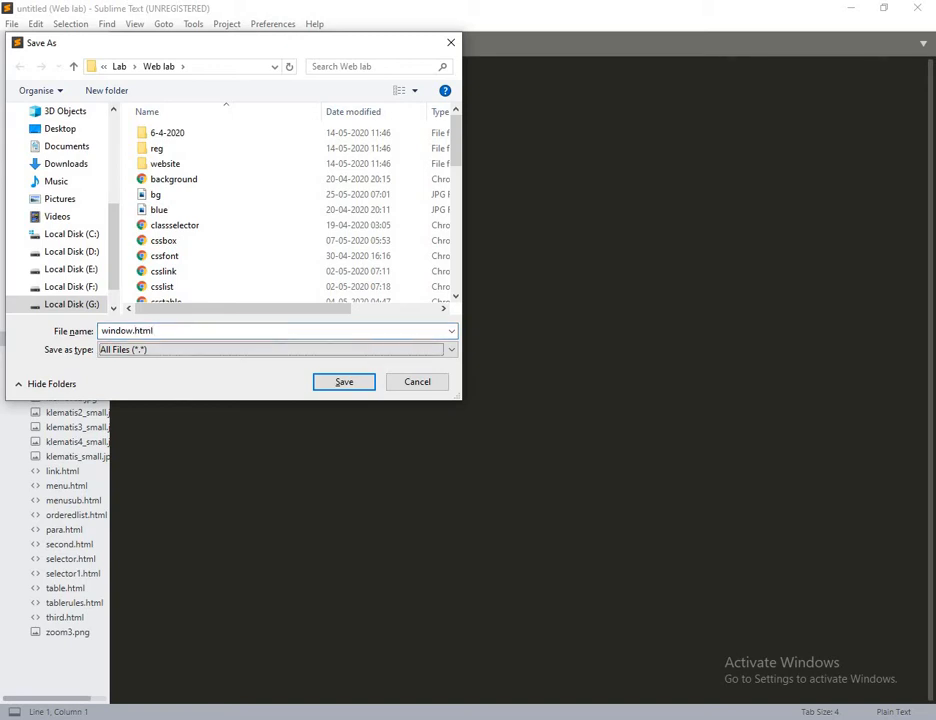
pyautogui.click(343, 381)
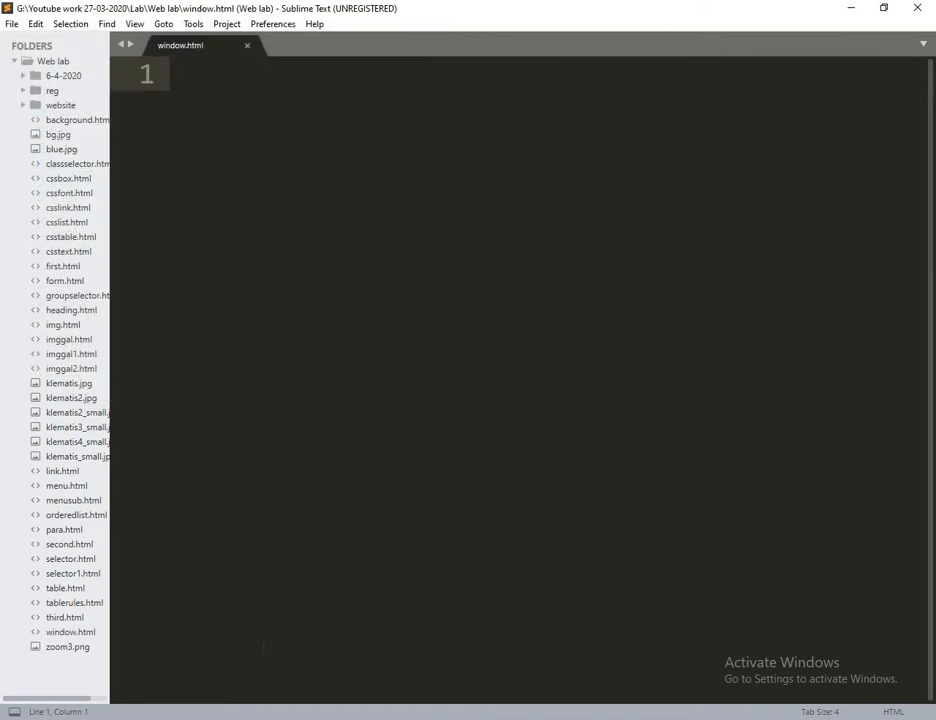
# - Write an HTML skeleton titled 'JS' with a script tag in the body
pyautogui.write('<htm')
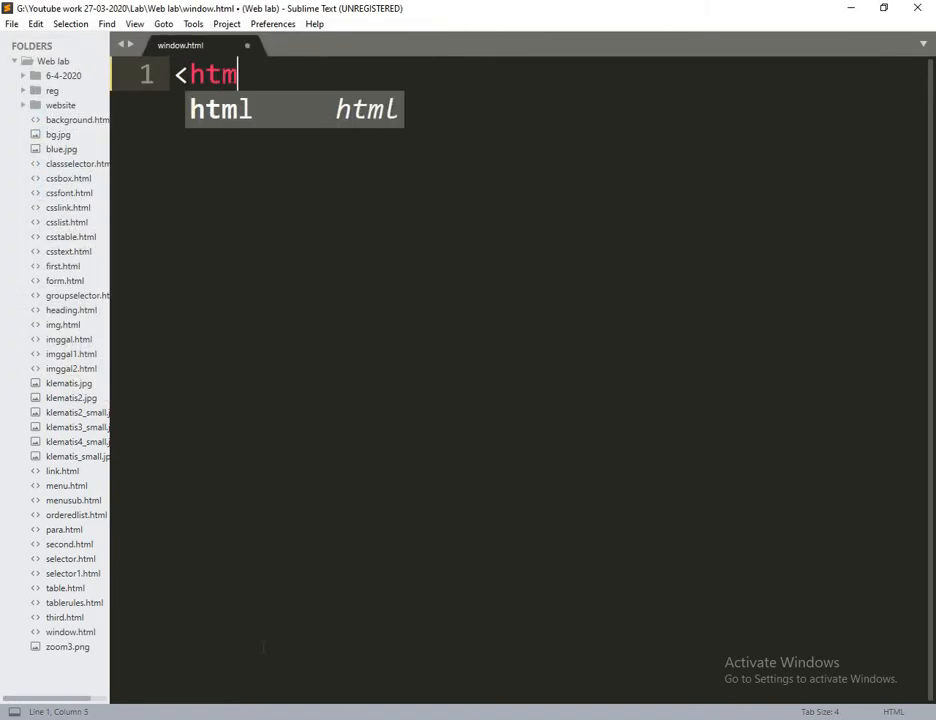
pyautogui.press('Tab')
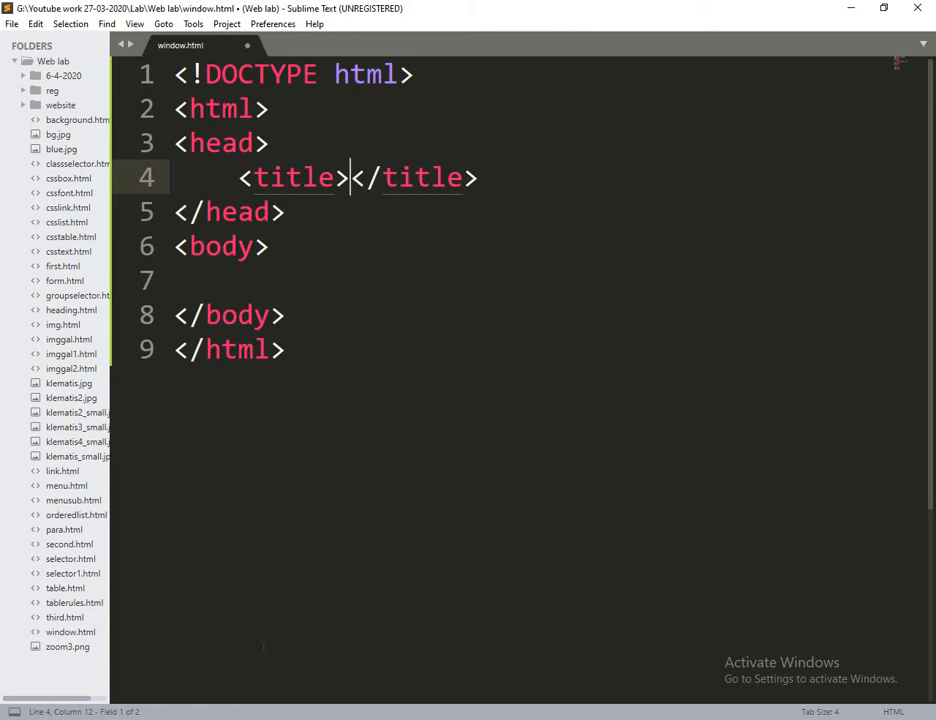
pyautogui.write('JS')
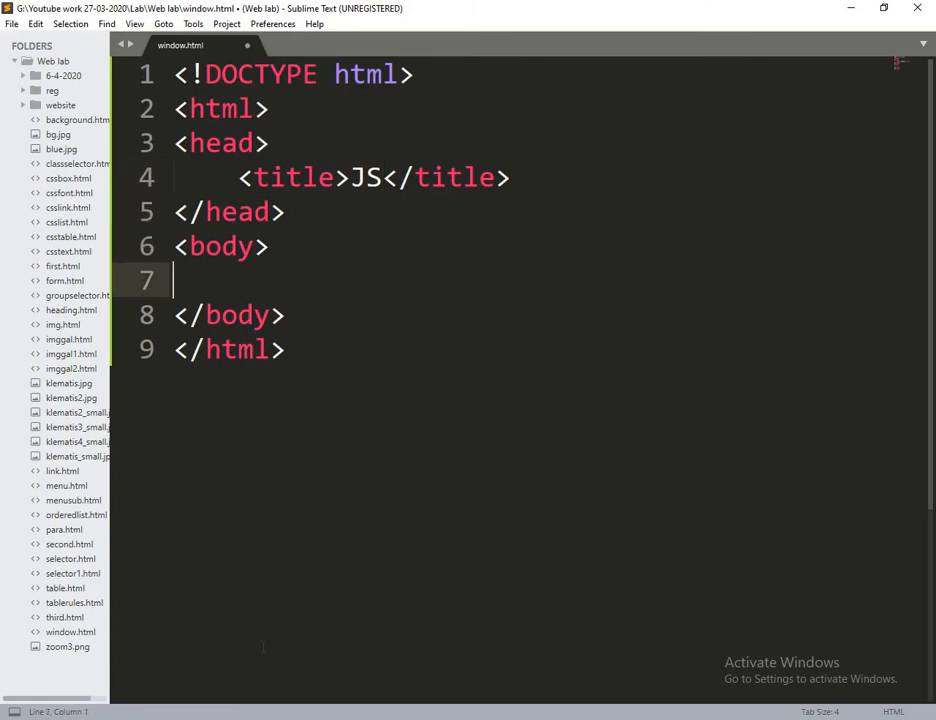
pyautogui.write('<s')
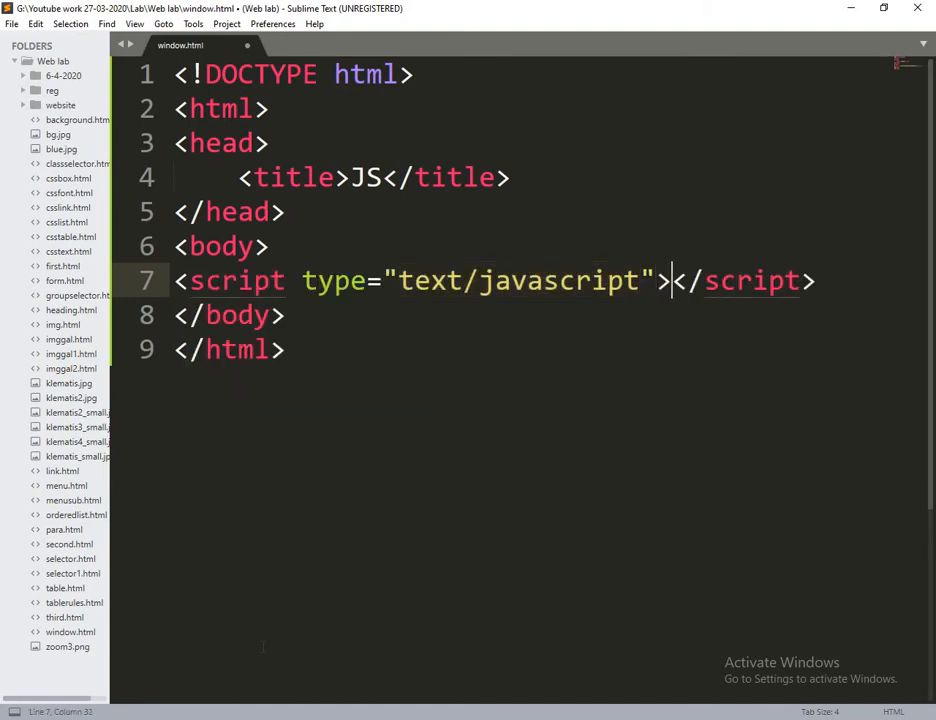
# - Add window.alert("Hello javascript"); inside the script block and save window.html
pyautogui.press('enter')
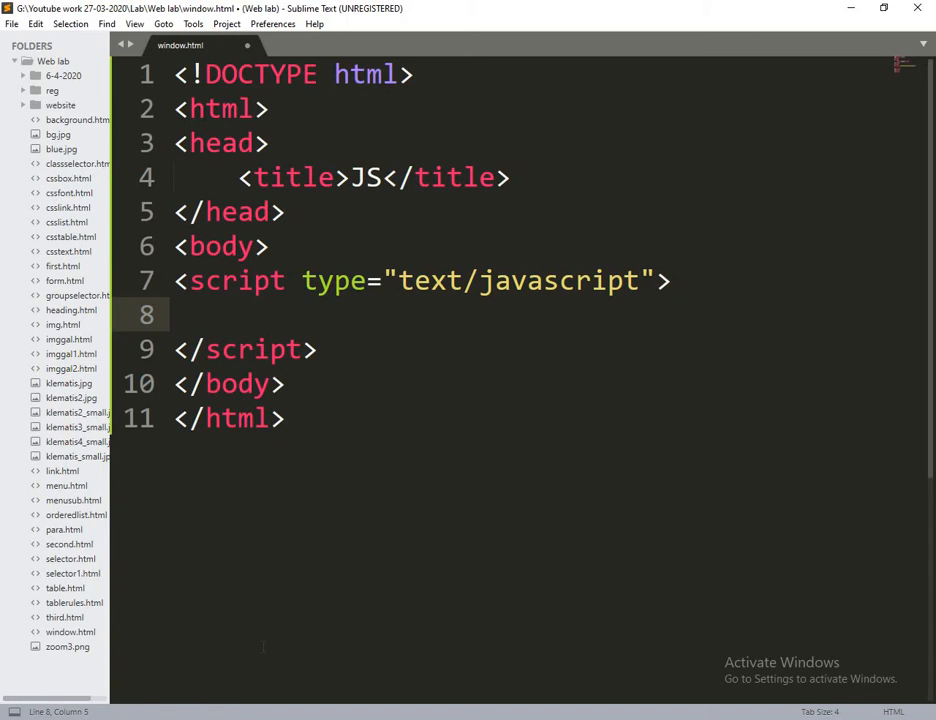
pyautogui.write('win')
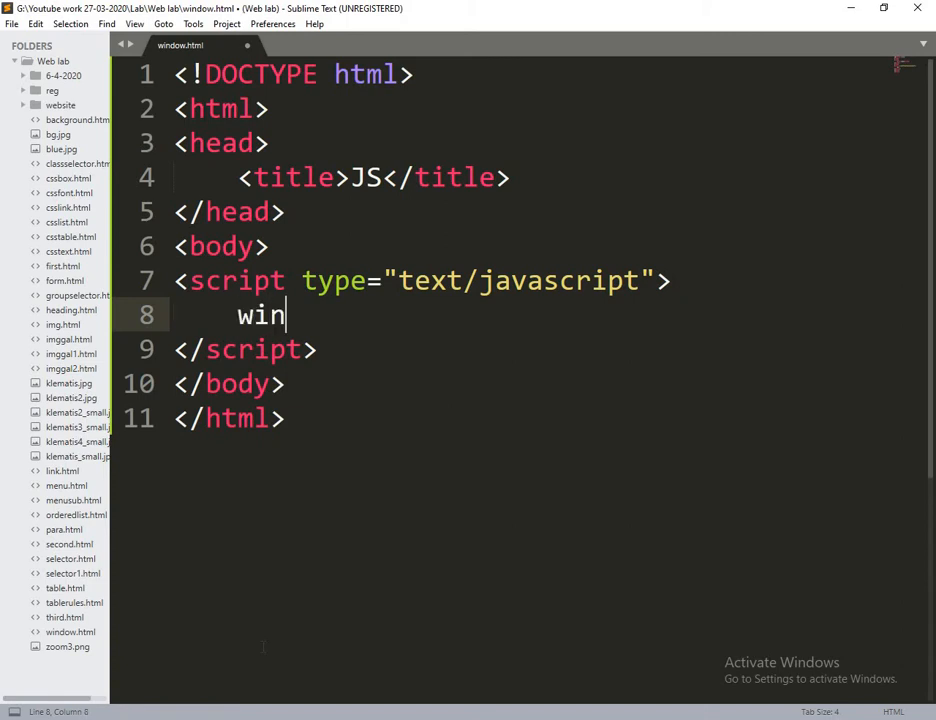
pyautogui.write('d')
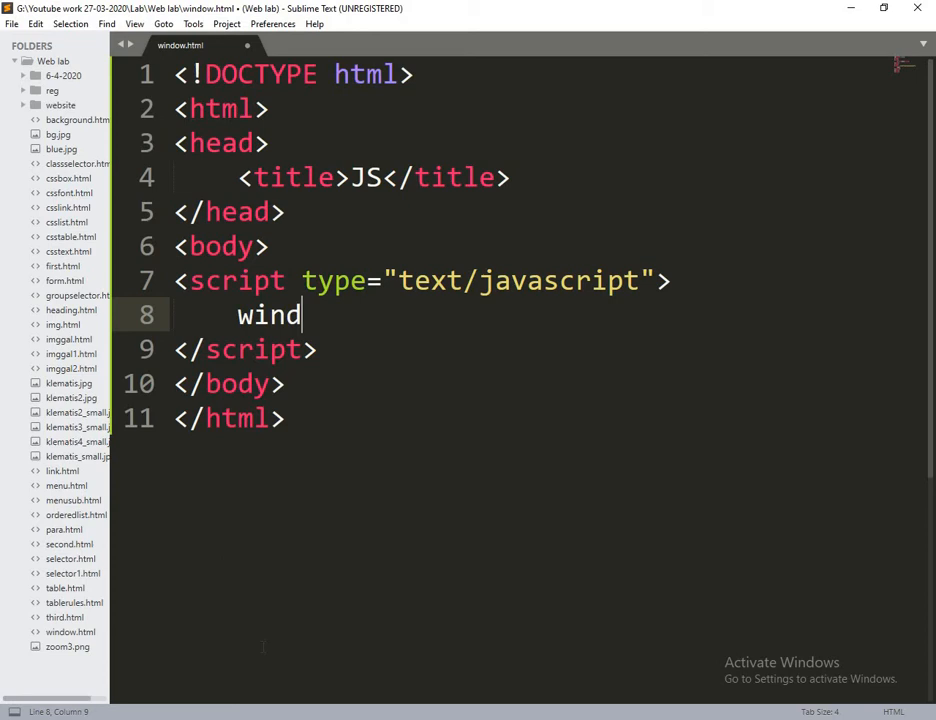
pyautogui.write('ow')
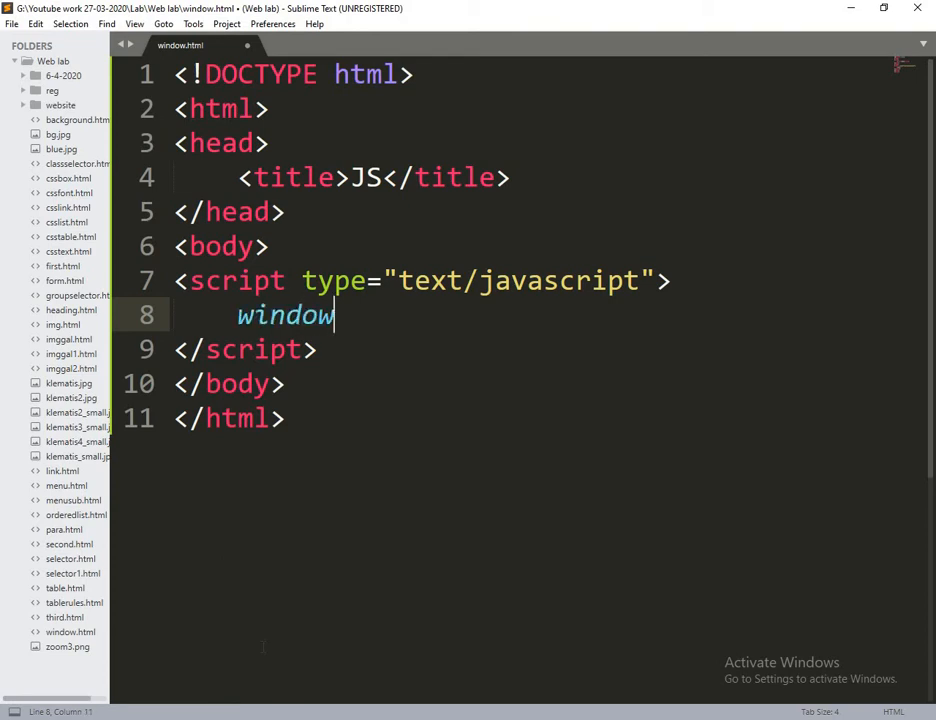
pyautogui.write('.a')
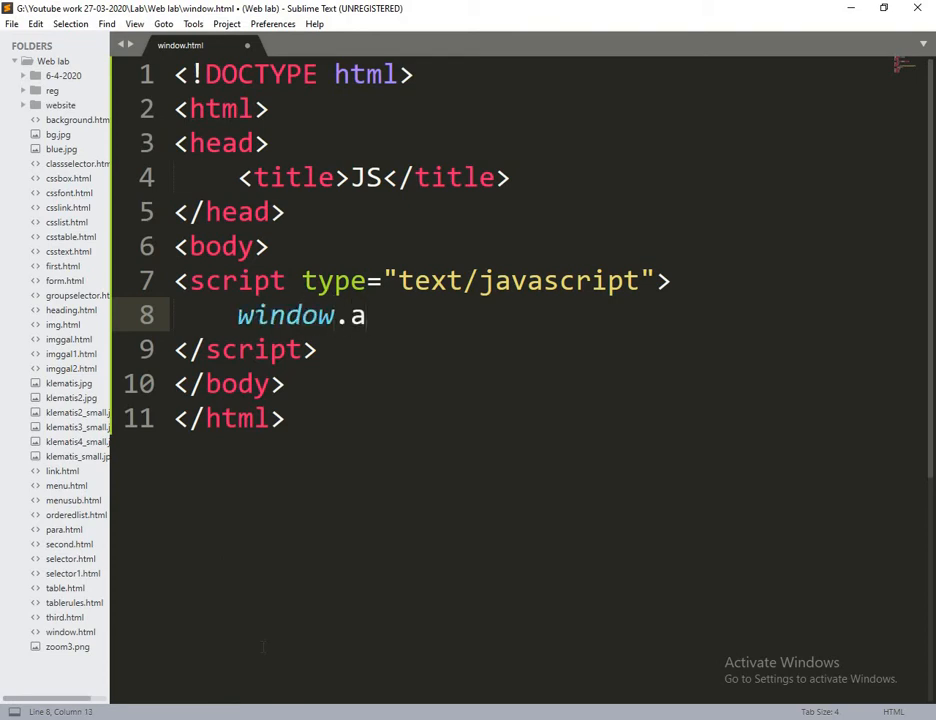
pyautogui.write('lert(')
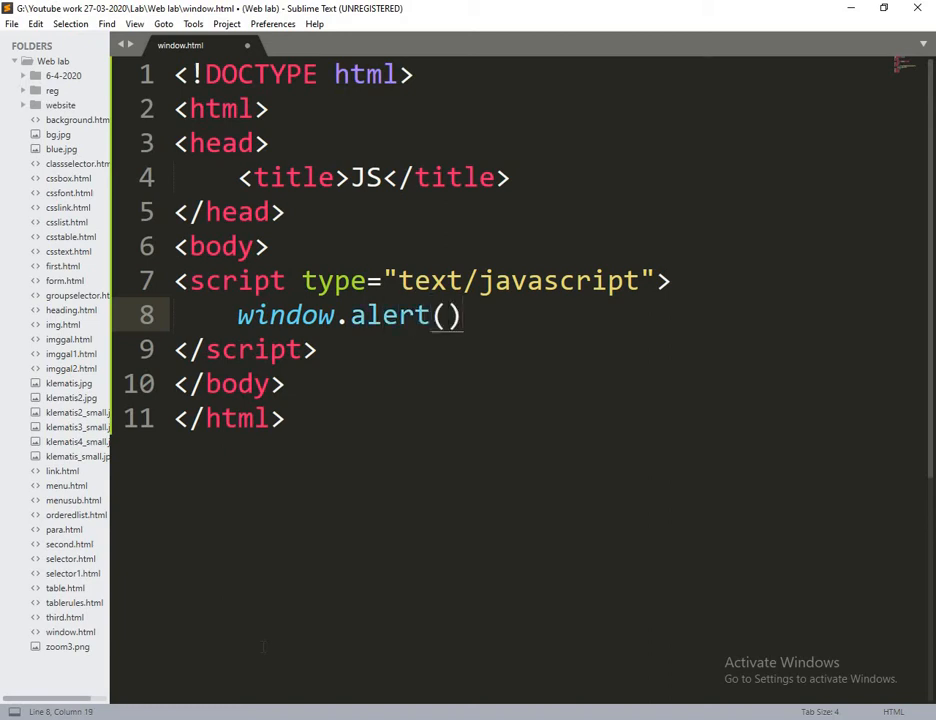
pyautogui.write(';')
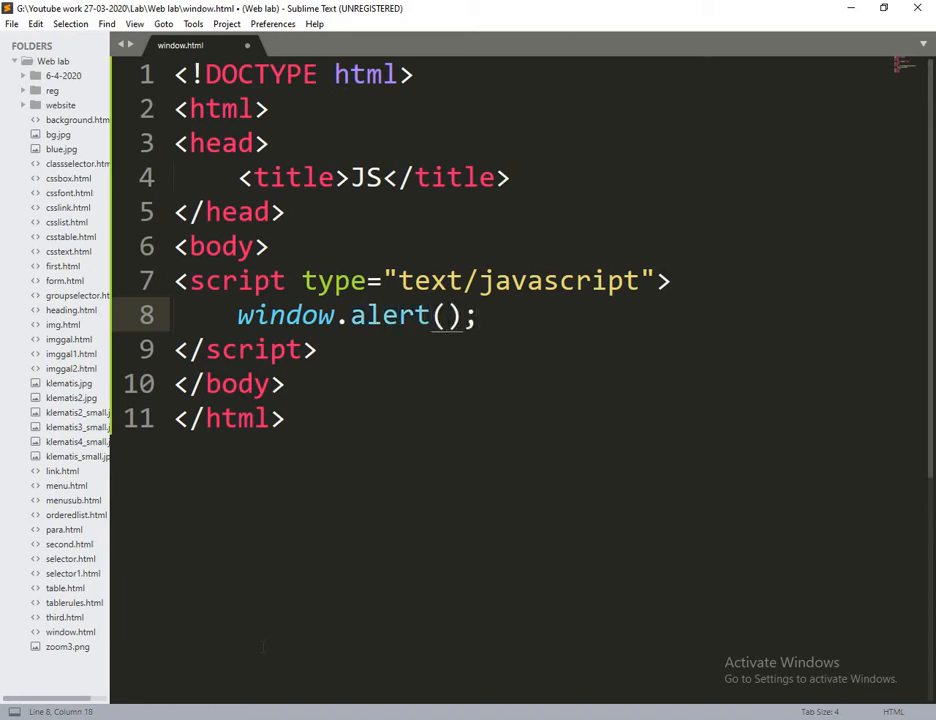
pyautogui.write('""')
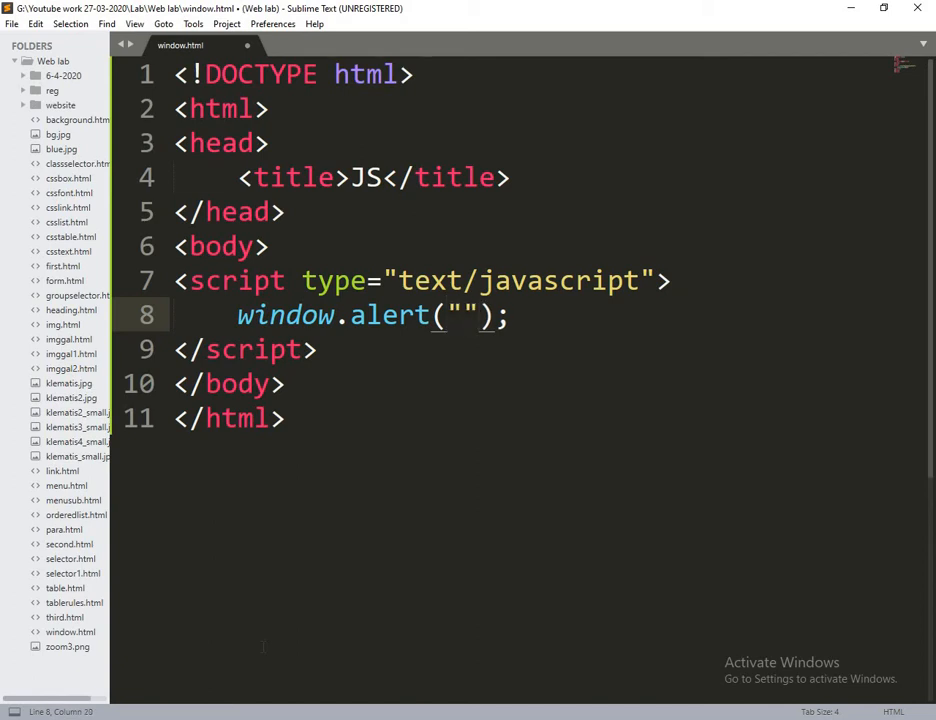
pyautogui.write('H')
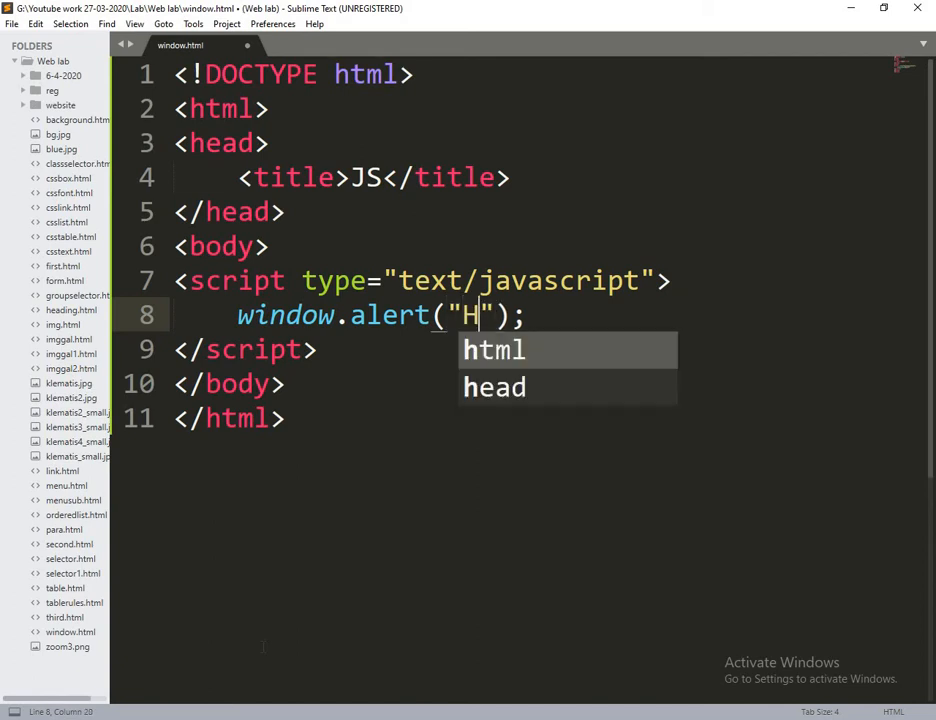
pyautogui.press('Escape')
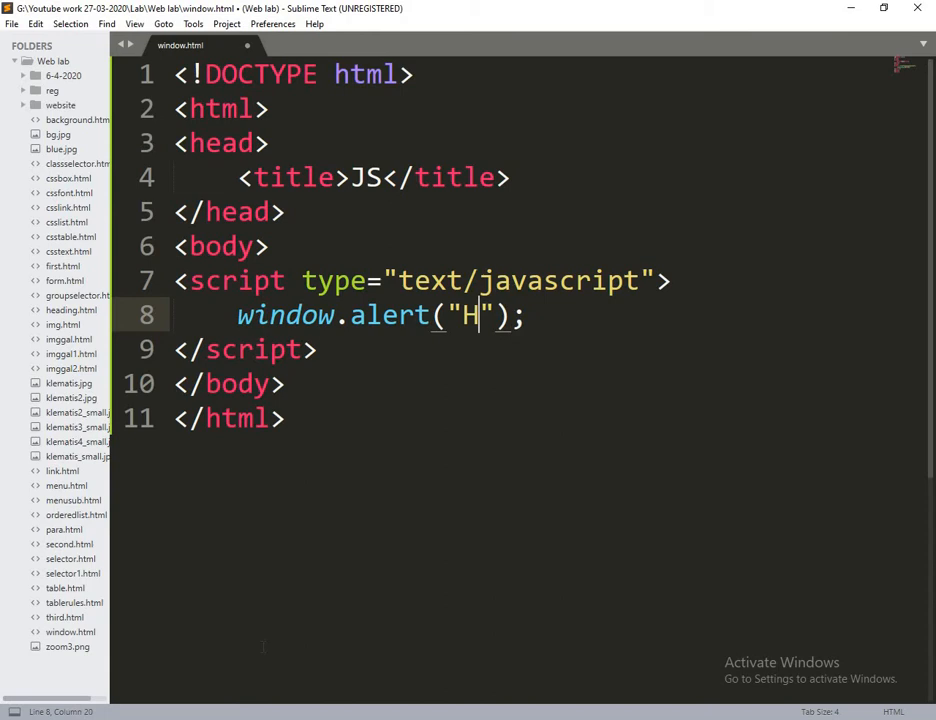
pyautogui.write('ello')
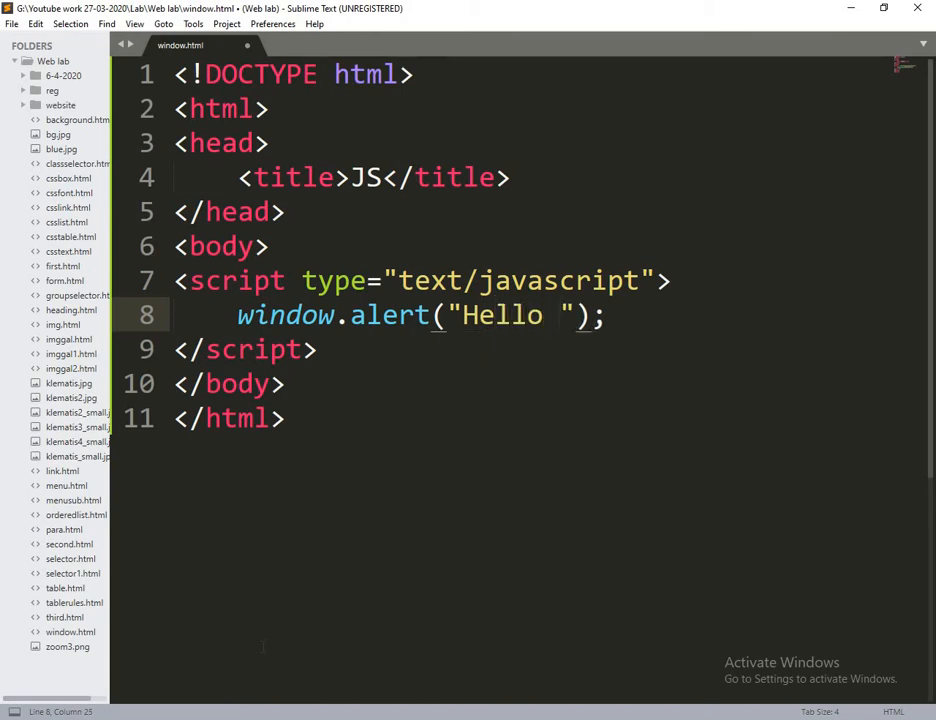
pyautogui.write('Java')
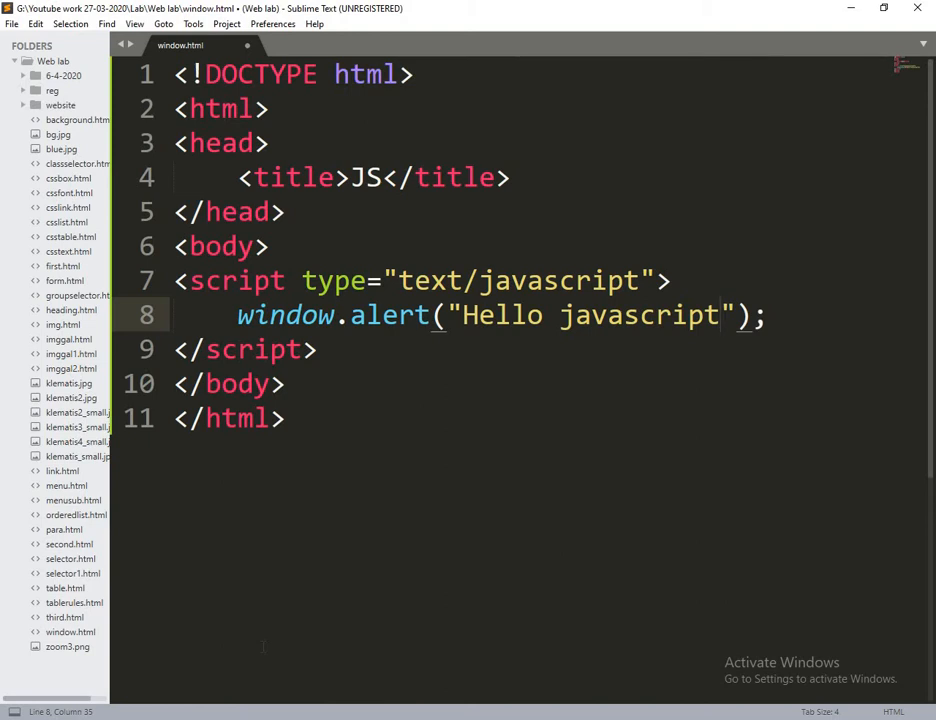
pyautogui.press('ctrl+s')
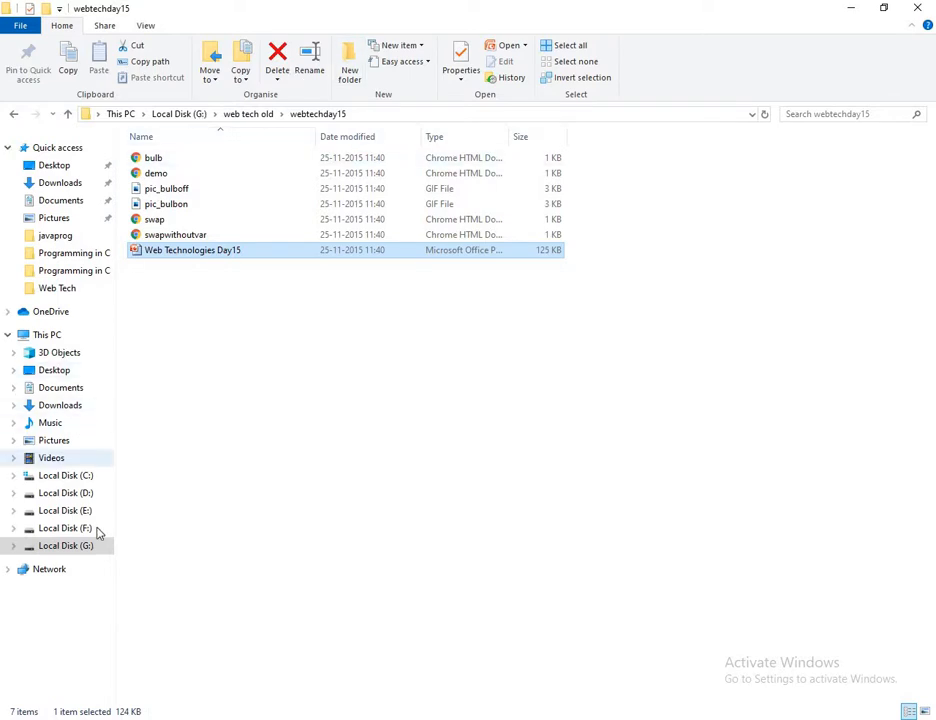
# - Open a new File Explorer window at G:\Youtube work 27-03-2020\Lab\Web lab
pyautogui.click(65, 545)
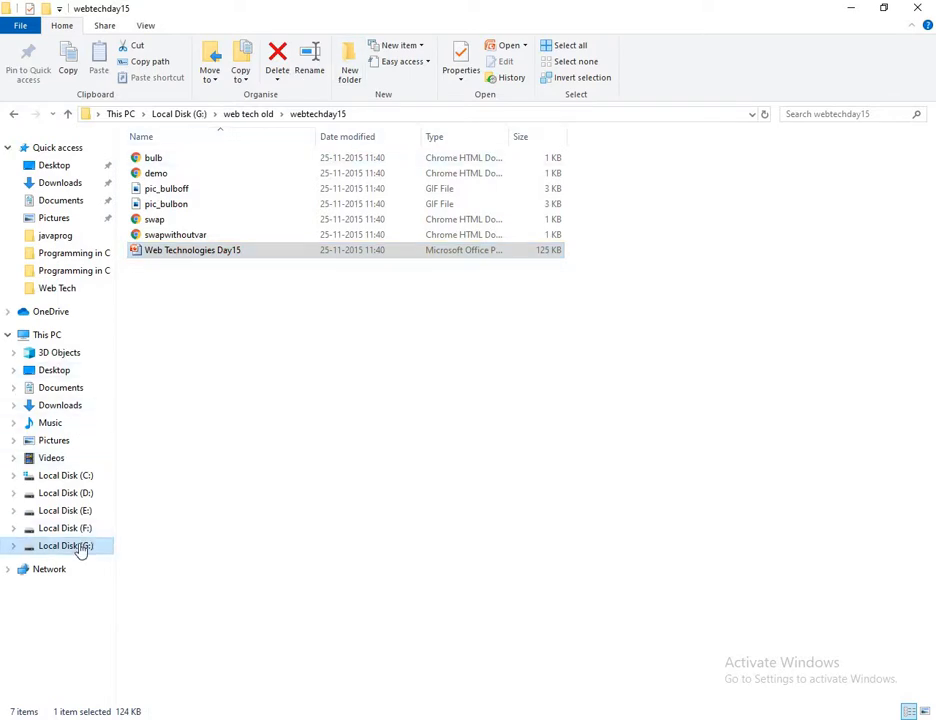
pyautogui.rightClick(65, 545)
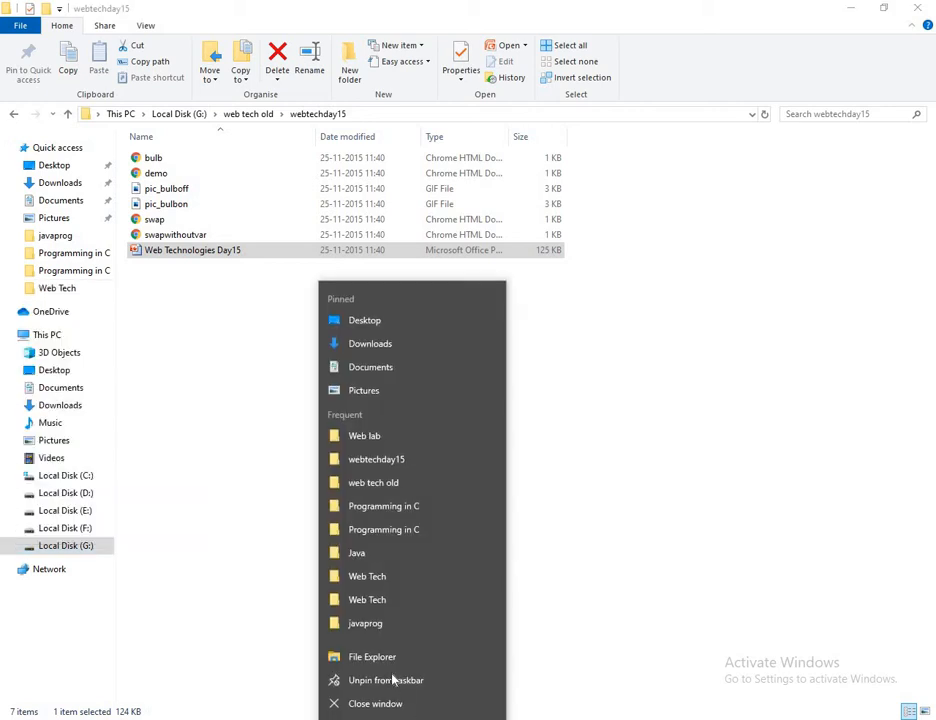
pyautogui.click(372, 656)
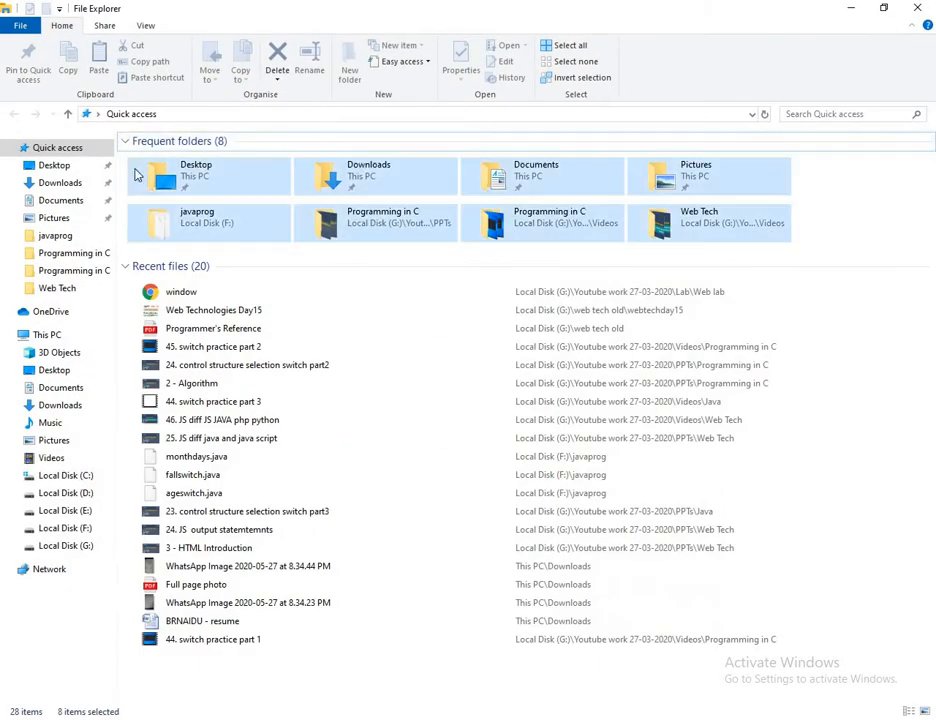
pyautogui.click(66, 545)
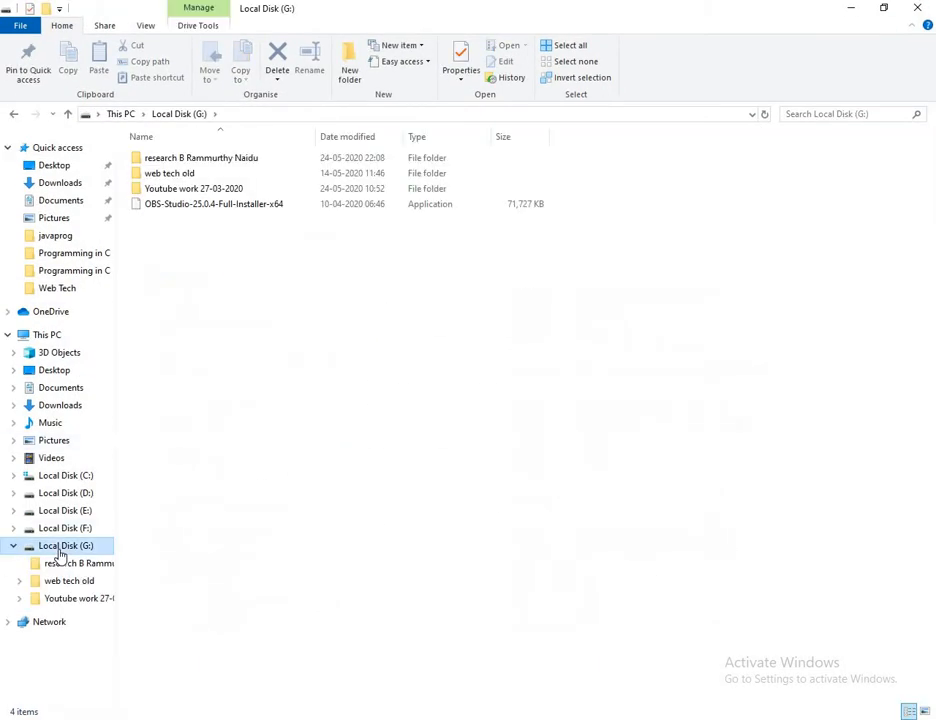
pyautogui.doubleClick(193, 188)
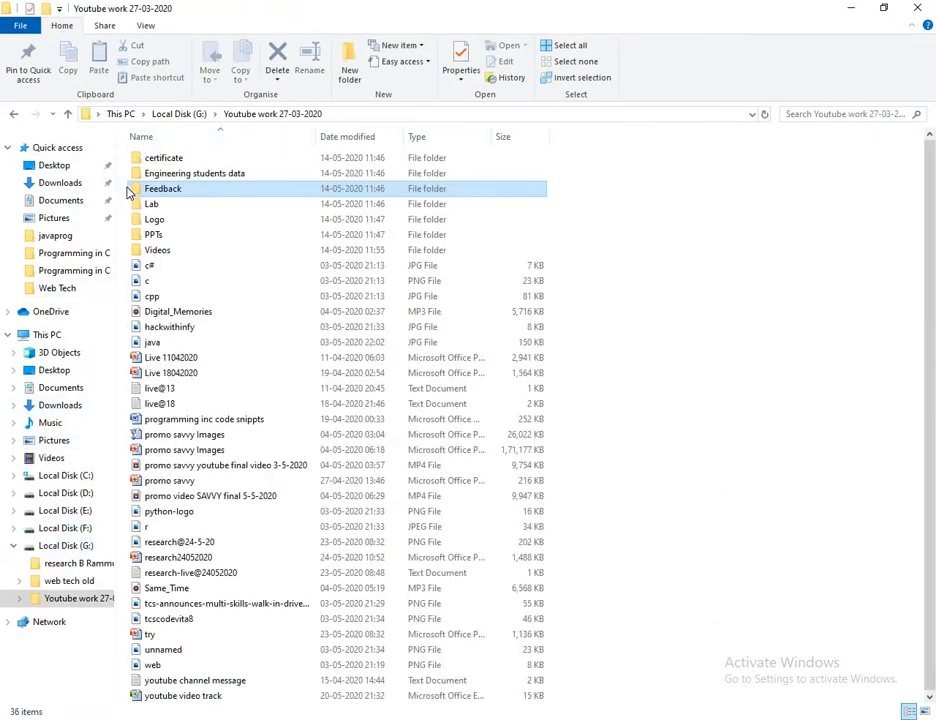
pyautogui.doubleClick(151, 204)
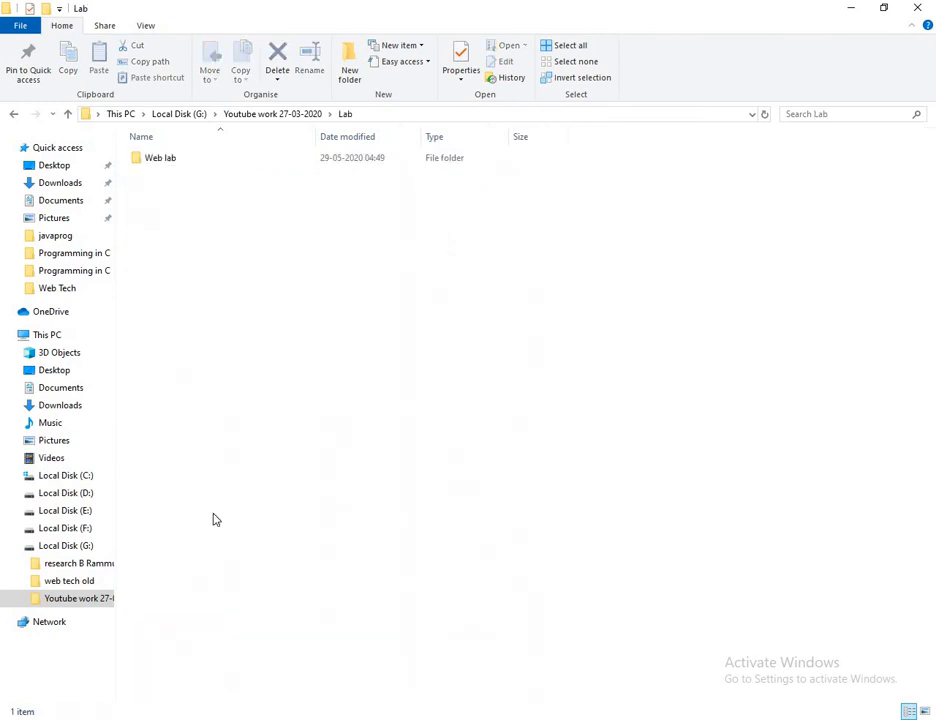
pyautogui.doubleClick(160, 157)
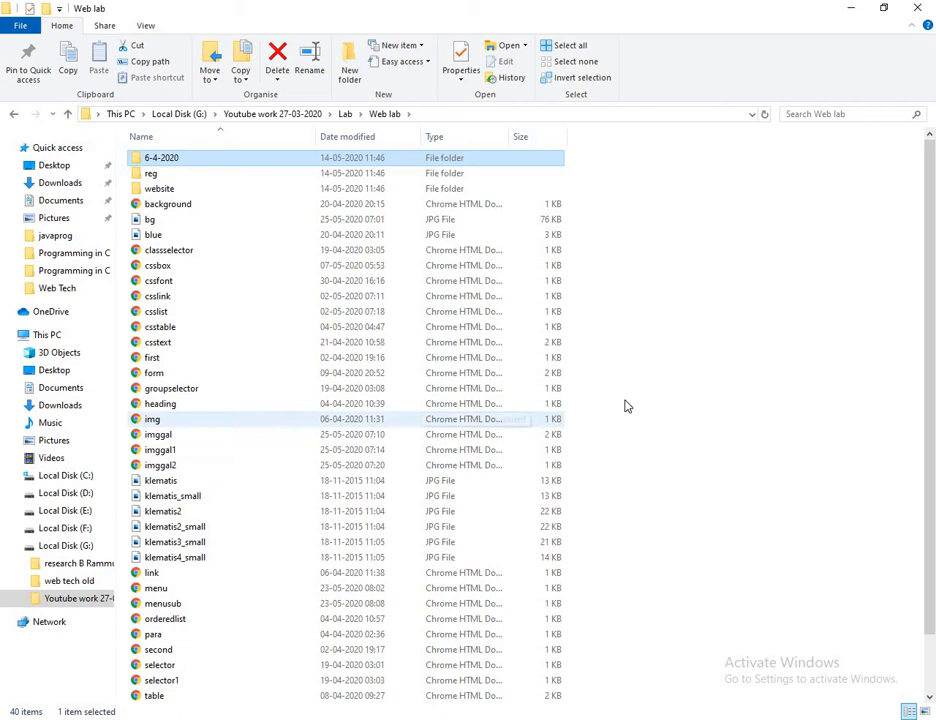
# - Open window.html from the Web lab folder in the browser
pyautogui.click(678, 367)
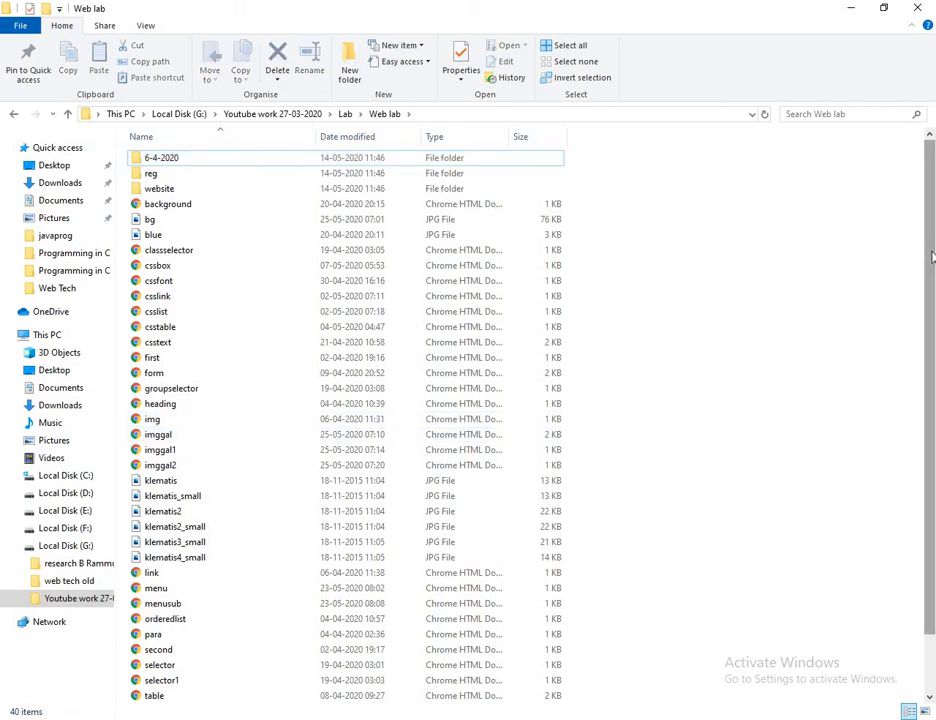
pyautogui.scroll(-3)
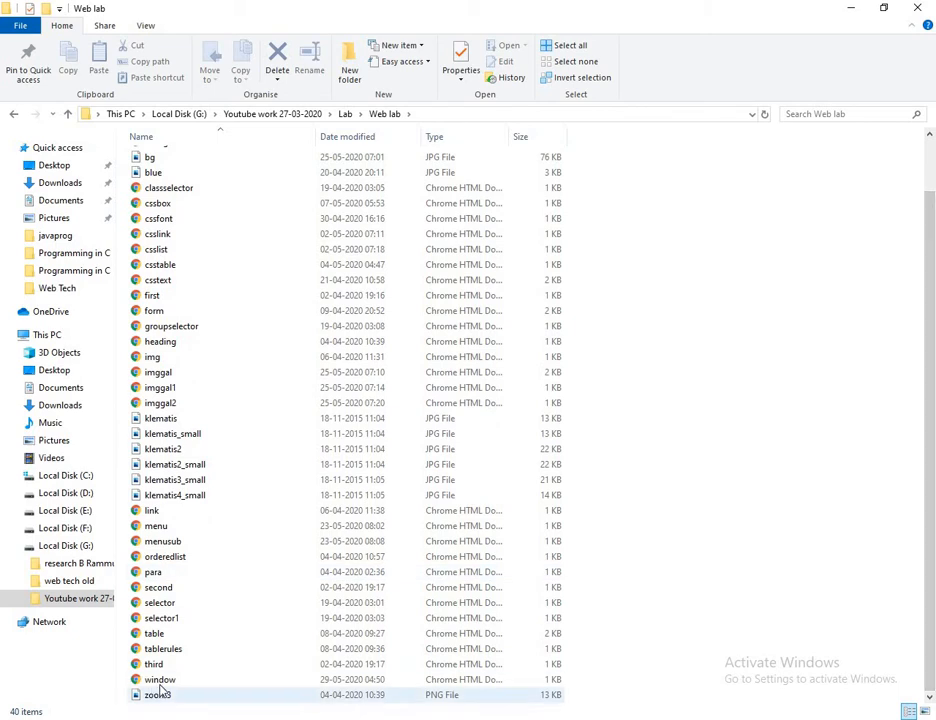
pyautogui.doubleClick(160, 680)
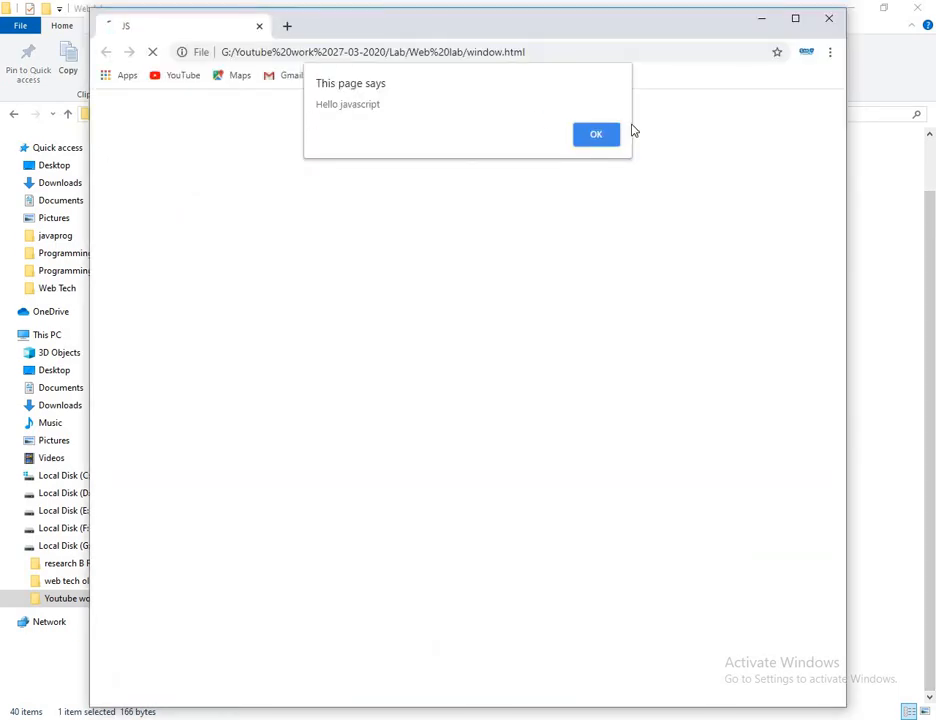
# - Dismiss the 'Hello javascript' alert in Chrome
pyautogui.click(595, 134)
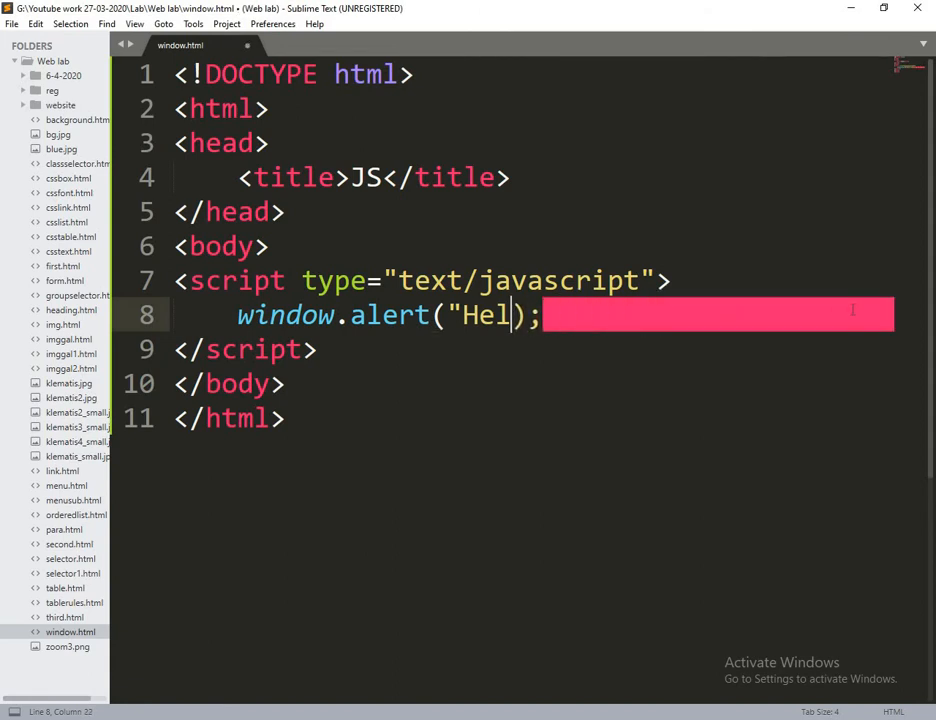
# - Change the alert message to "56+45" and save window.html
pyautogui.press('BackSpace')
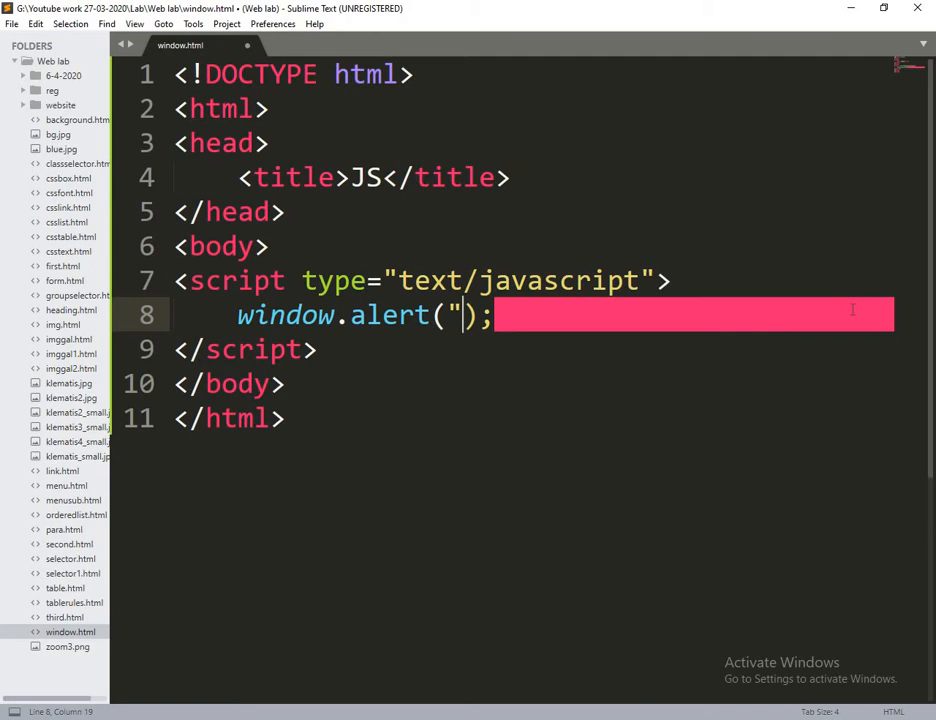
pyautogui.write('5')
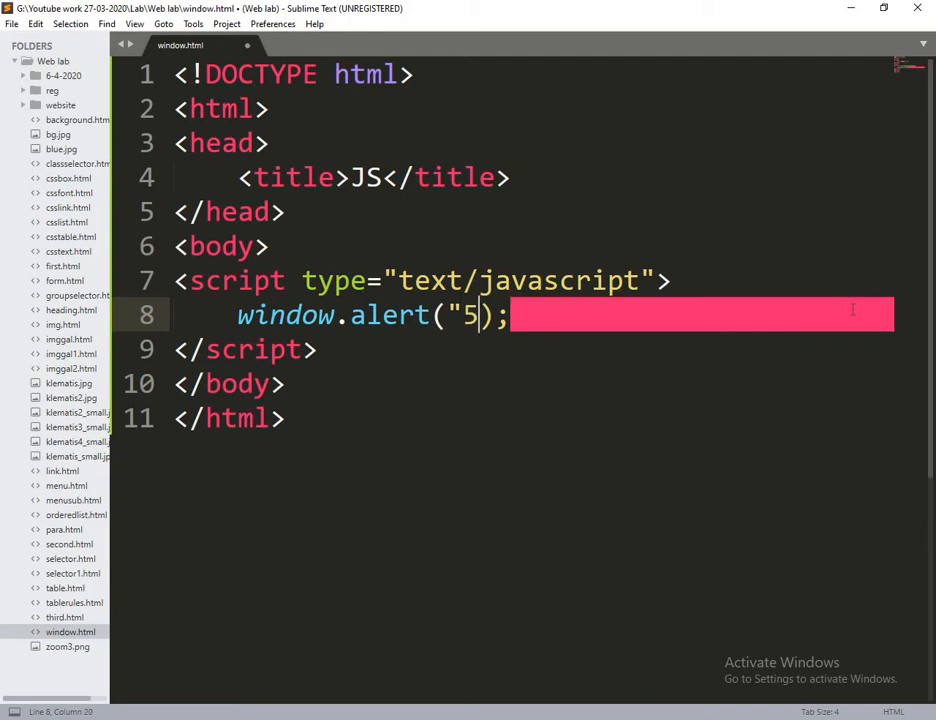
pyautogui.write('6+4')
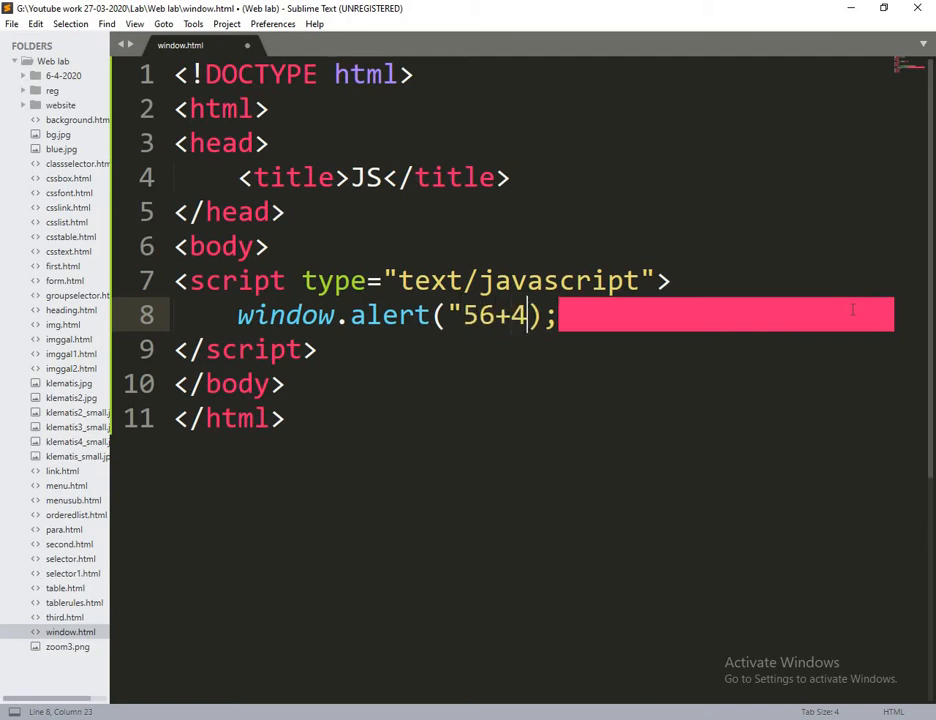
pyautogui.write('5')
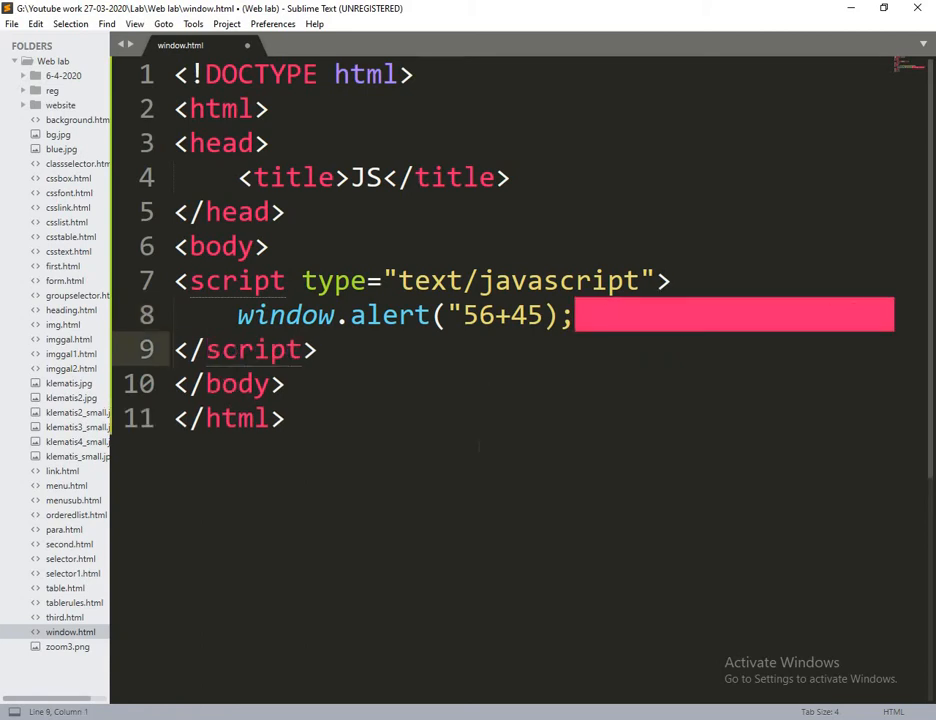
pyautogui.press('ctrl+s')
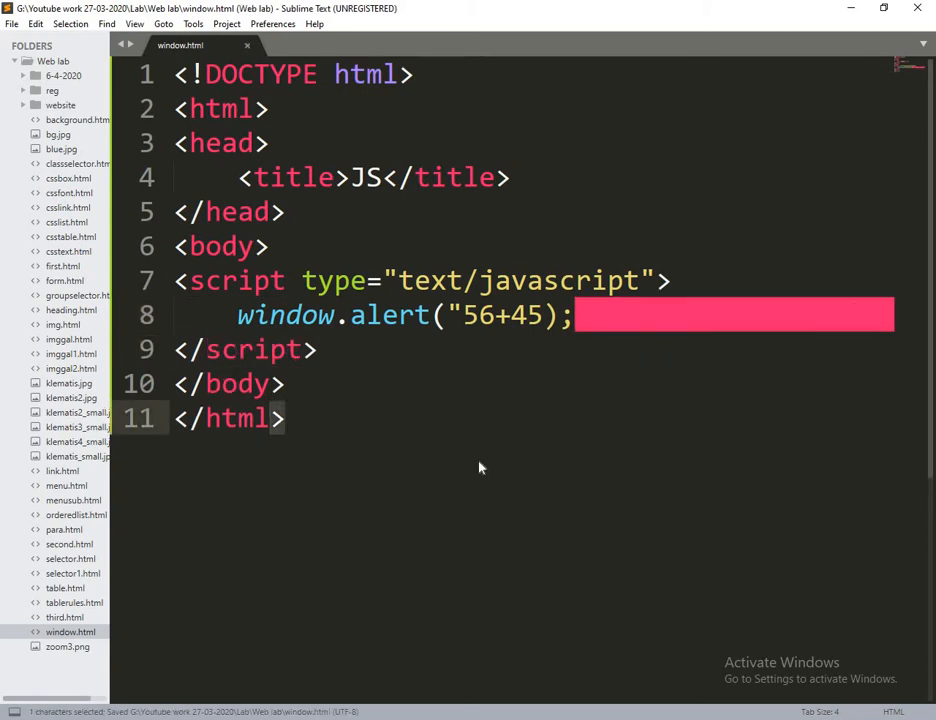
pyautogui.moveTo(405, 688)
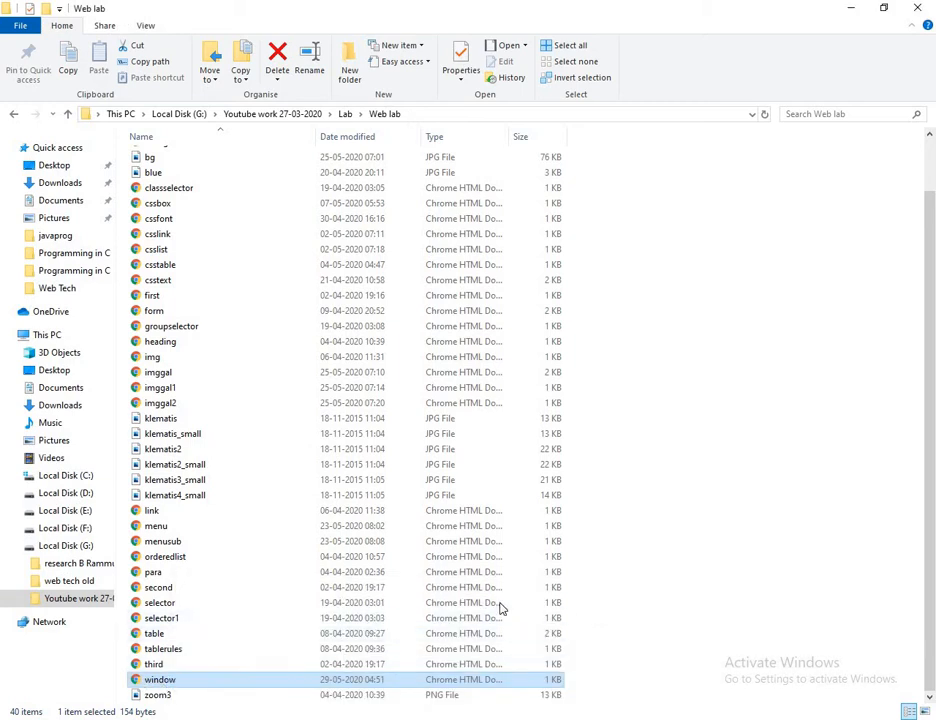
# - Open window.html in Google Chrome through Open with
pyautogui.doubleClick(160, 679)
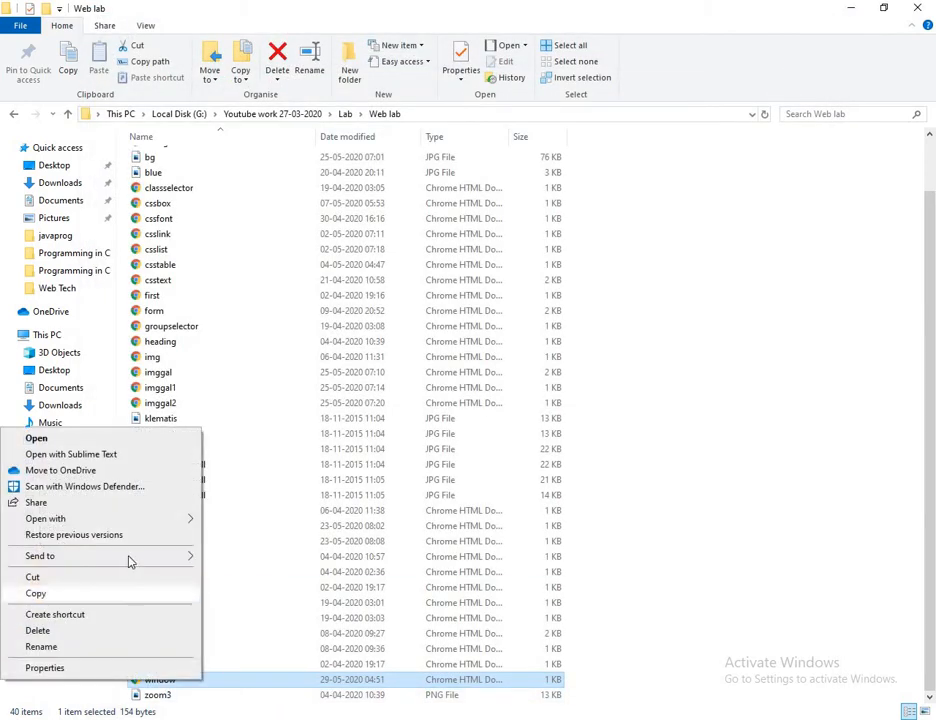
pyautogui.click(45, 518)
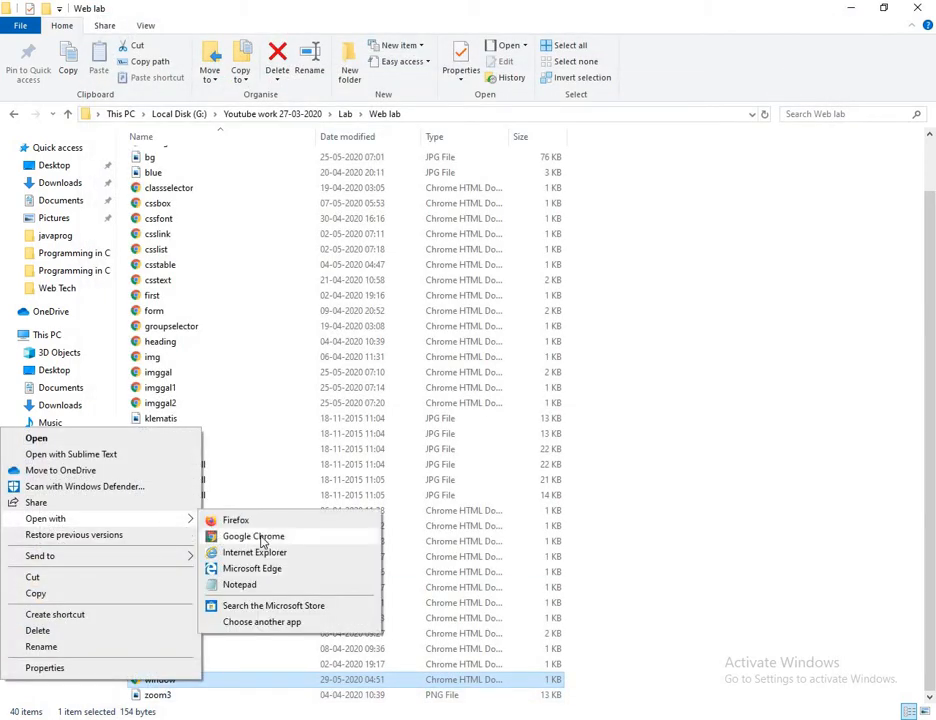
pyautogui.click(253, 537)
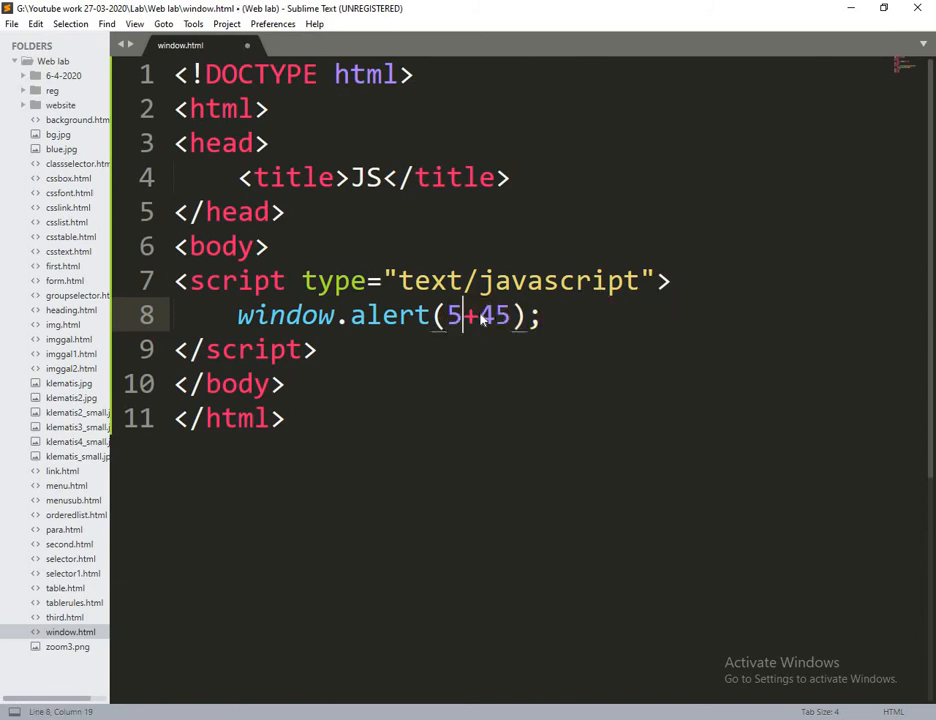
# - Retype the 6 in the unquoted 56+45 alert expression
pyautogui.write('6')
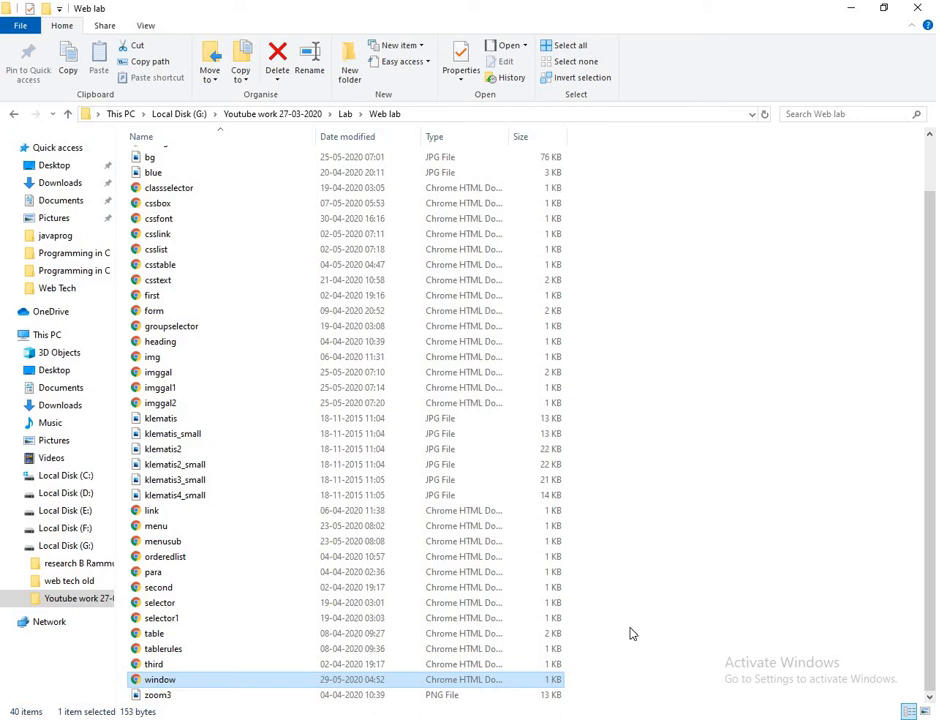
# - Open window.html in Chrome, dismiss the 101 alert, and select the alert code
pyautogui.doubleClick(160, 679)
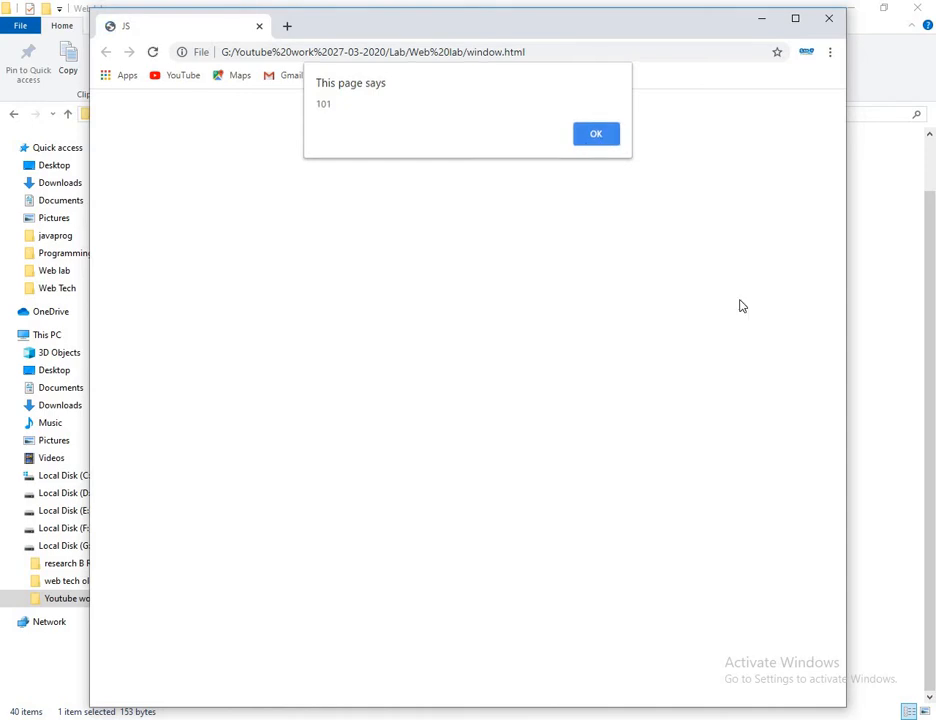
pyautogui.click(595, 133)
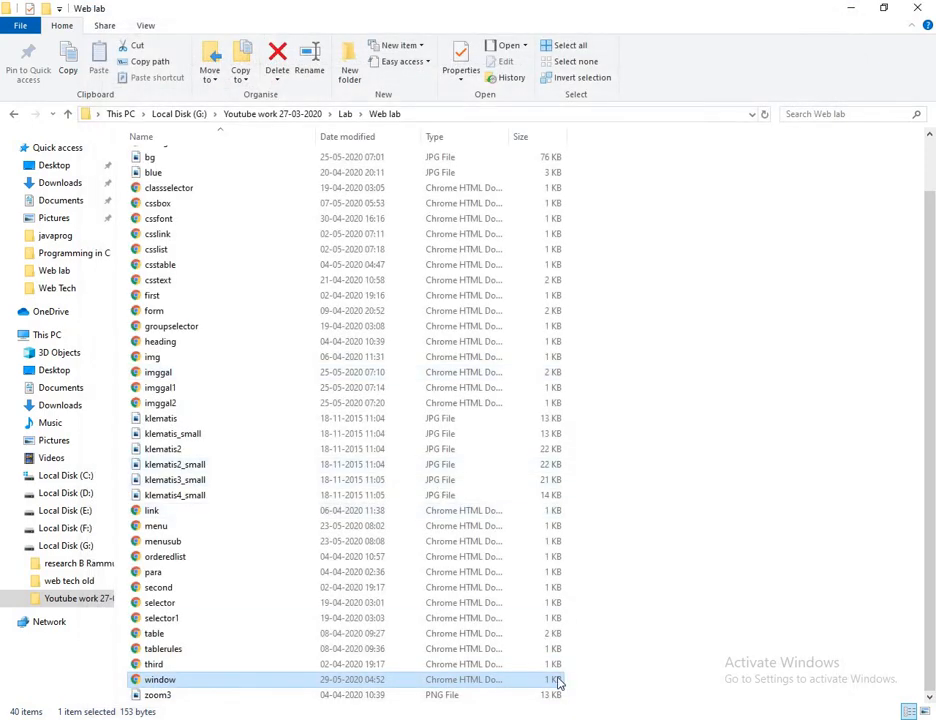
pyautogui.doubleClick(160, 679)
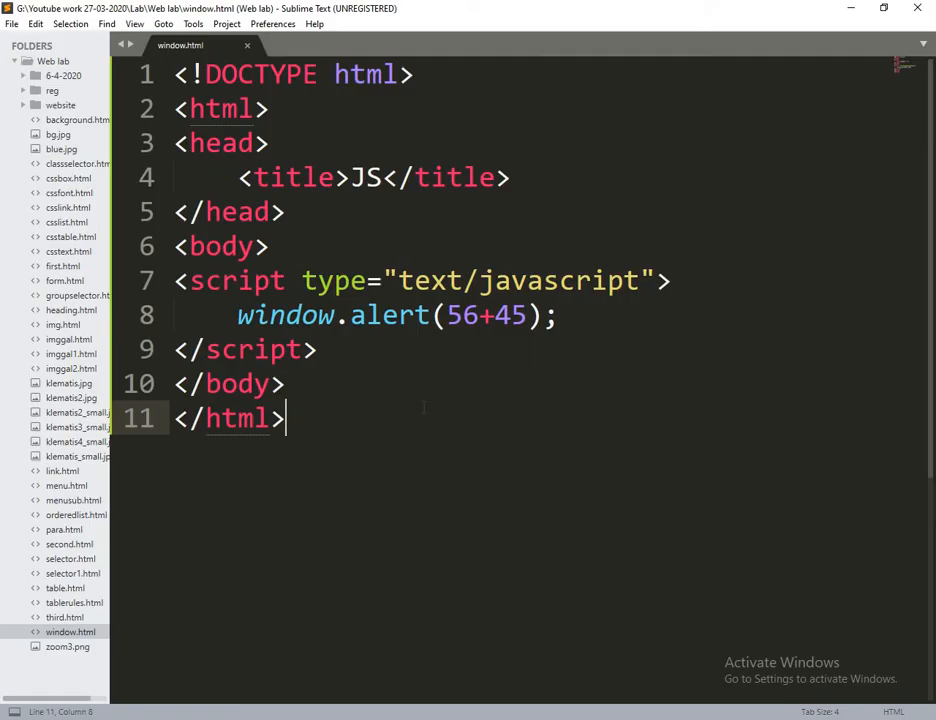
pyautogui.doubleClick(286, 315)
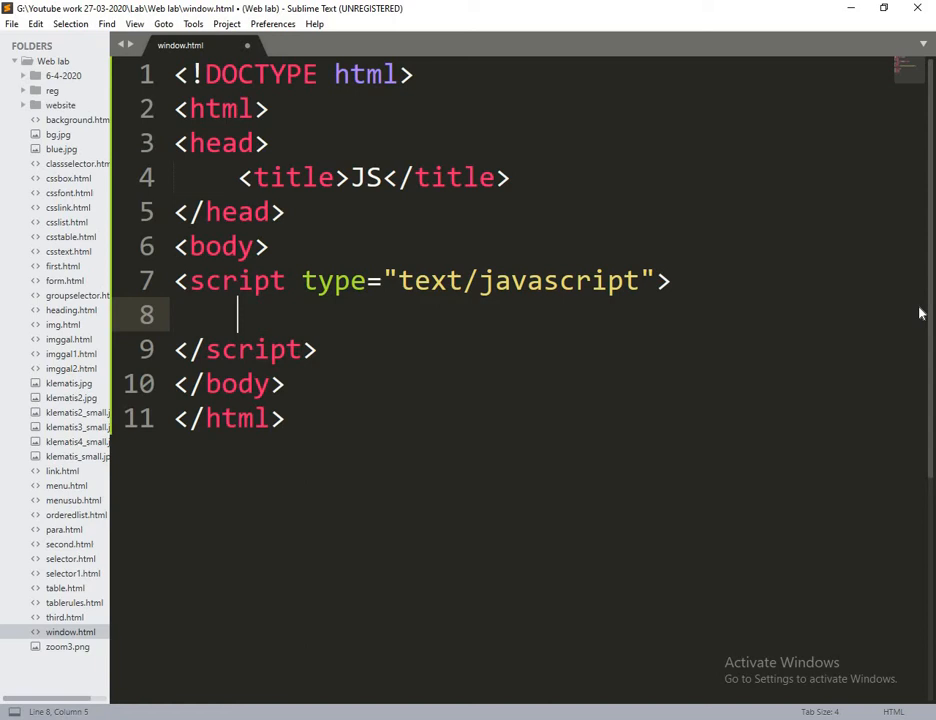
# - Type document.write("Hello javascript"); on line 8 of the script
pyautogui.write('documet')
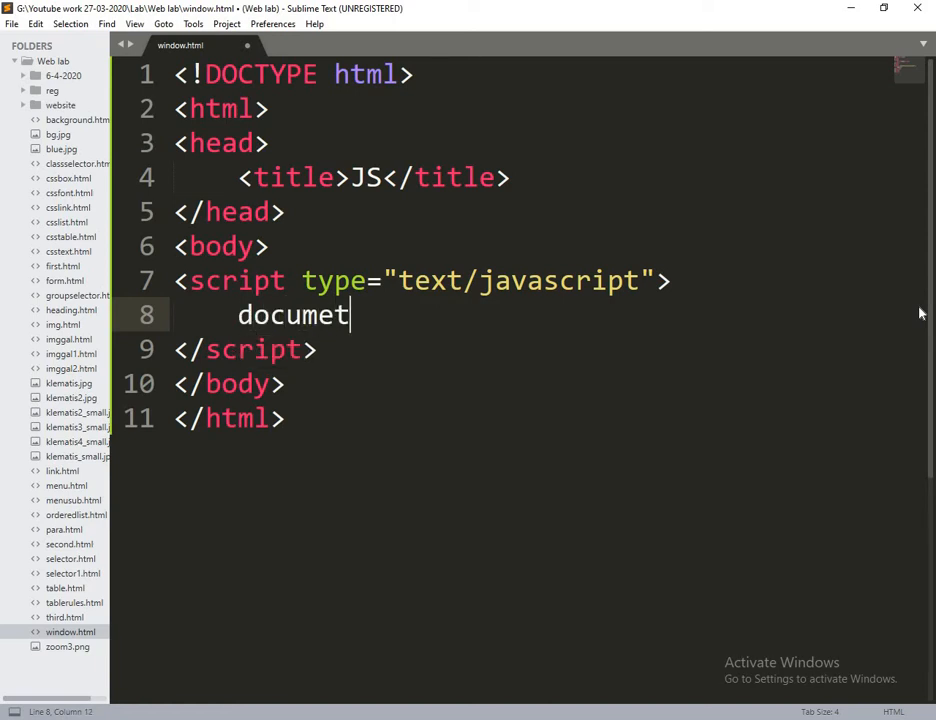
pyautogui.write('n5')
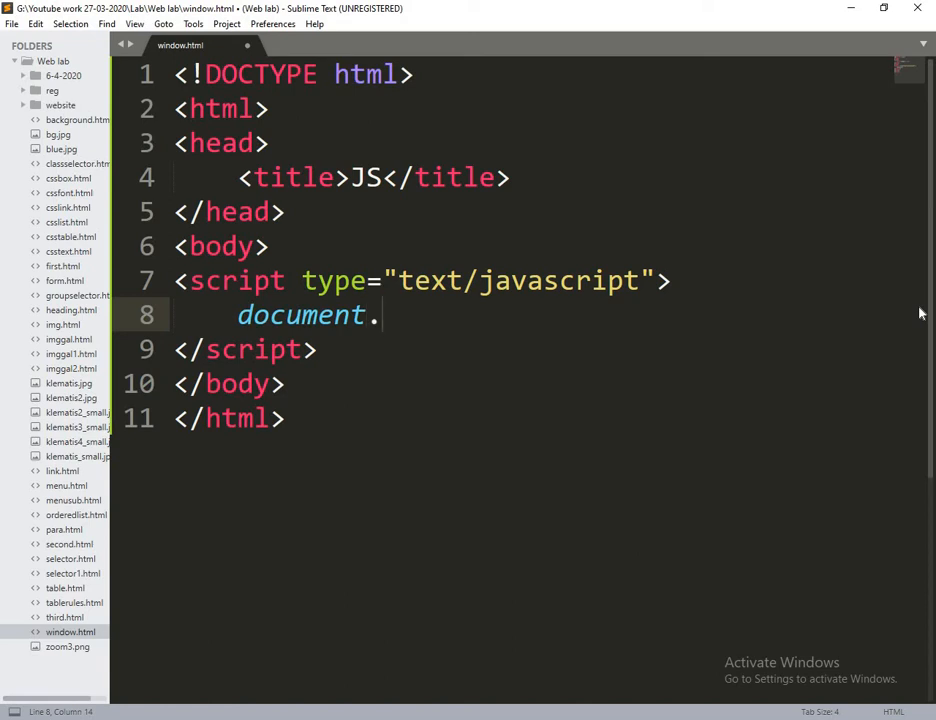
pyautogui.write('write')
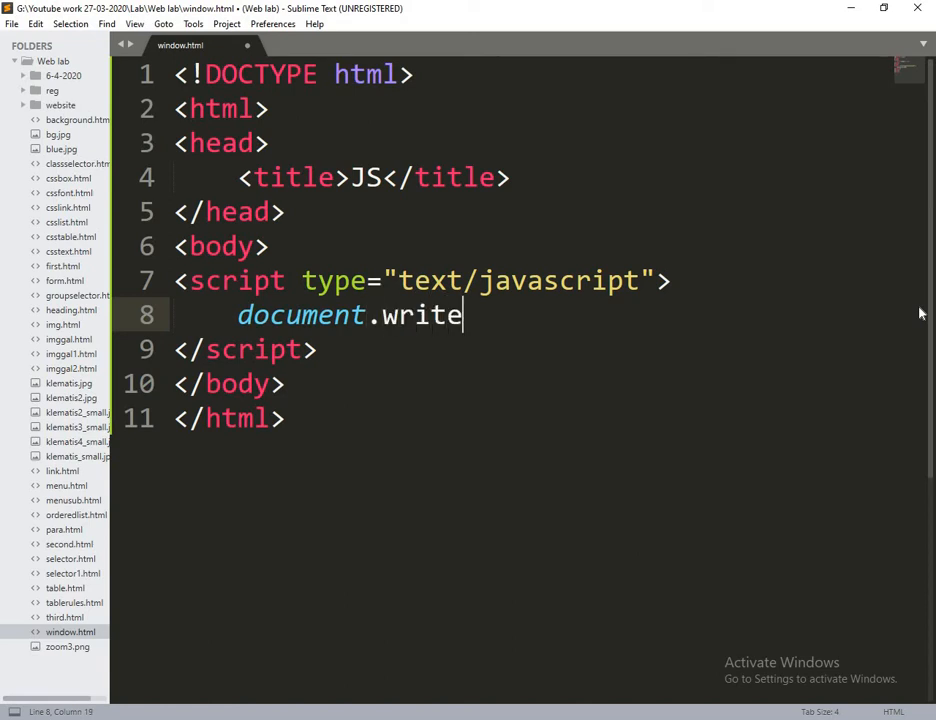
pyautogui.write('();')
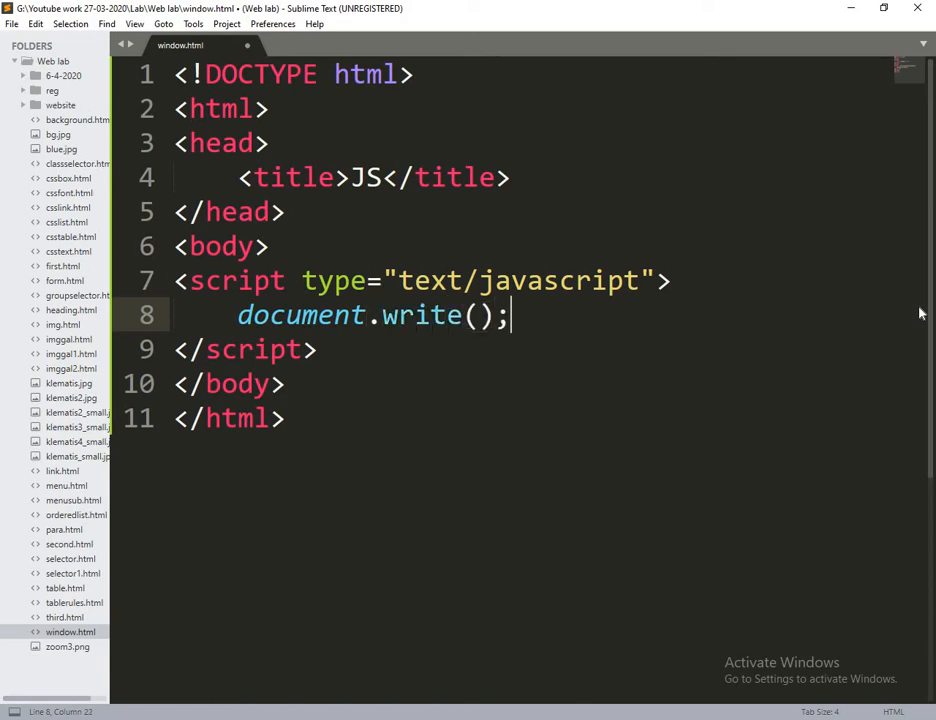
pyautogui.write('""')
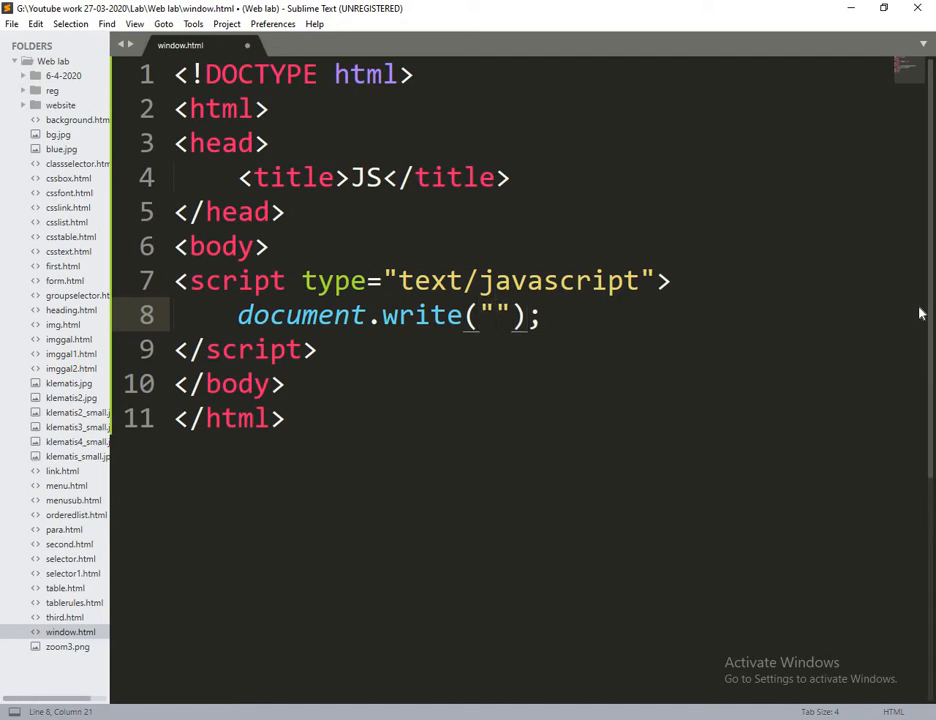
pyautogui.write('Hello')
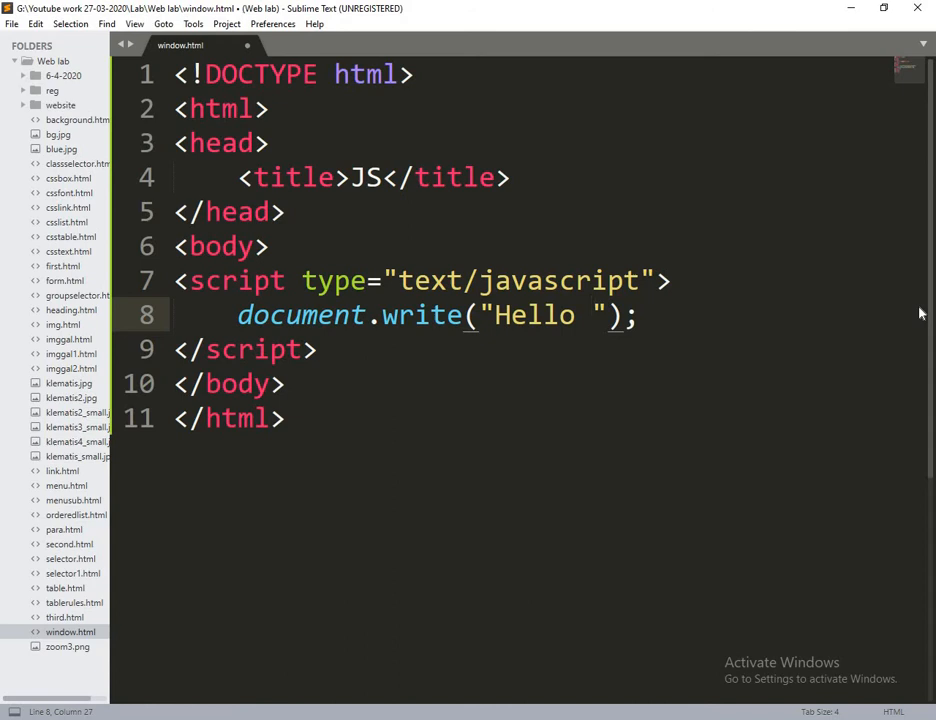
pyautogui.write('javascript')
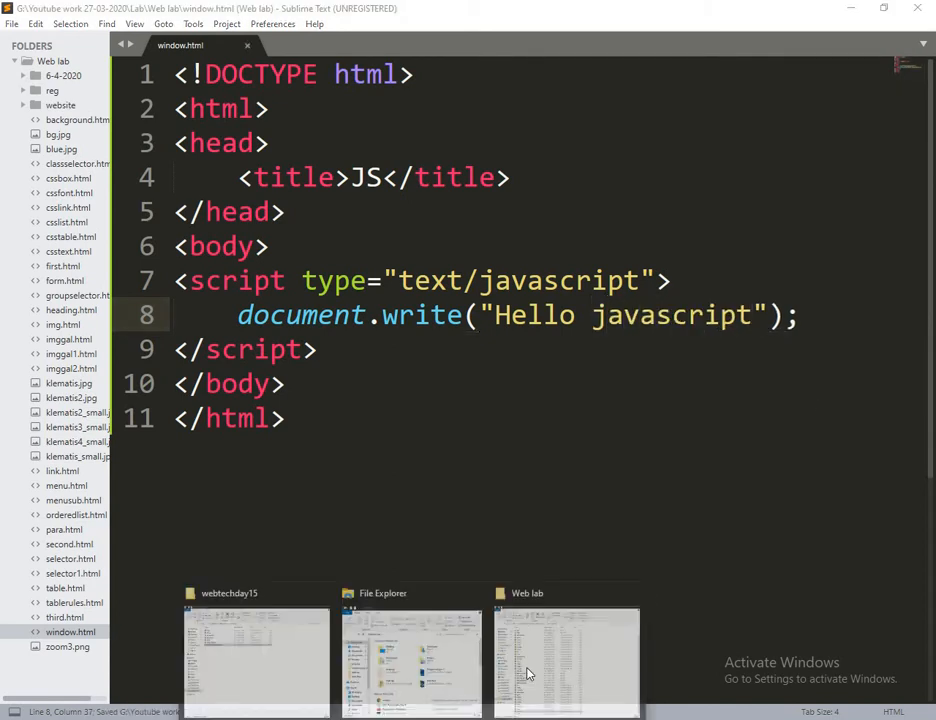
# - Open the updated window.html from the Web lab folder
pyautogui.click(565, 660)
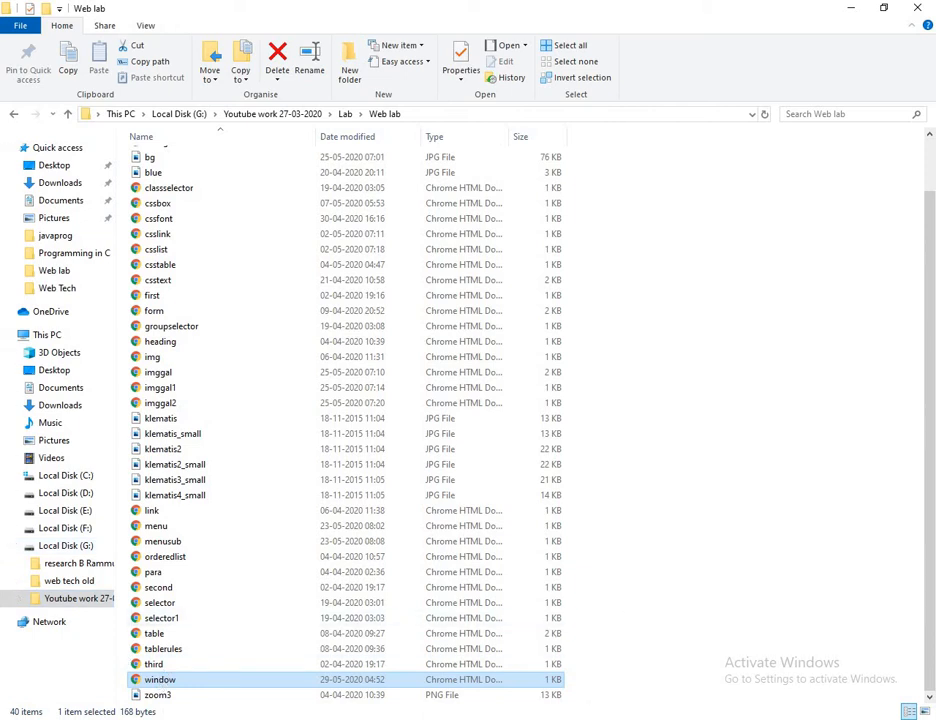
pyautogui.doubleClick(160, 679)
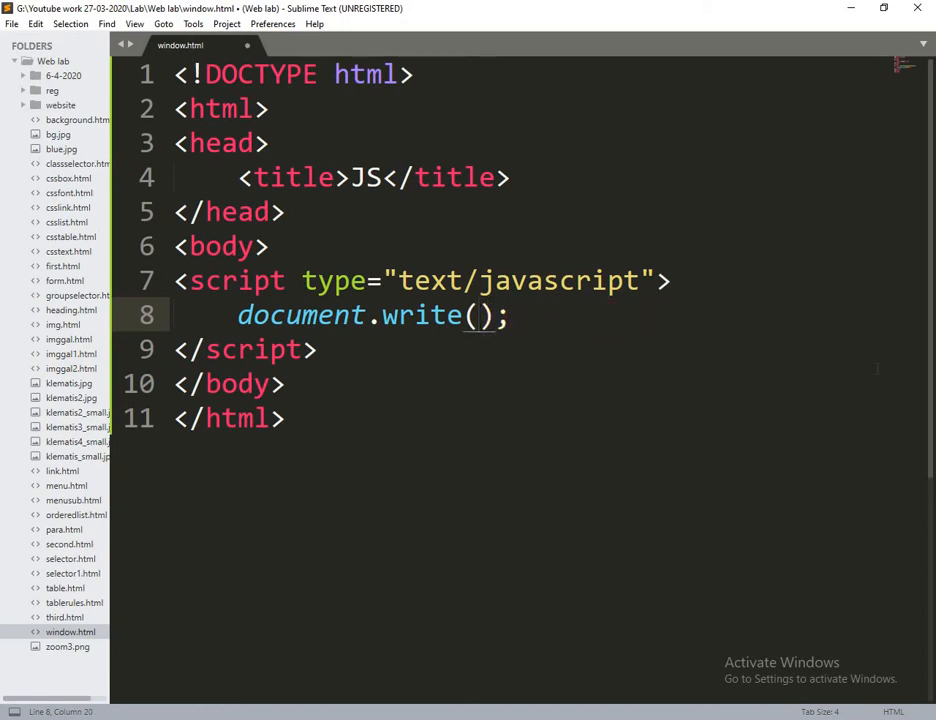
# - Replace the document.write() greeting with the sum 34+76
pyautogui.write('34+')
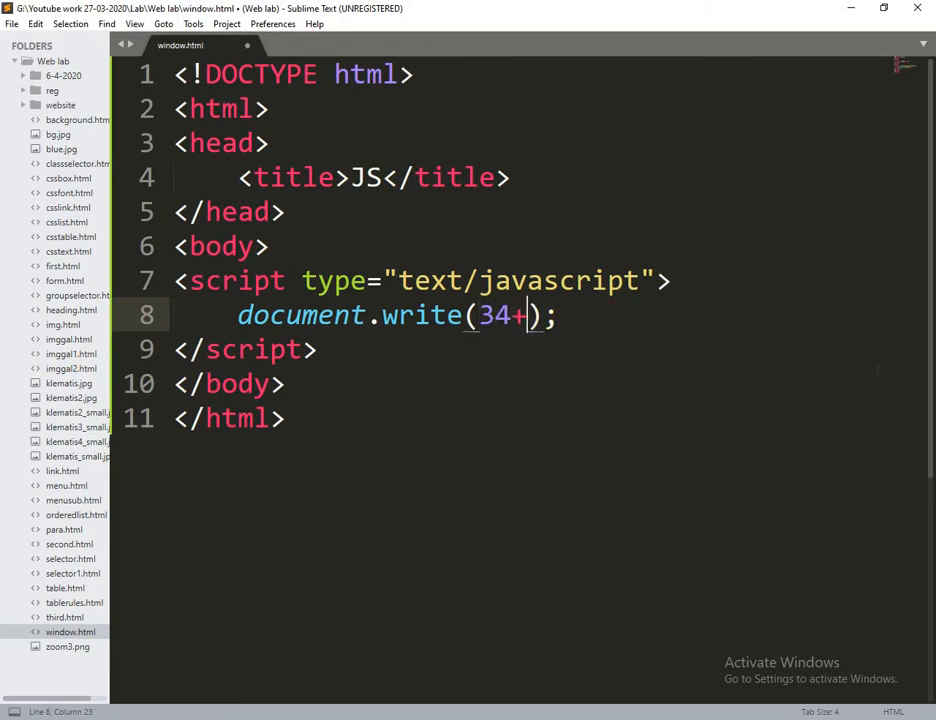
pyautogui.write('76')
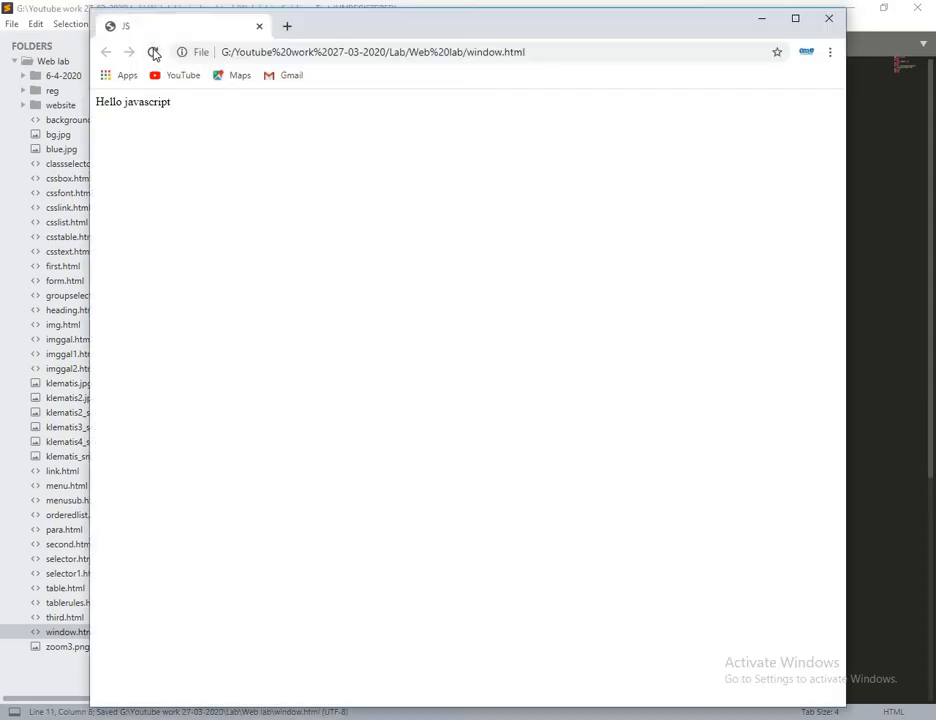
# - Reload window.html in Chrome to view the script's new output
pyautogui.click(152, 52)
pyautogui.write("document.getElementBy'');")
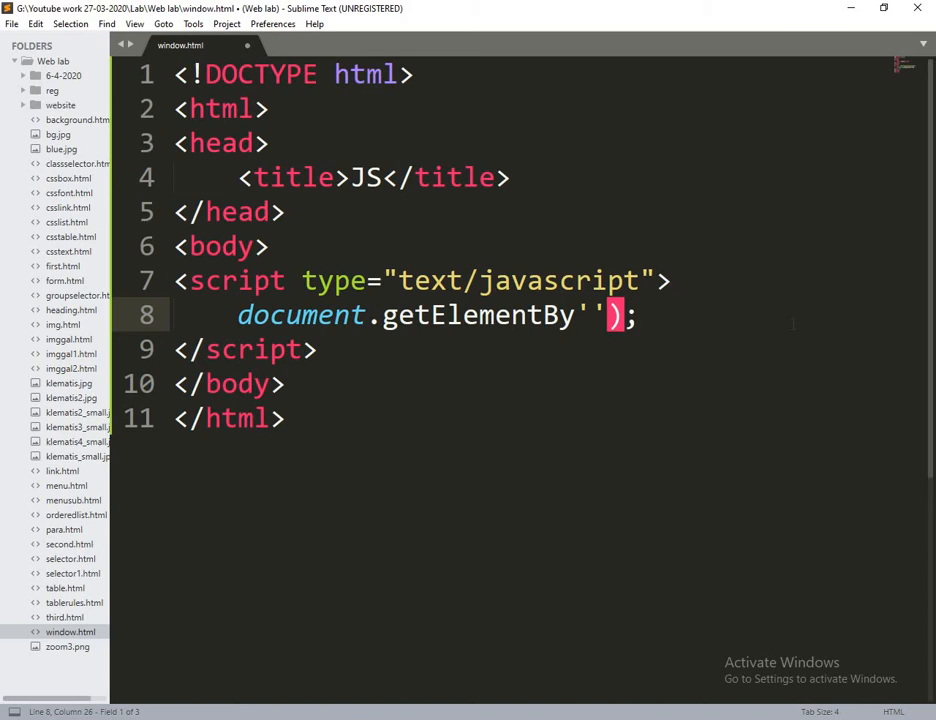
# - Complete the line as document.getElementById('demo').innerHTML= to target the demo element
pyautogui.write('Id(')
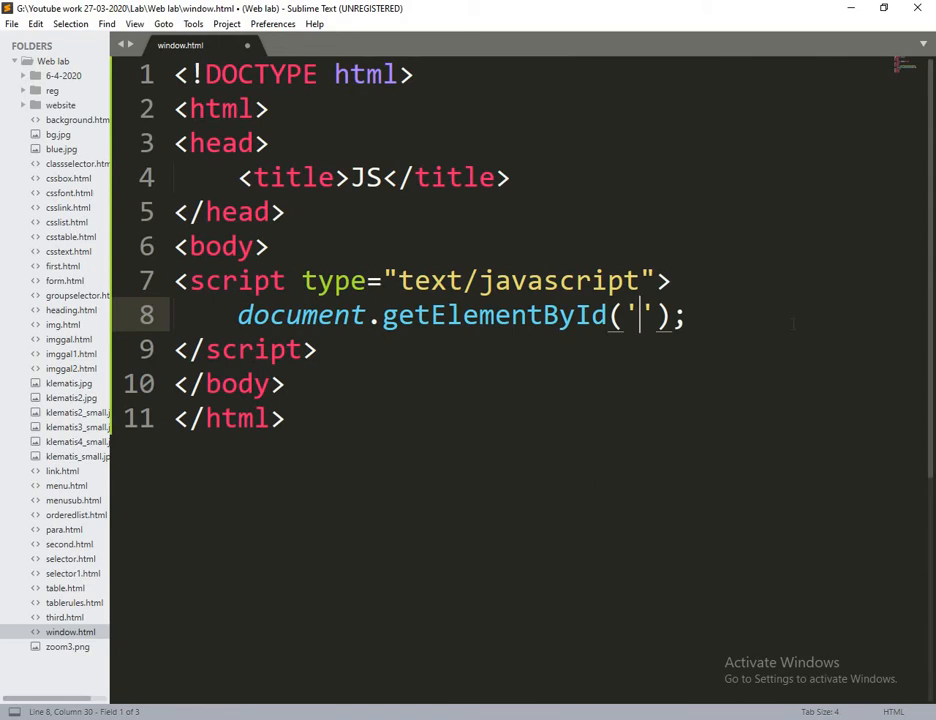
pyautogui.write('demo')
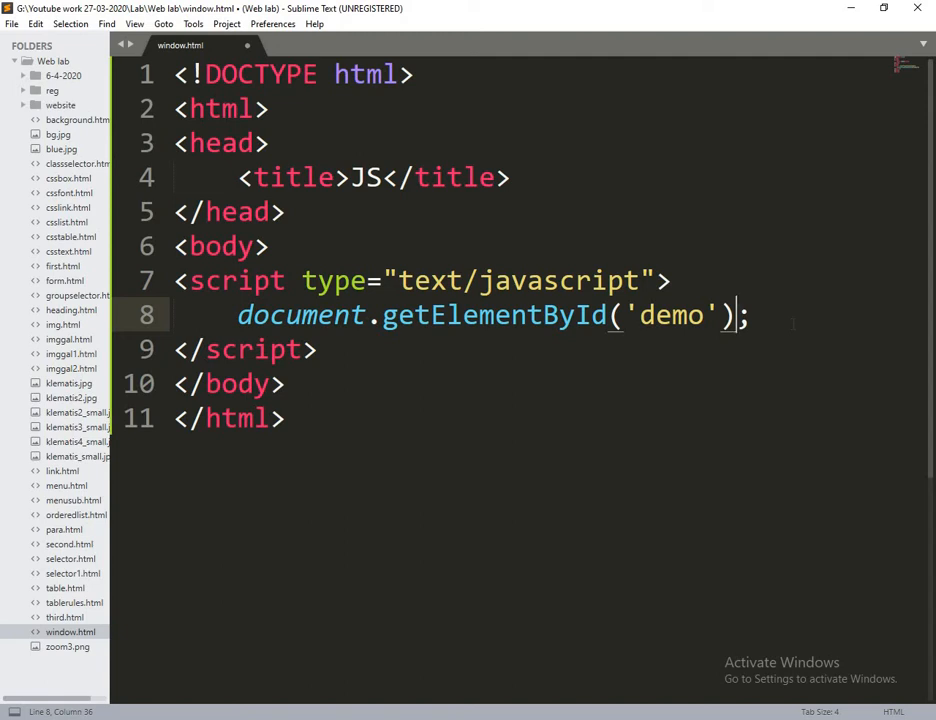
pyautogui.write('.in')
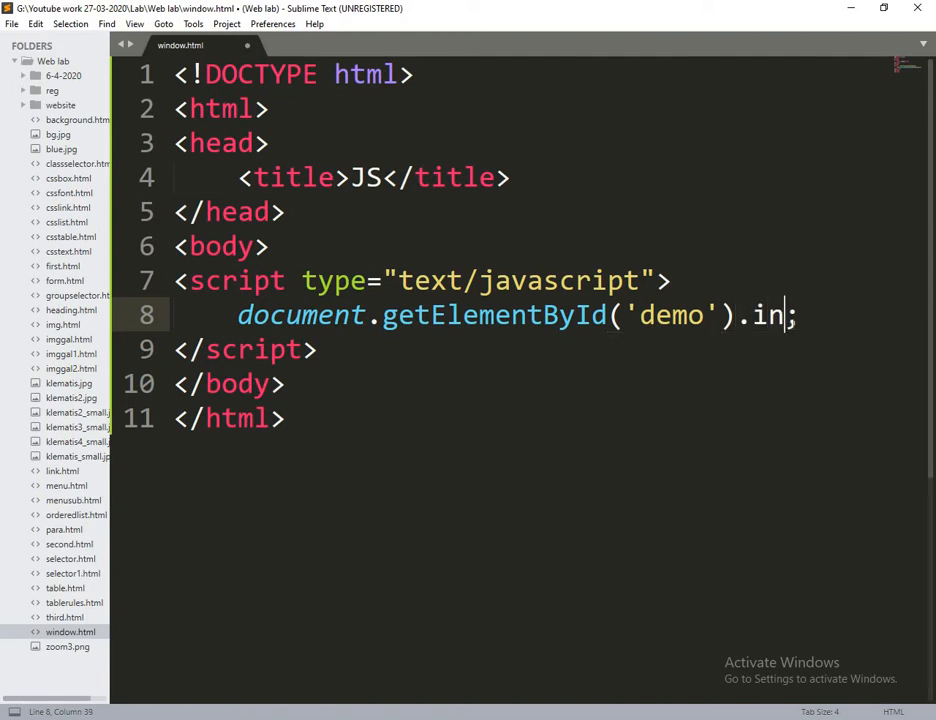
pyautogui.write('ner')
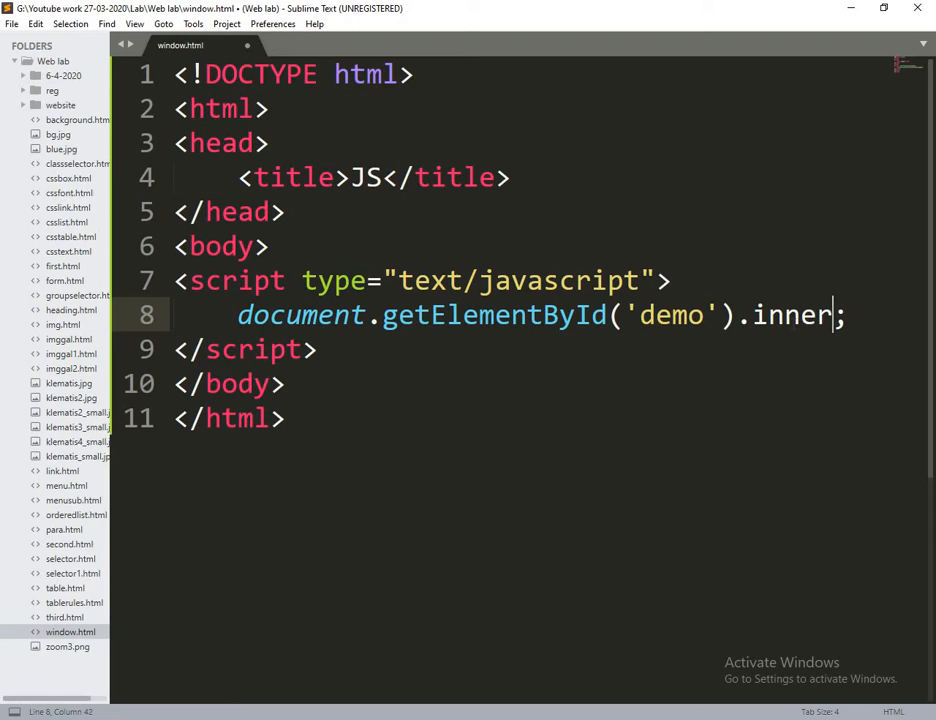
pyautogui.write('HTML')
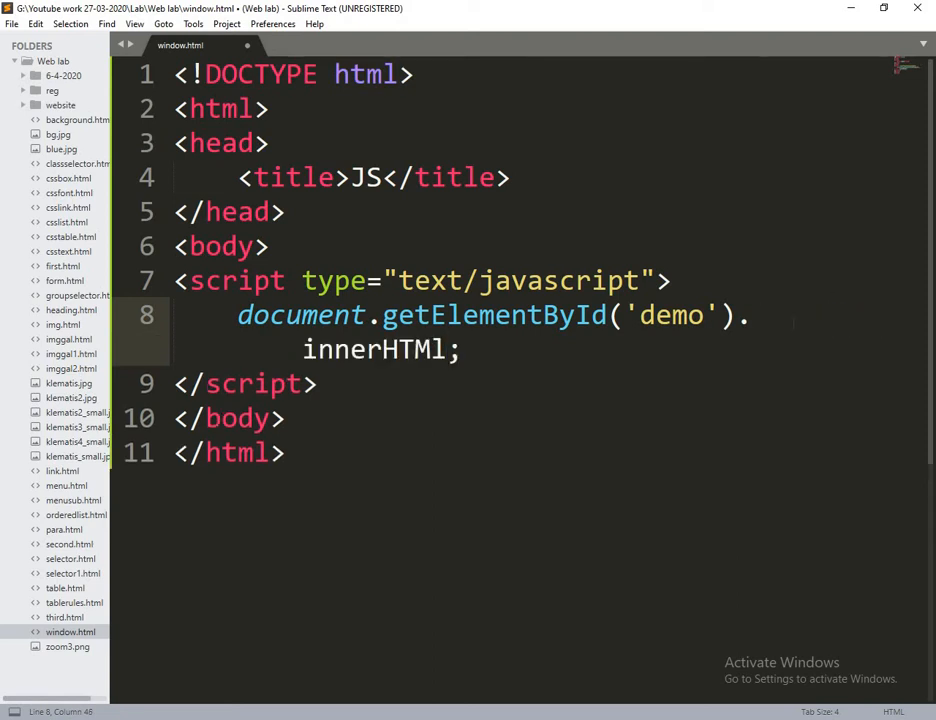
pyautogui.write('=')
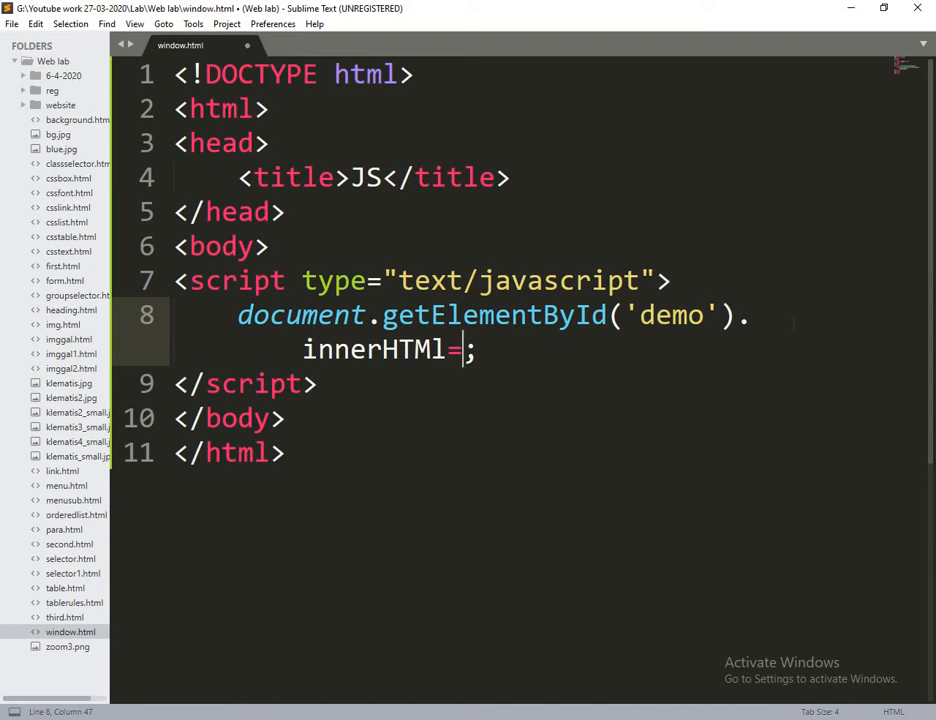
# - Assign the text "Hello javascript" to innerHTML and check the page in Chrome
pyautogui.write('"')
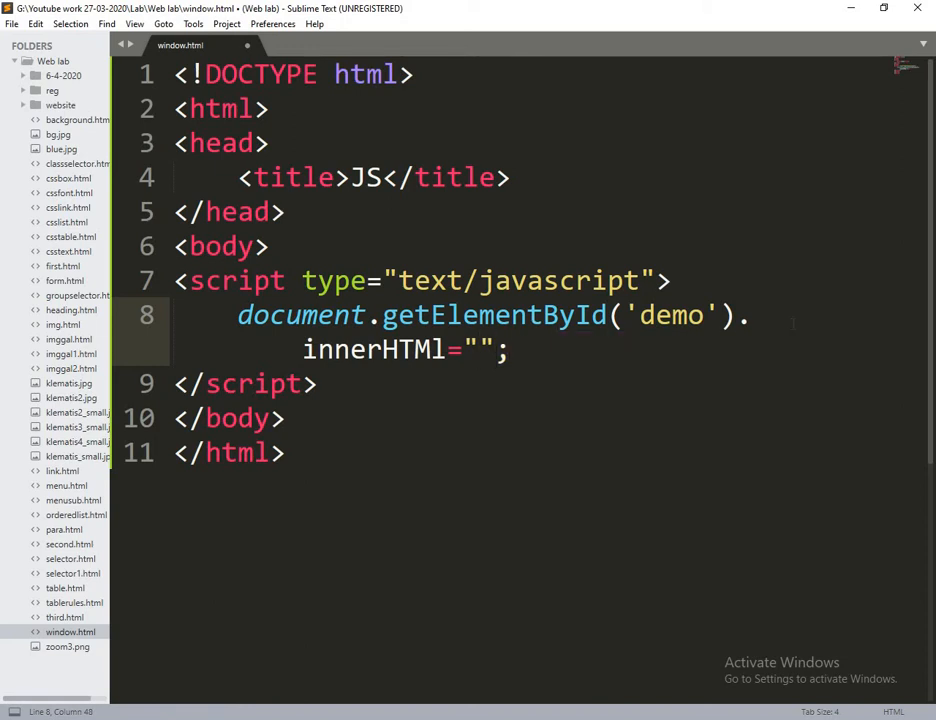
pyautogui.write('Hell')
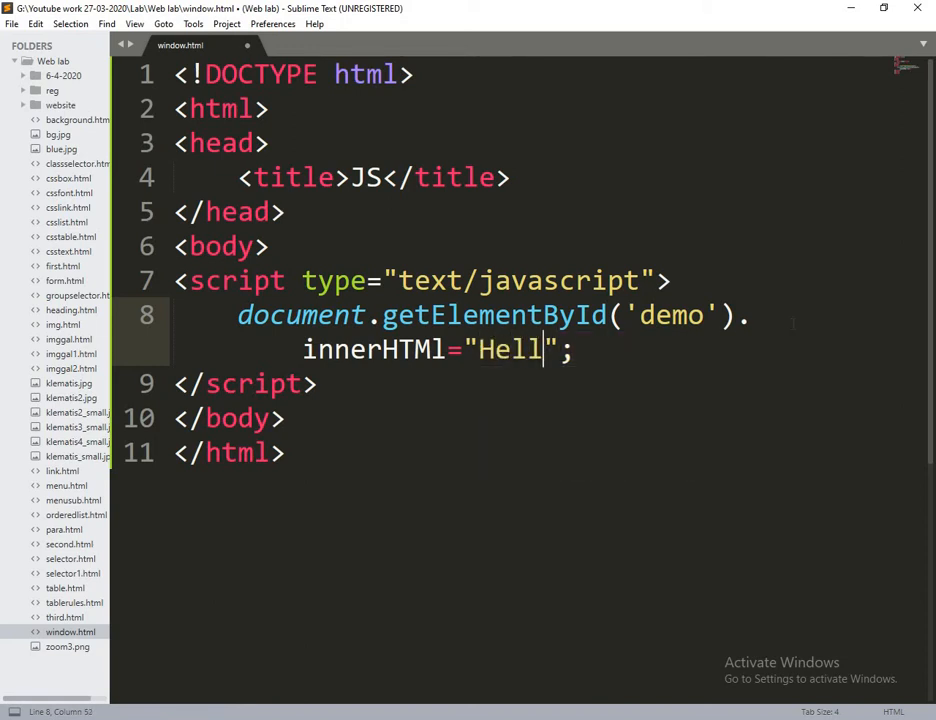
pyautogui.write('o javascript')
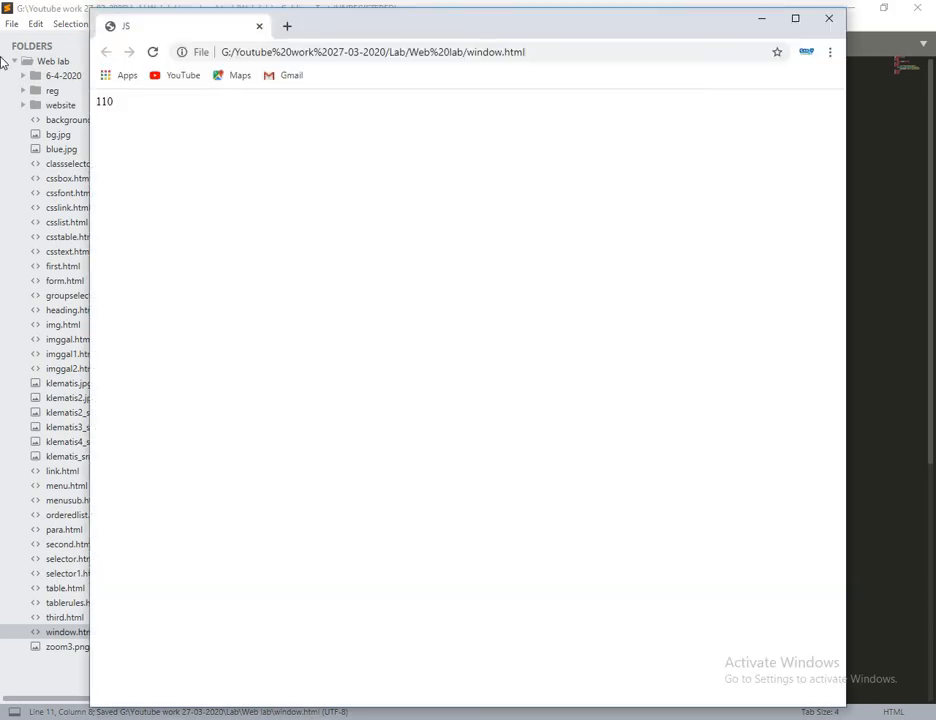
pyautogui.click(152, 52)
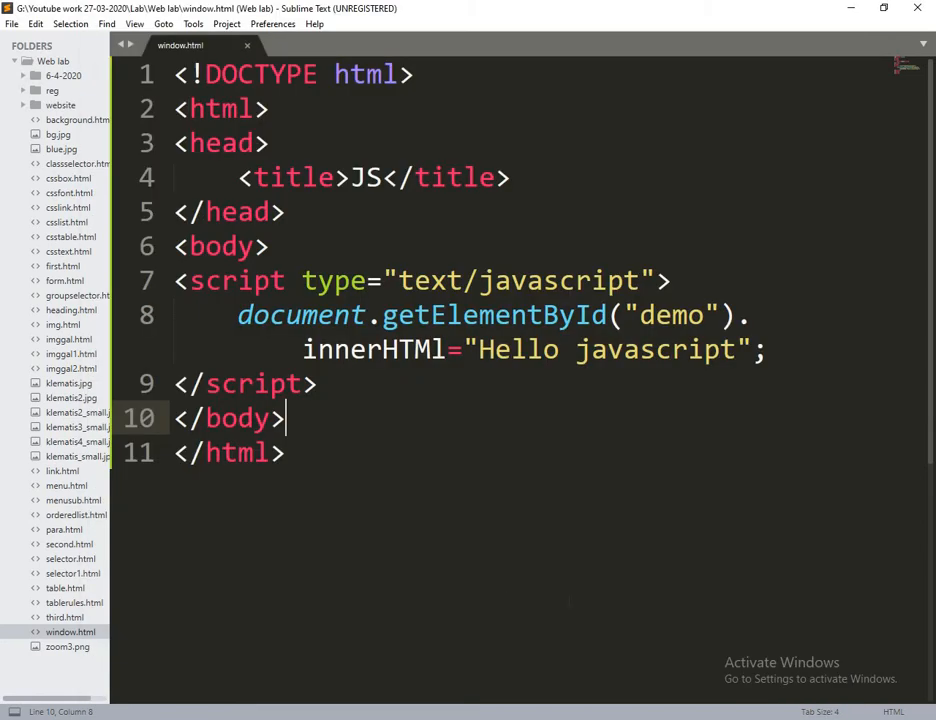
pyautogui.moveTo(418, 608)
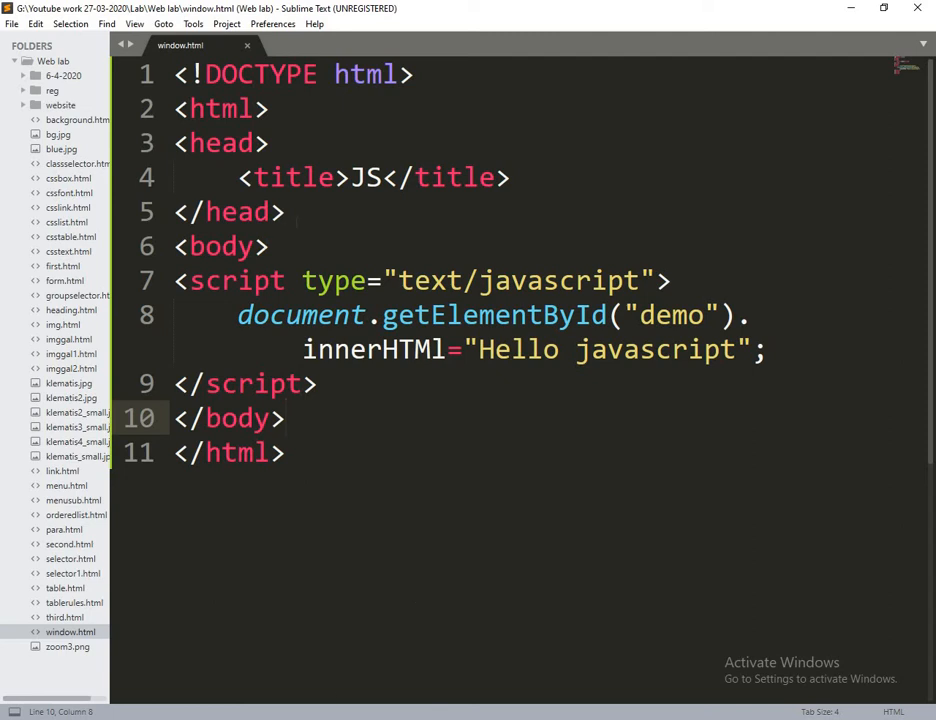
# - Insert <p id="demo"></p> on a new line right after the body tag
pyautogui.press('enter')
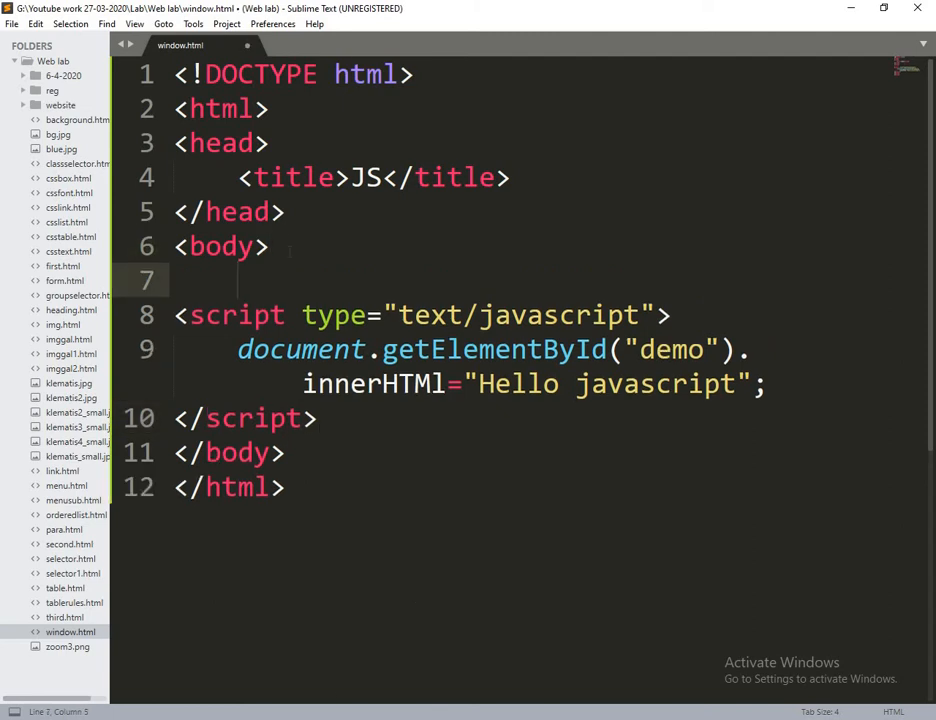
pyautogui.write('<p ></p>')
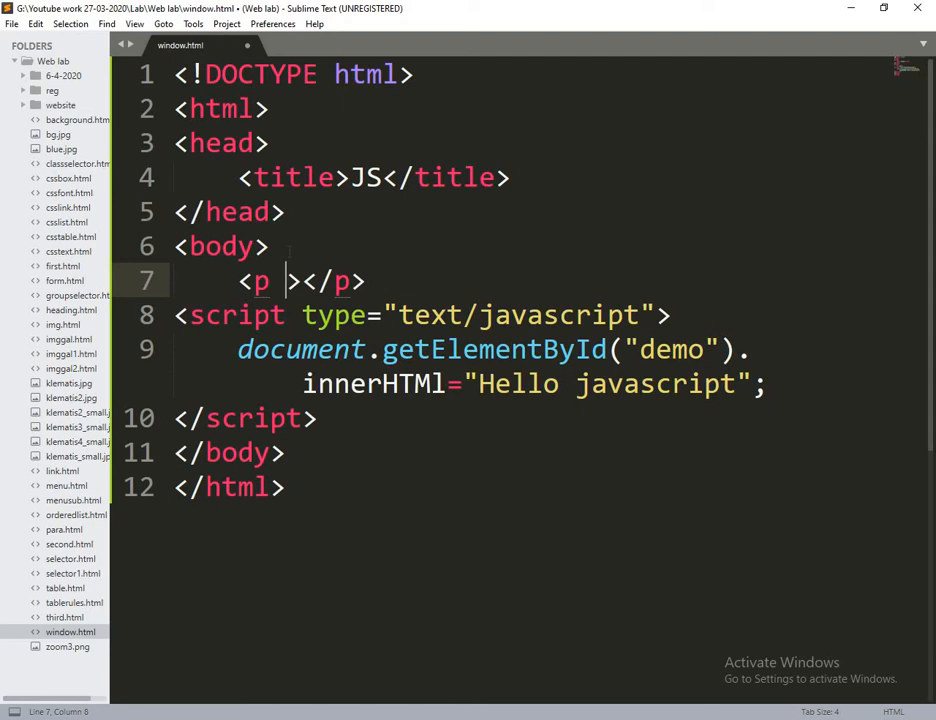
pyautogui.write('id=')
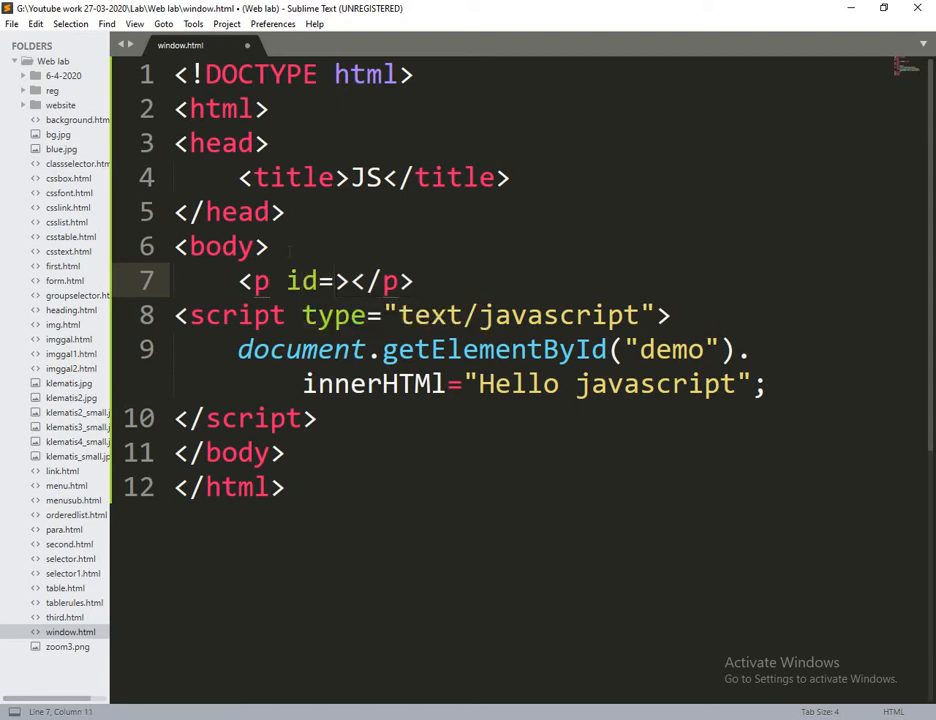
pyautogui.write('demo"')
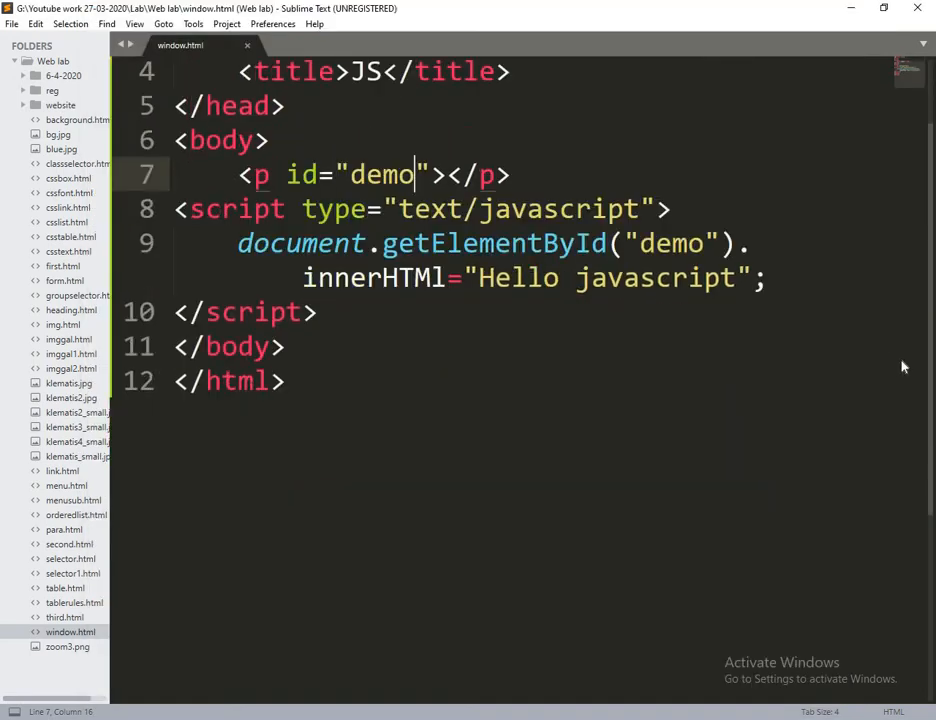
pyautogui.click(285, 381)
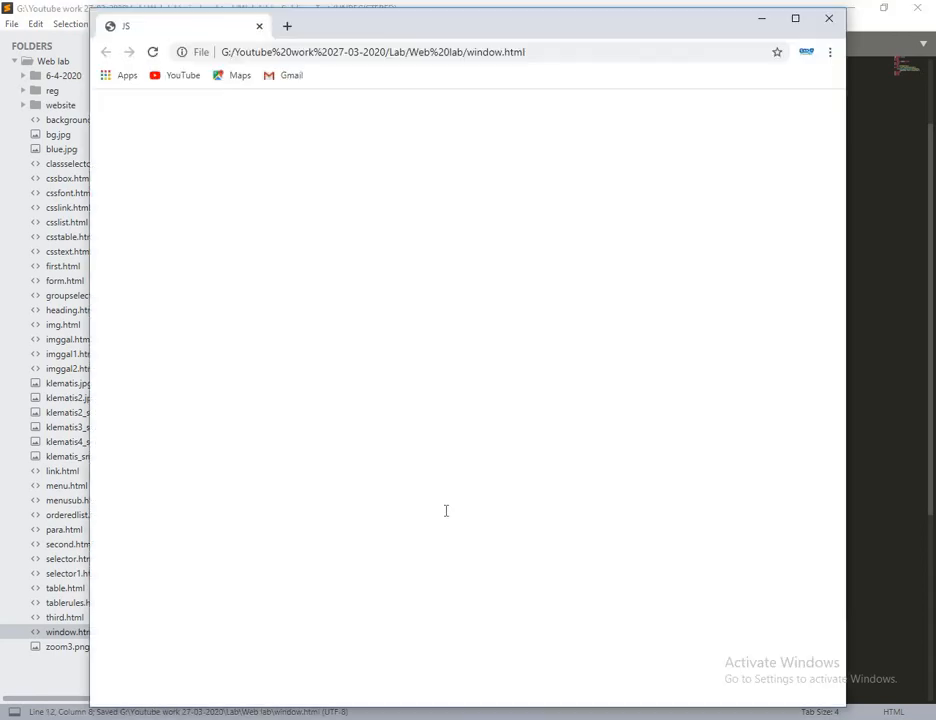
# - Refresh the window.html tab in Chrome to see the script's output
pyautogui.click(152, 52)
pyautogui.write('document.getElementById("demo").innerHTML=;')
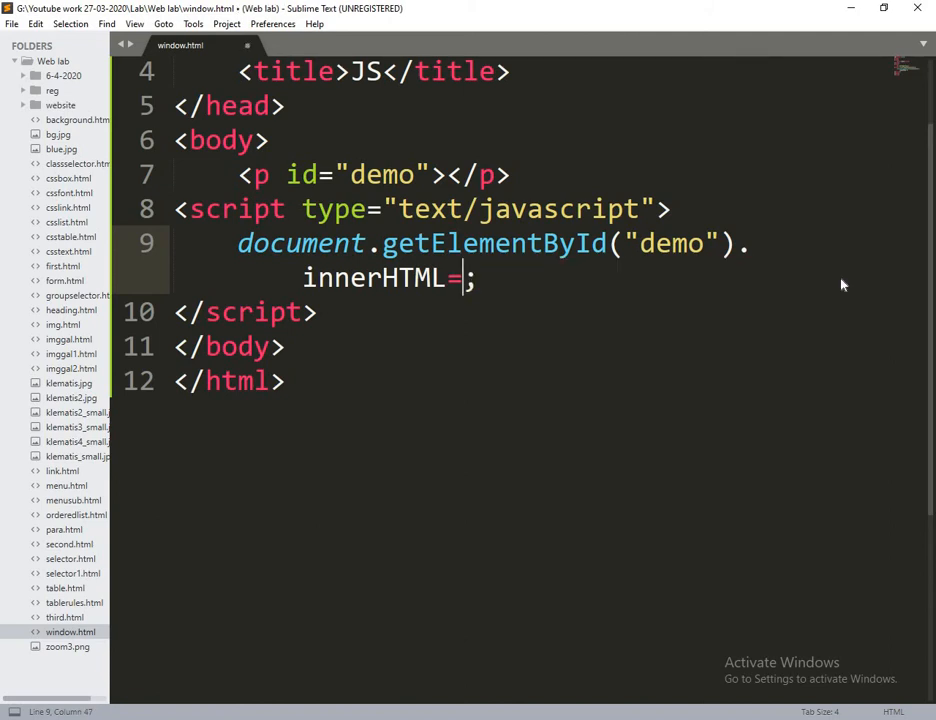
# - Set the demo innerHTML to 67+54, save, and select the whole statement
pyautogui.write('67+54')
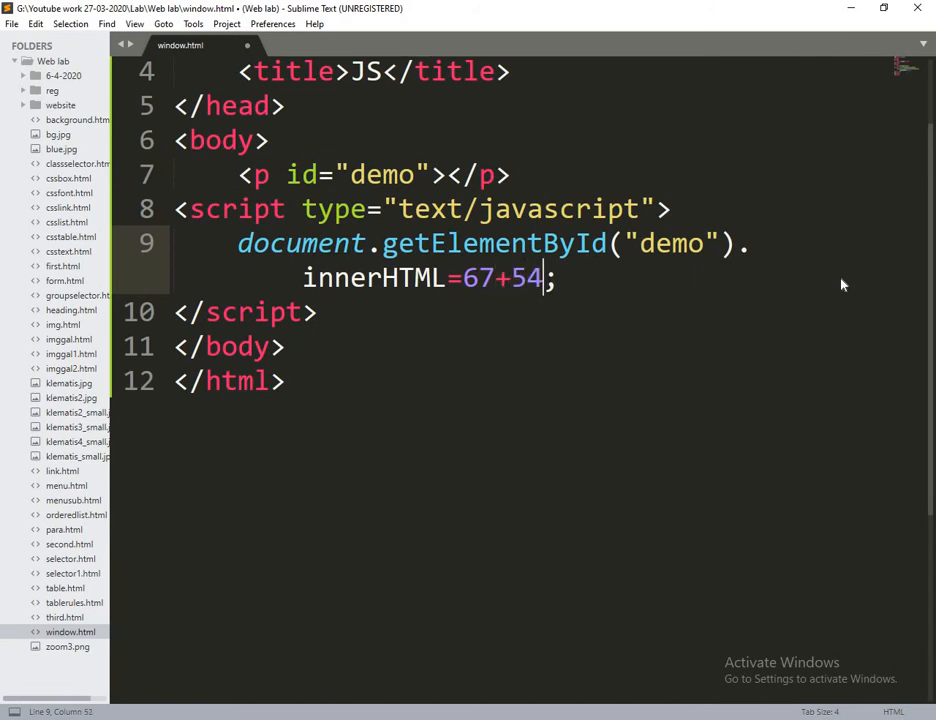
pyautogui.press('ctrl+s')
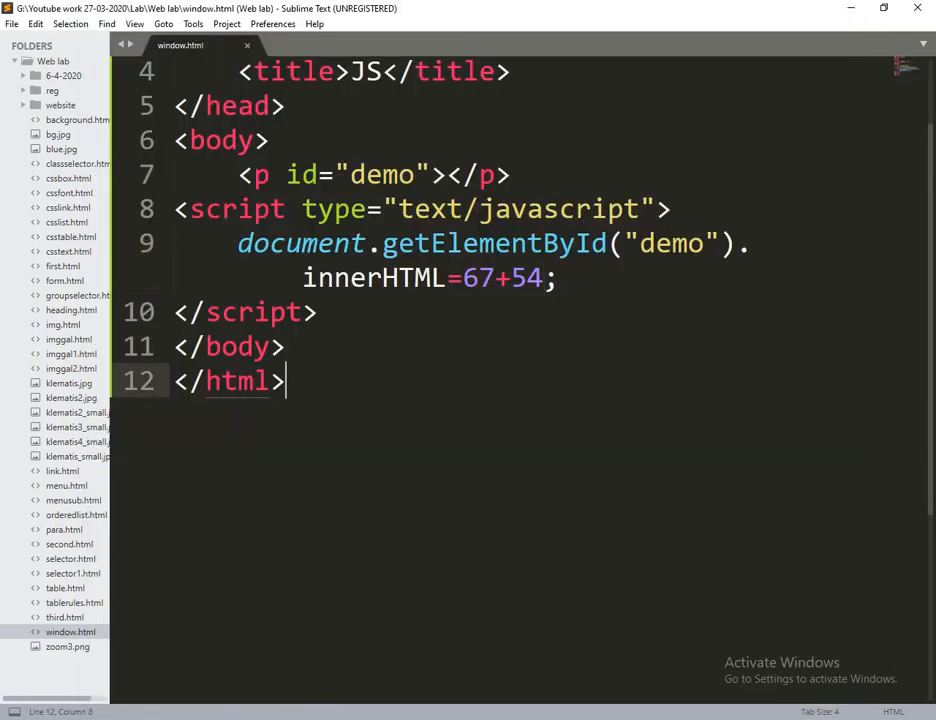
pyautogui.moveTo(237, 243); pyautogui.dragTo(557, 278)
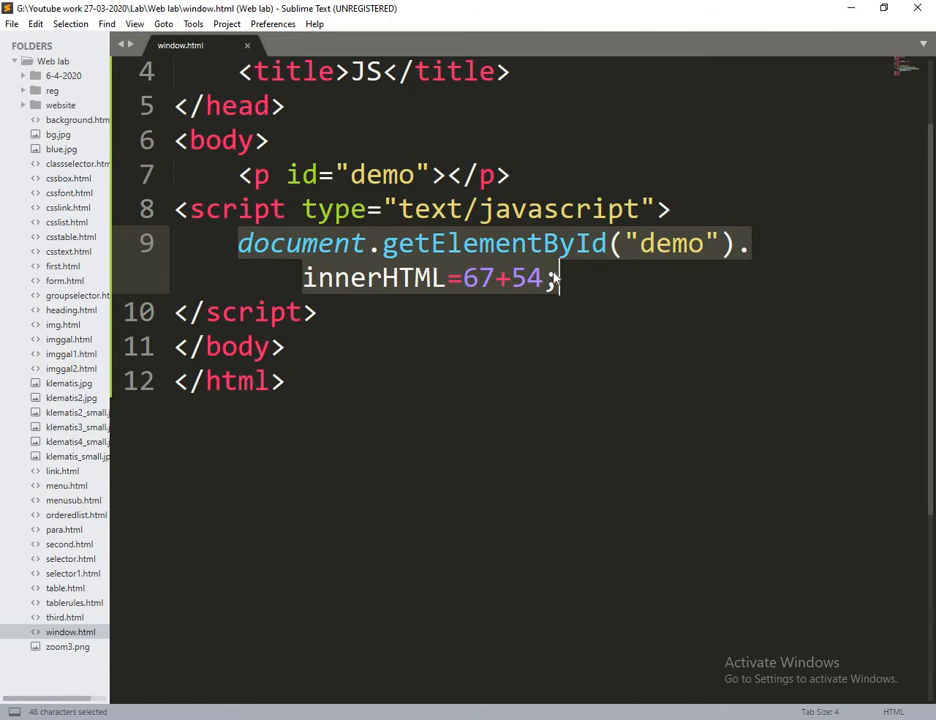
# - Try a console.log statement, then restore document.getElementById("demo").innerHTML=67+54;
pyautogui.write('cono')
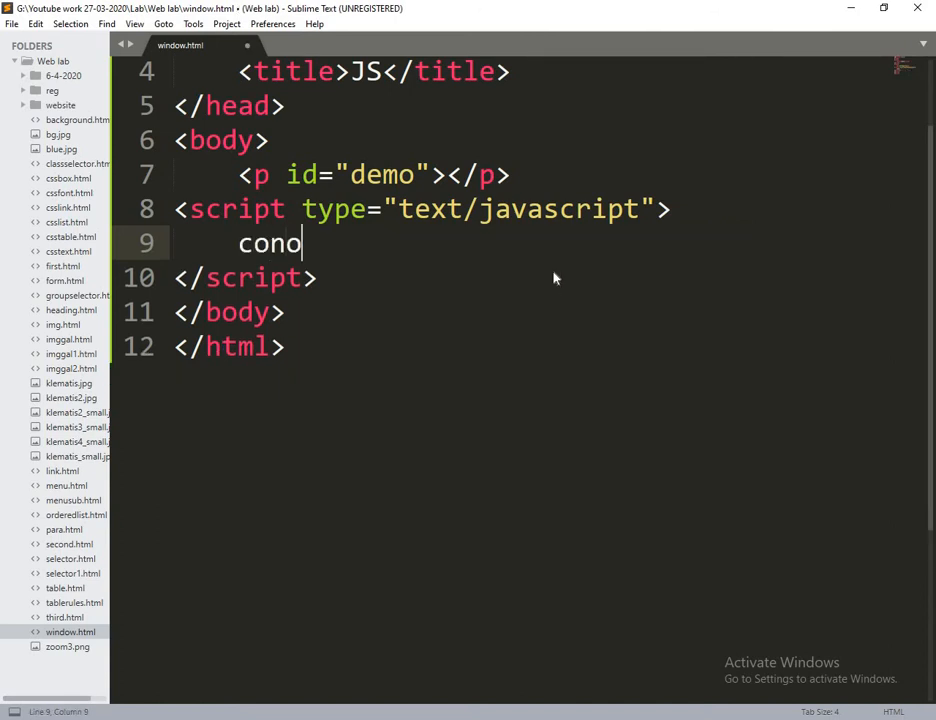
pyautogui.write('sole')
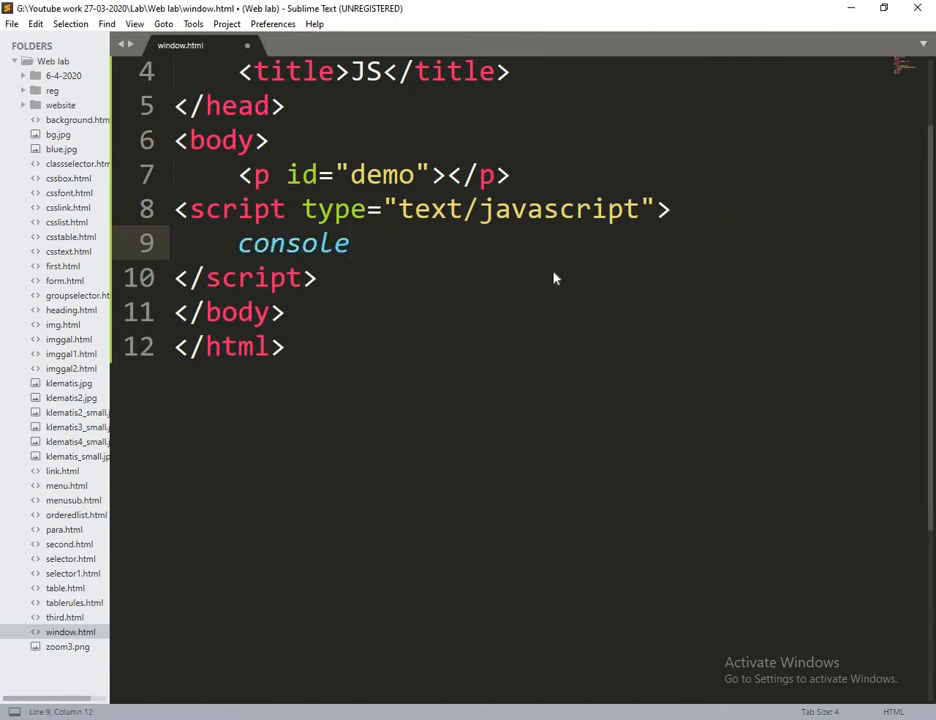
pyautogui.write('.')
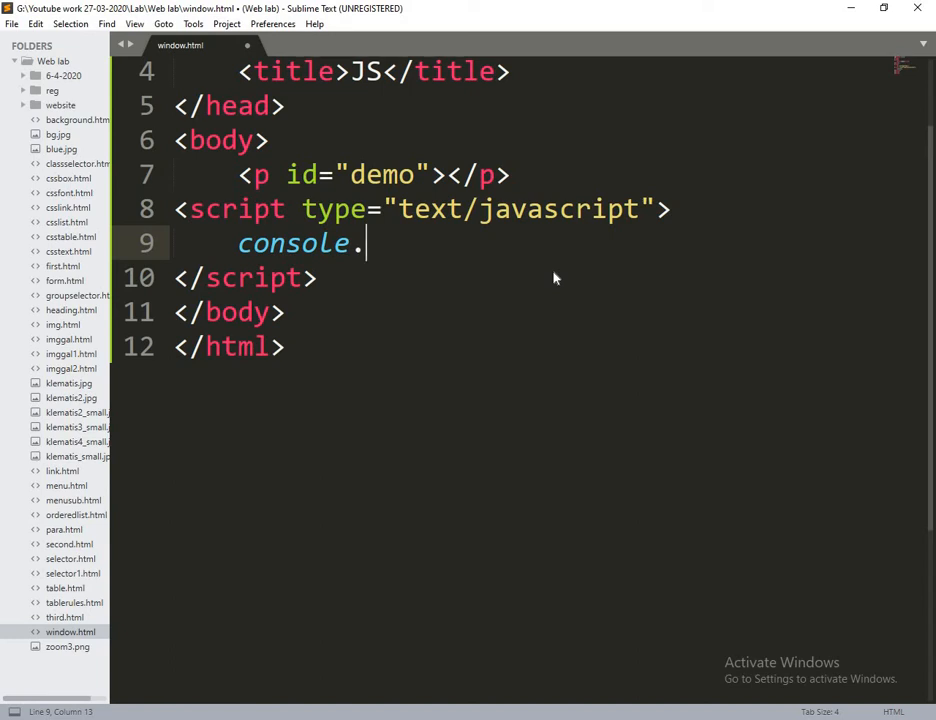
pyautogui.write('log()')
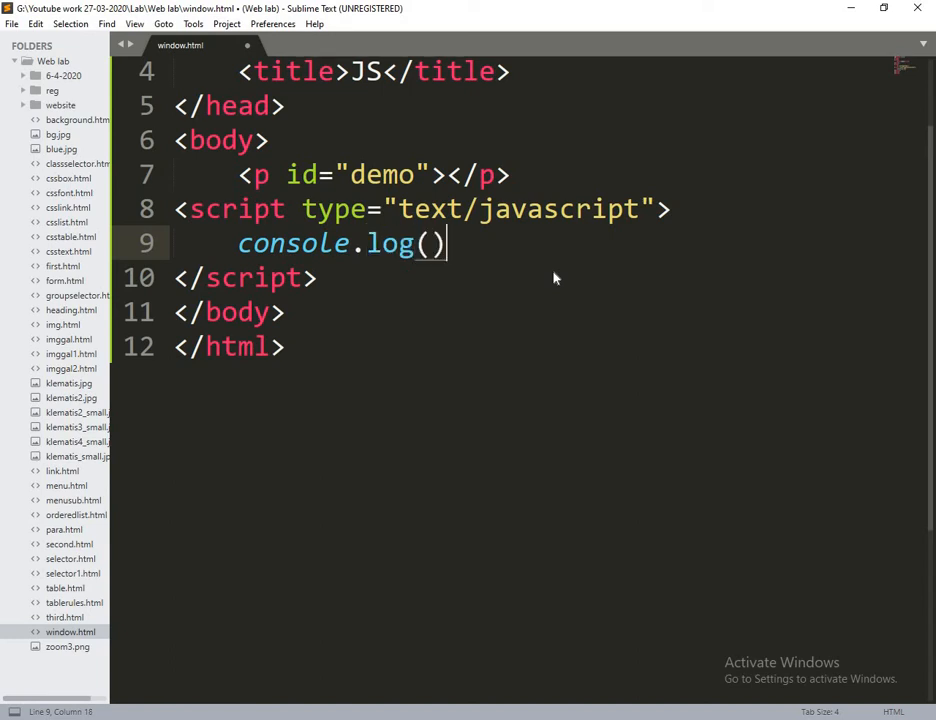
pyautogui.write(';')
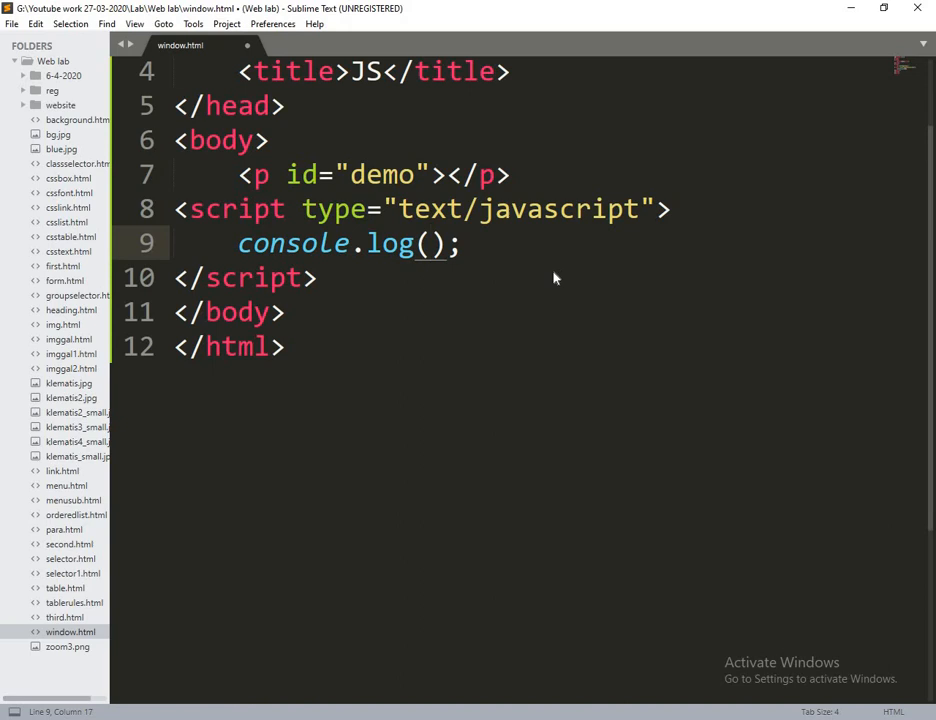
pyautogui.write('"Hello Java')
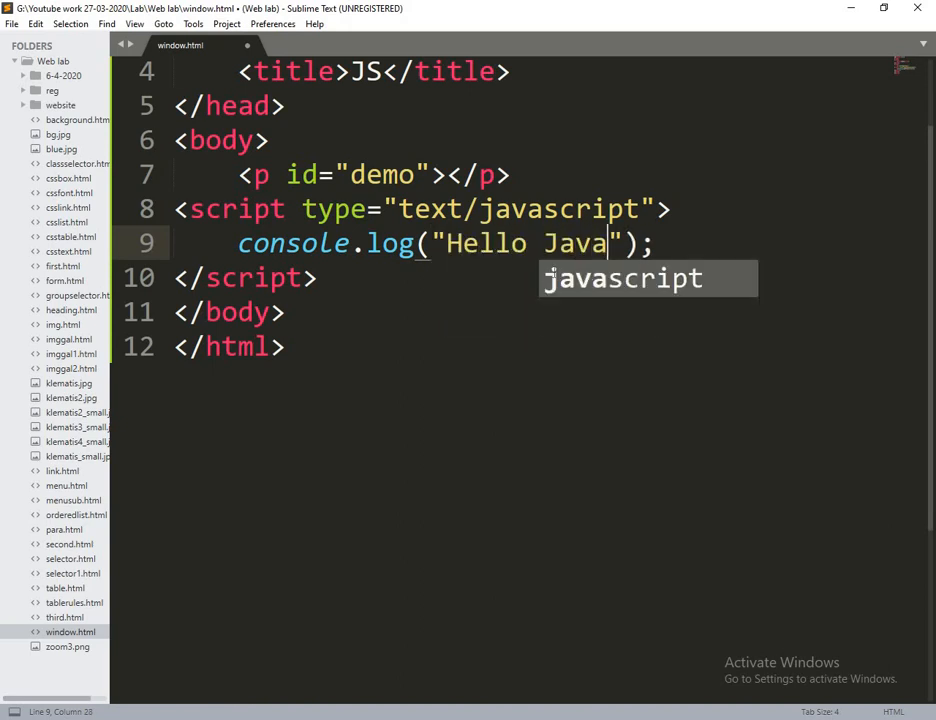
pyautogui.write('\\')
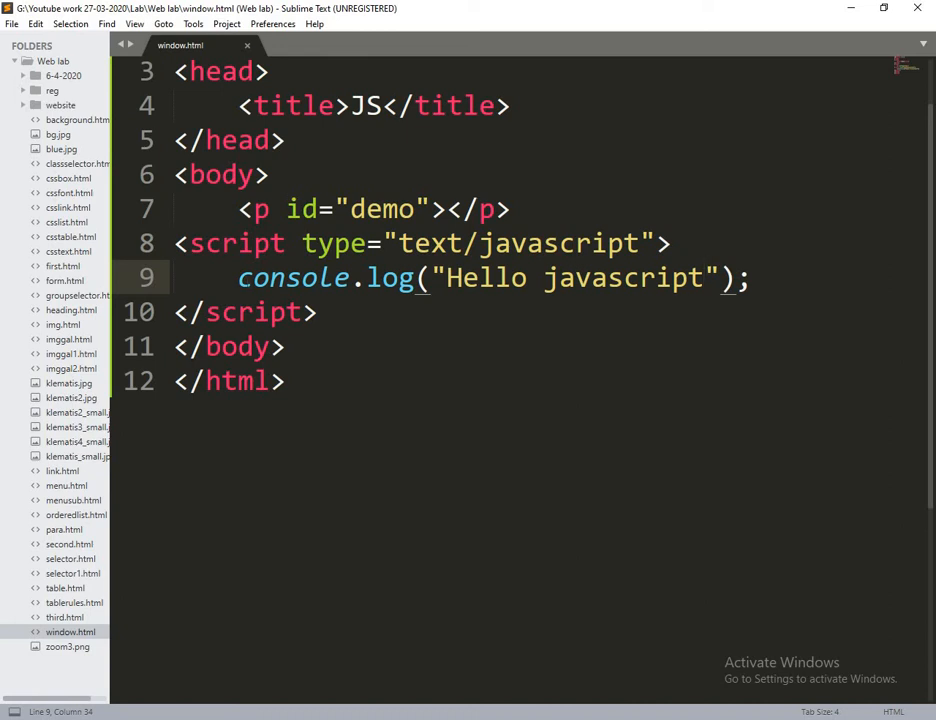
pyautogui.click(237, 277)
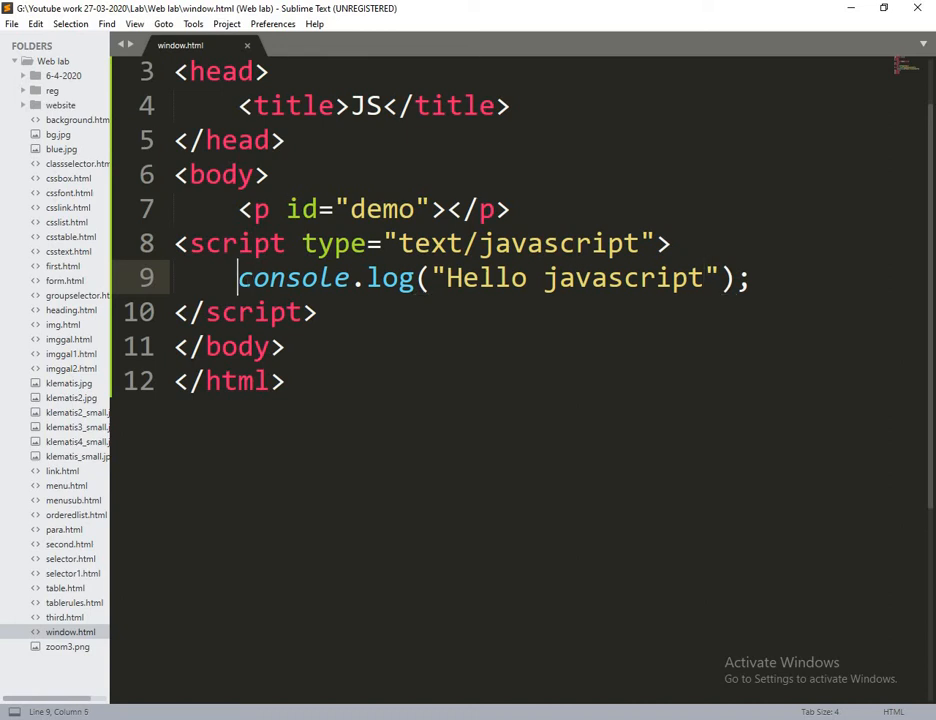
pyautogui.write('Javasc')
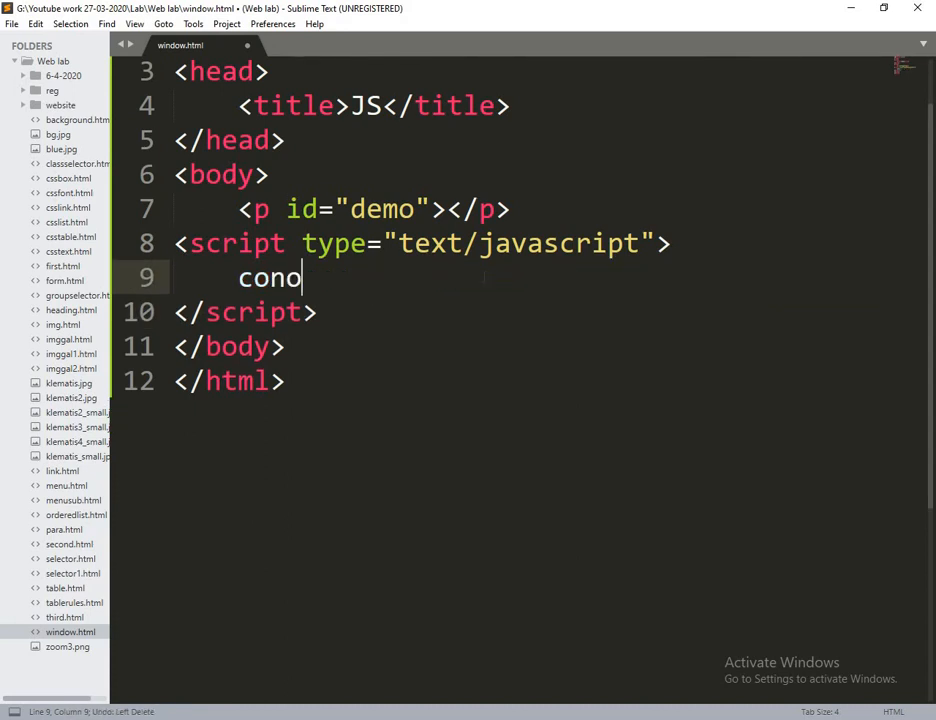
pyautogui.write('document.getElementById("demo").innerHTML=67+54;')
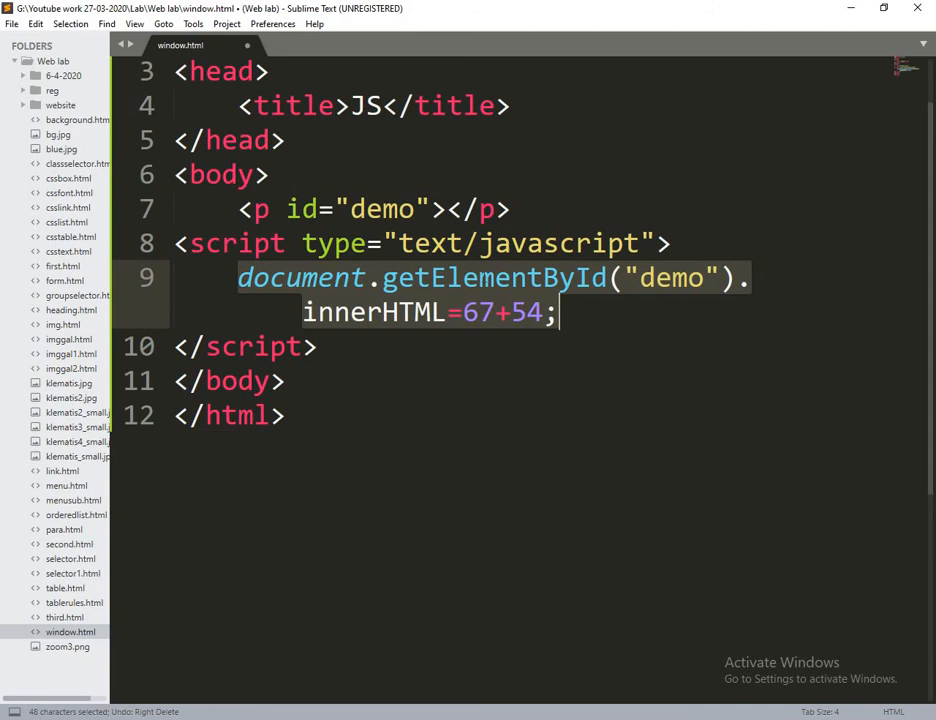
# - Declare var a=20,b=10; above the output line and set innerHTML to a+b
pyautogui.click(367, 312)
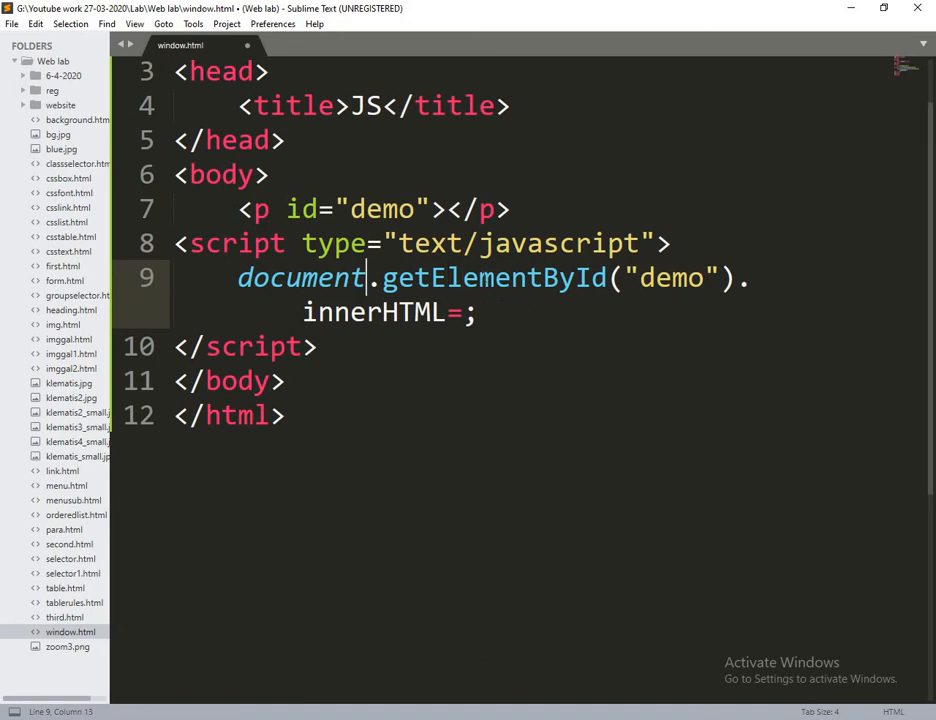
pyautogui.press('enter')
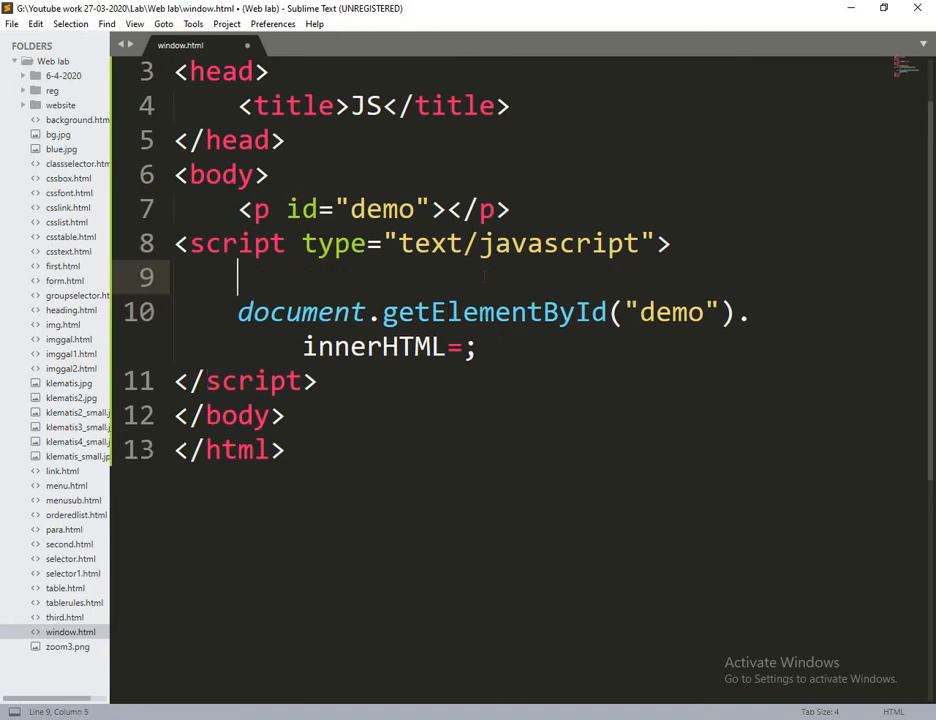
pyautogui.write('var a')
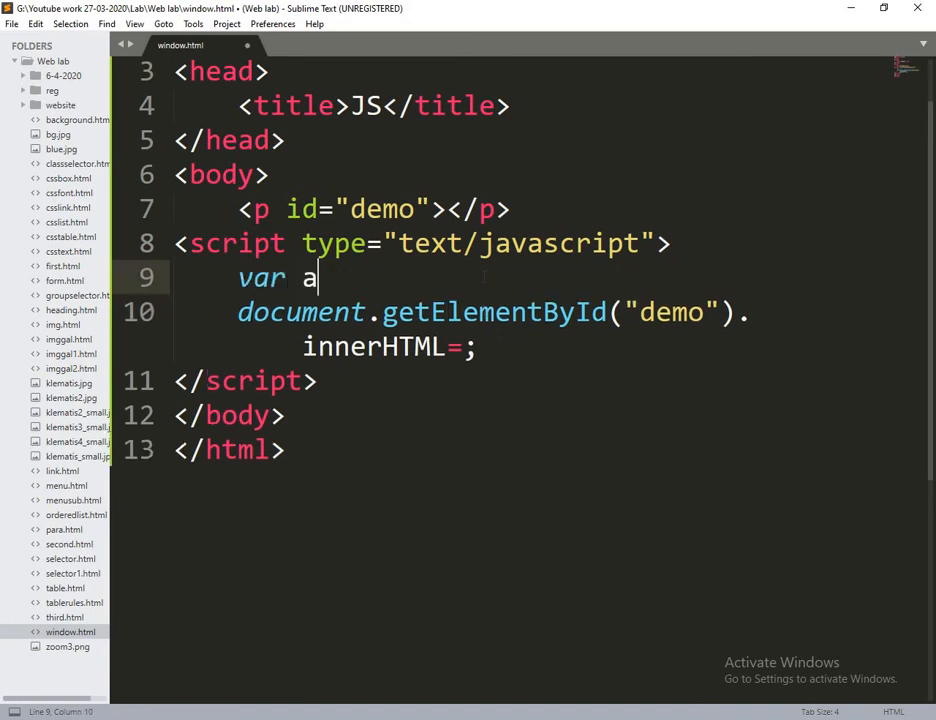
pyautogui.write('=20')
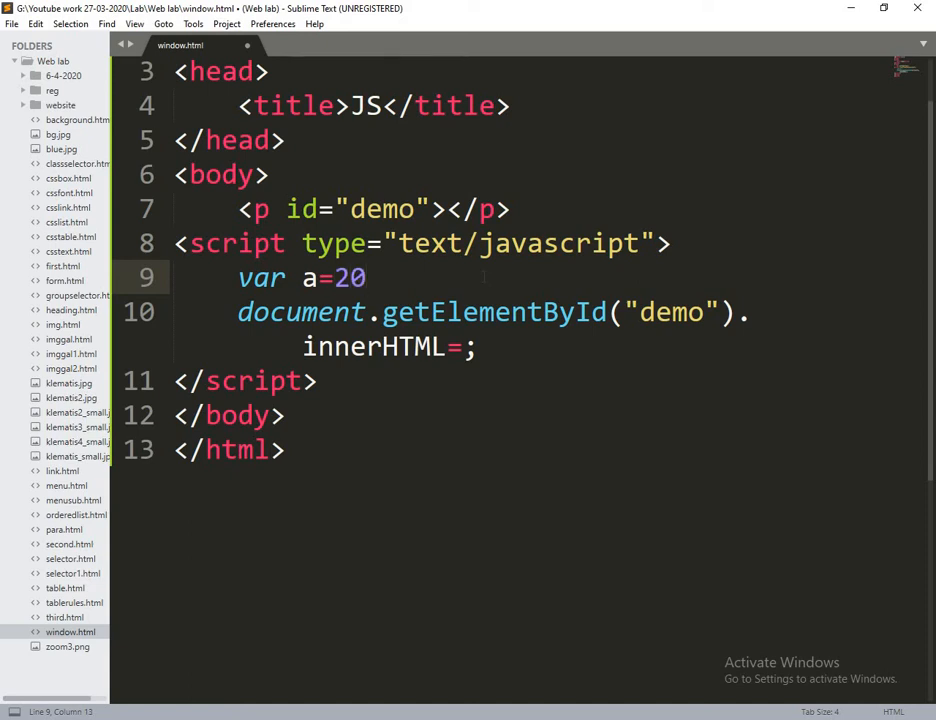
pyautogui.write(',')
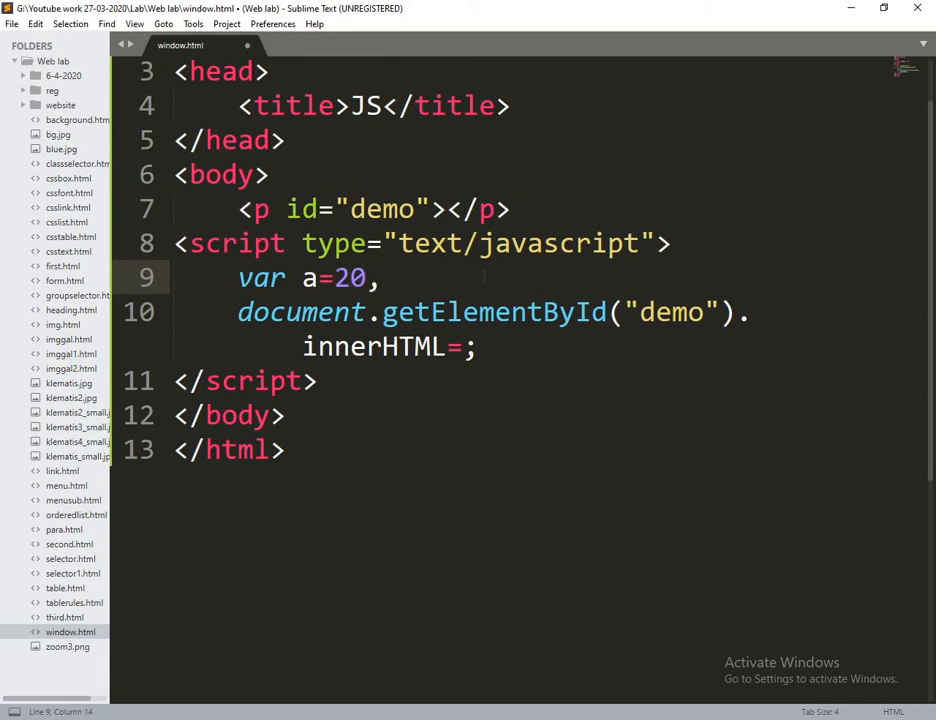
pyautogui.write('b=10')
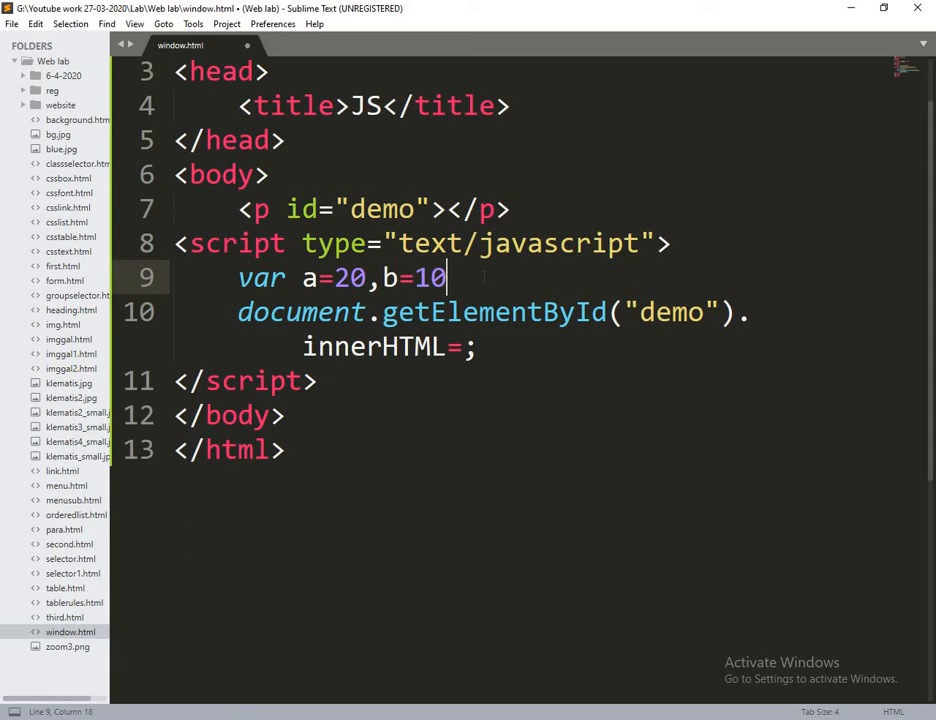
pyautogui.write(';')
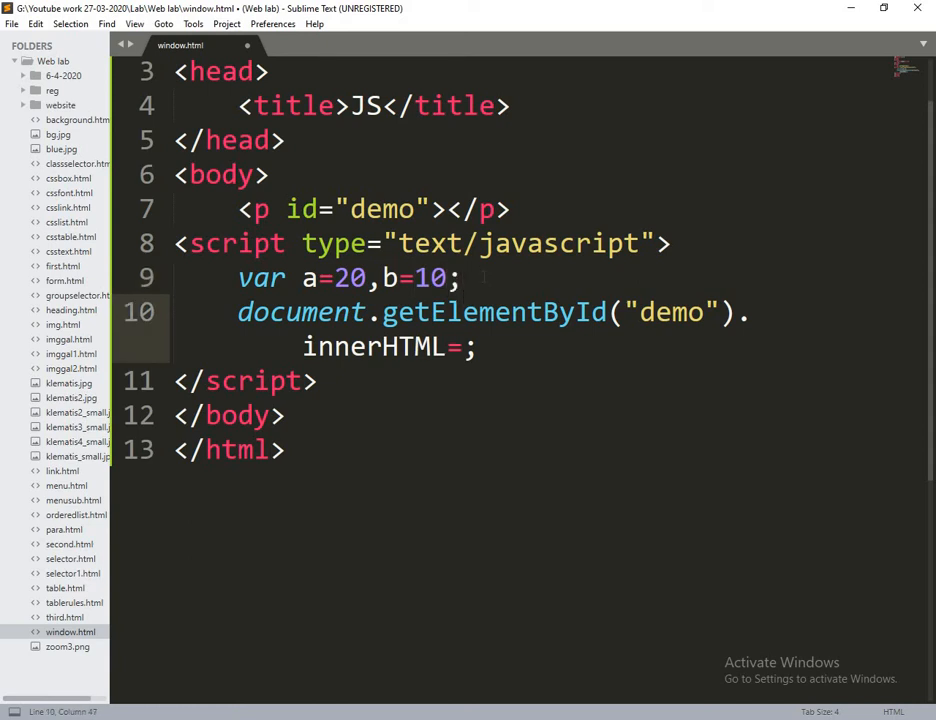
pyautogui.write('a+b')
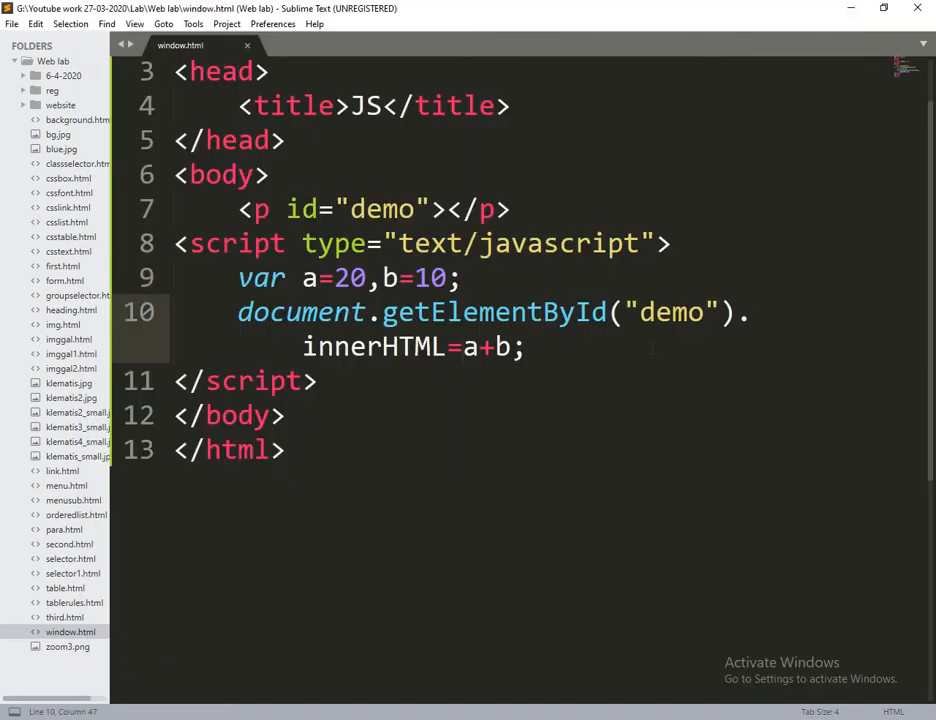
# - Prefix the a+b output with the label "Sum of A and B : " and save
pyautogui.write('""')
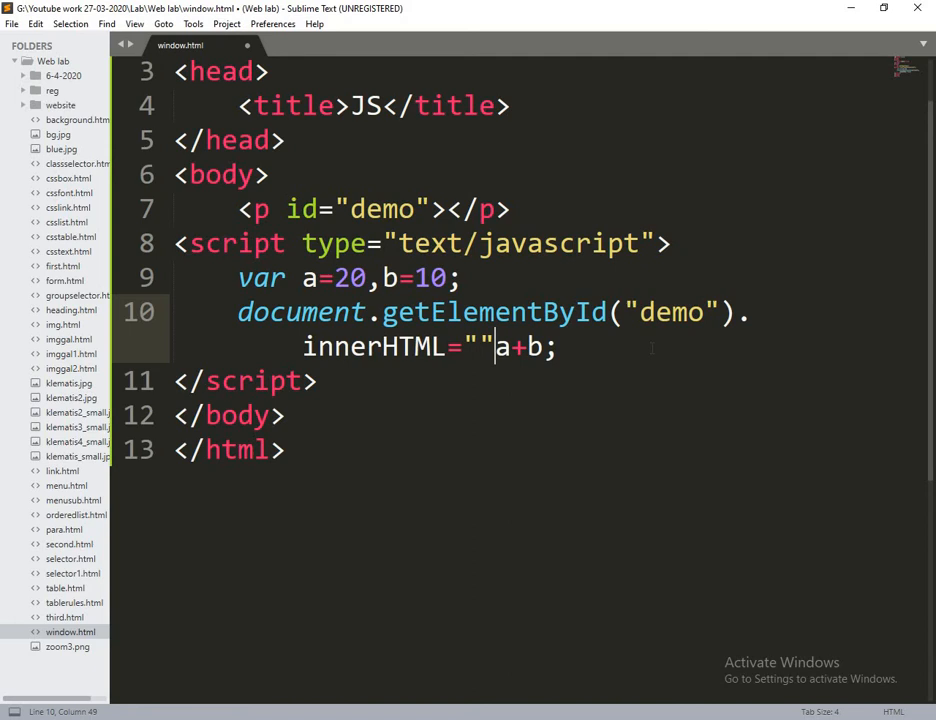
pyautogui.write('Sum of A')
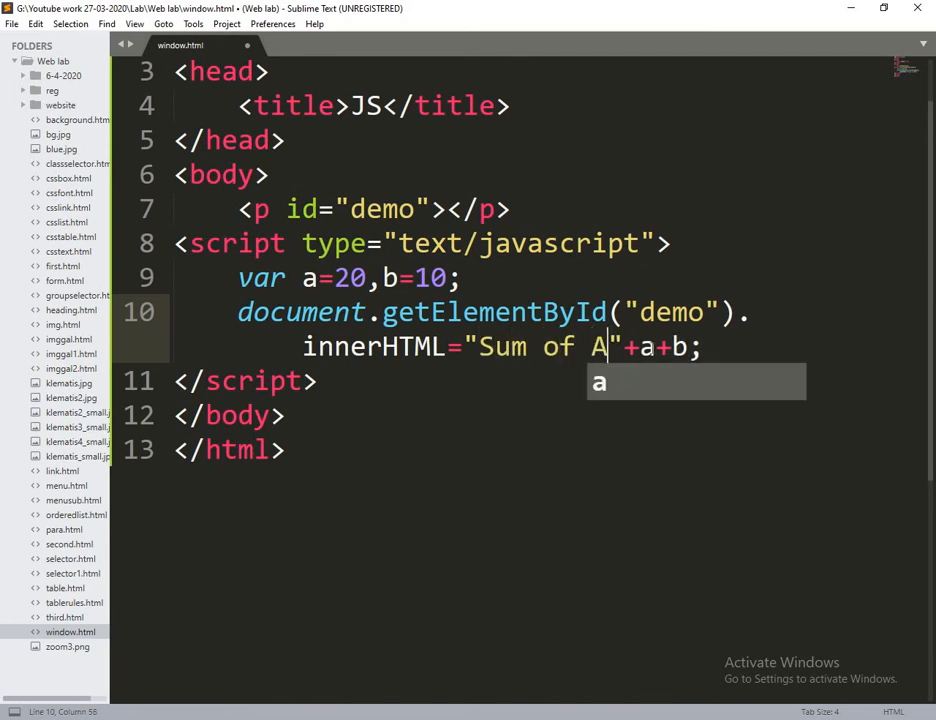
pyautogui.write('and')
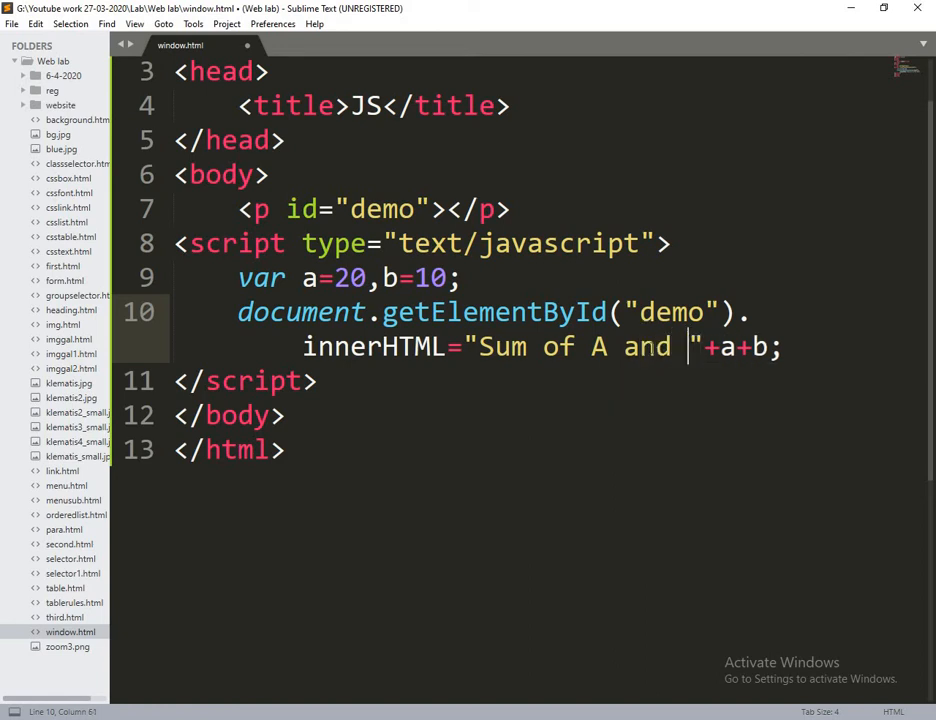
pyautogui.write('B :')
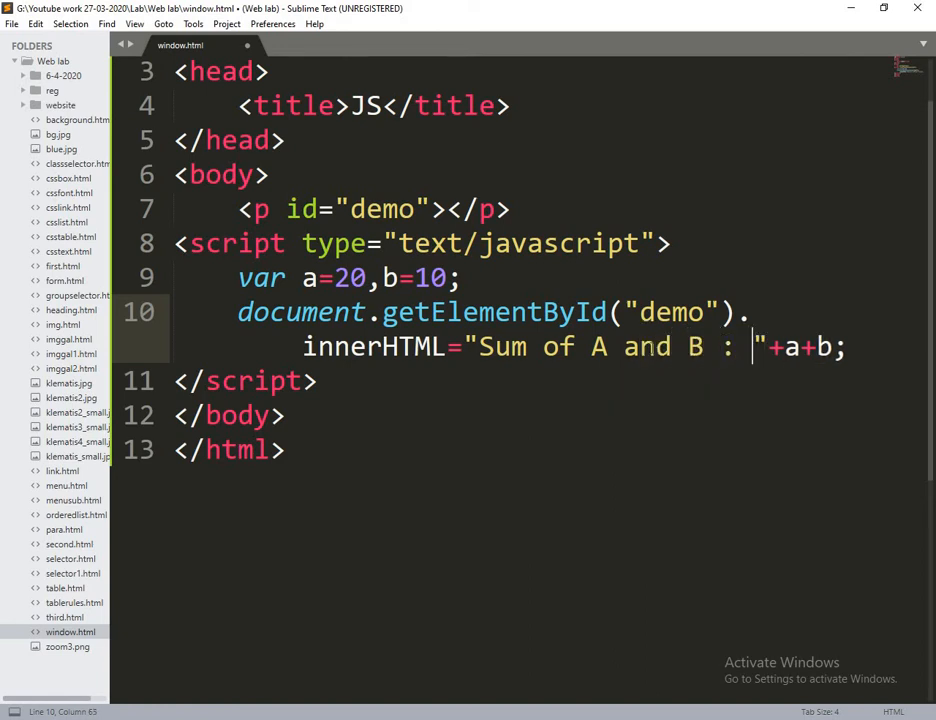
pyautogui.press('ctrl+s')
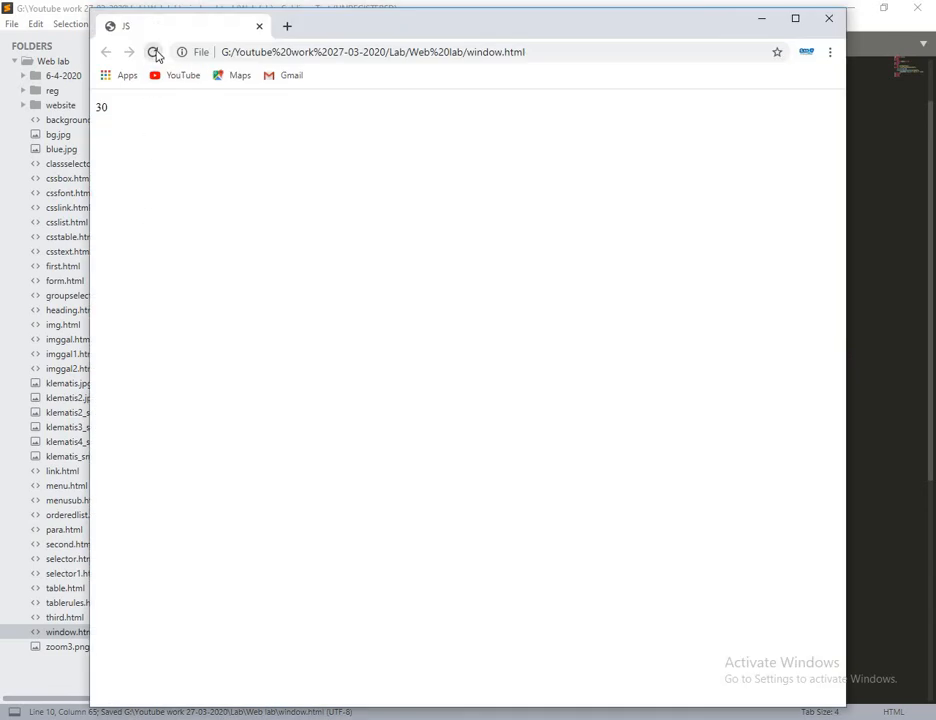
# - Reload Chrome to see "Sum of A and B : 2010", then reload again for the fix
pyautogui.click(152, 52)
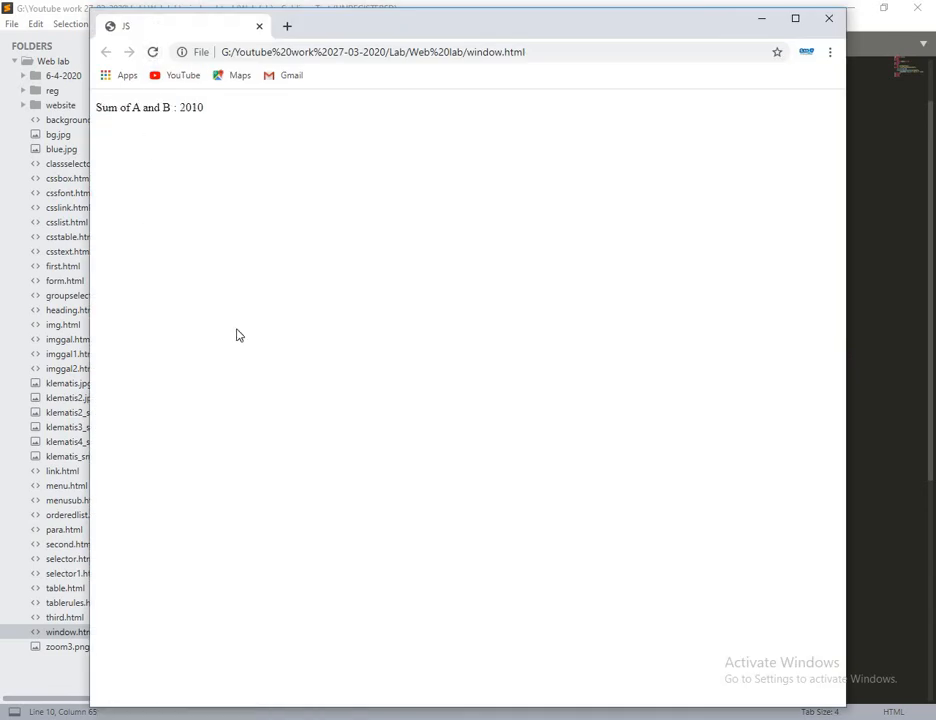
pyautogui.moveTo(225, 337)
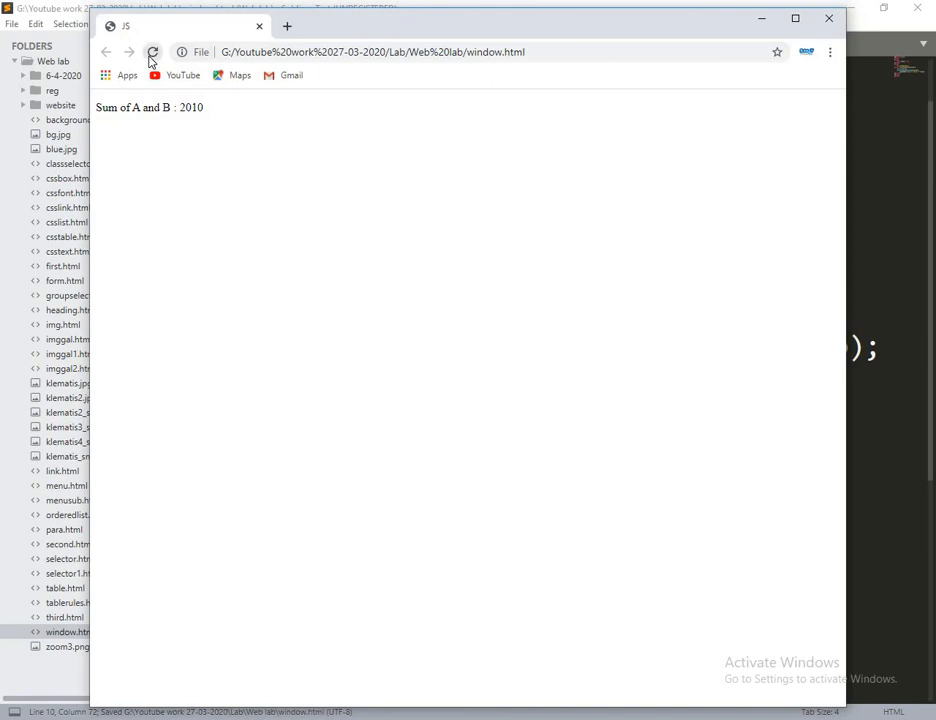
pyautogui.click(152, 52)
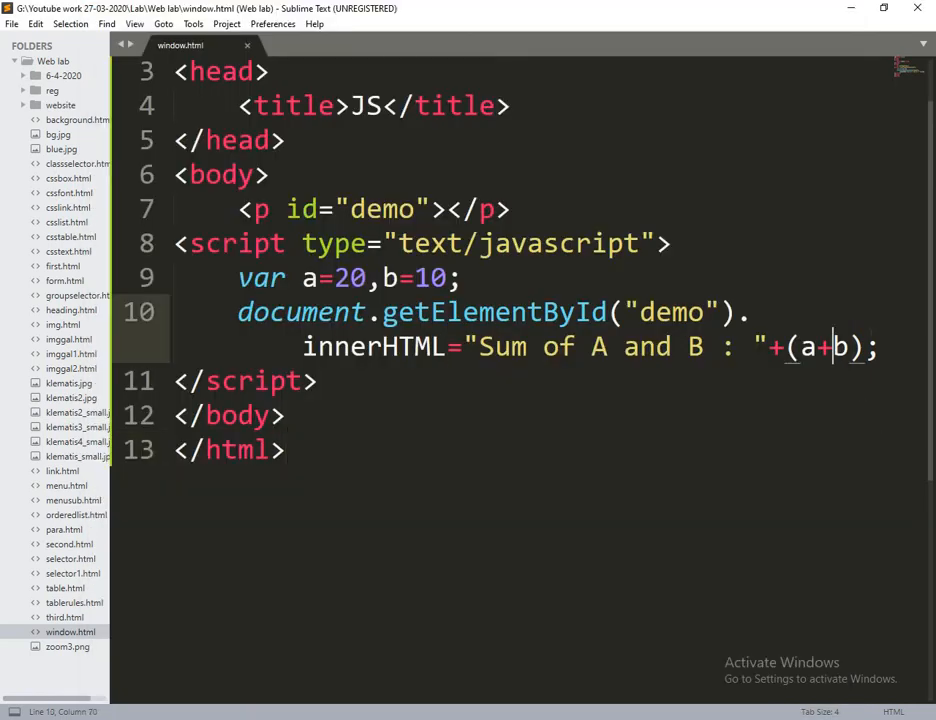
# - Change the calculation to (a*b) and the label to "Product A and B : "
pyautogui.write('*')
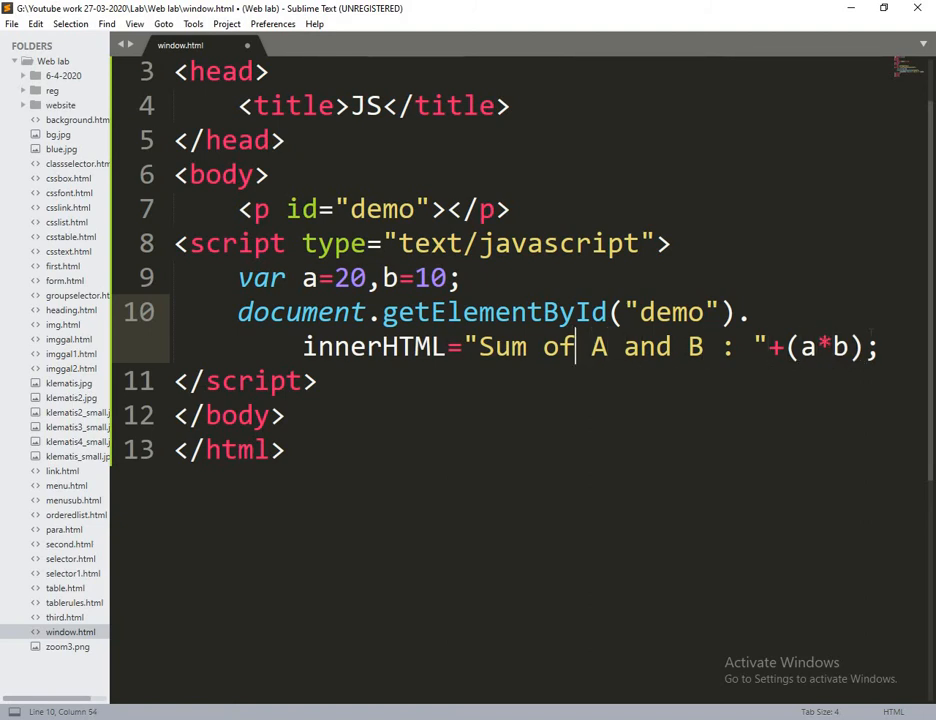
pyautogui.write('P')
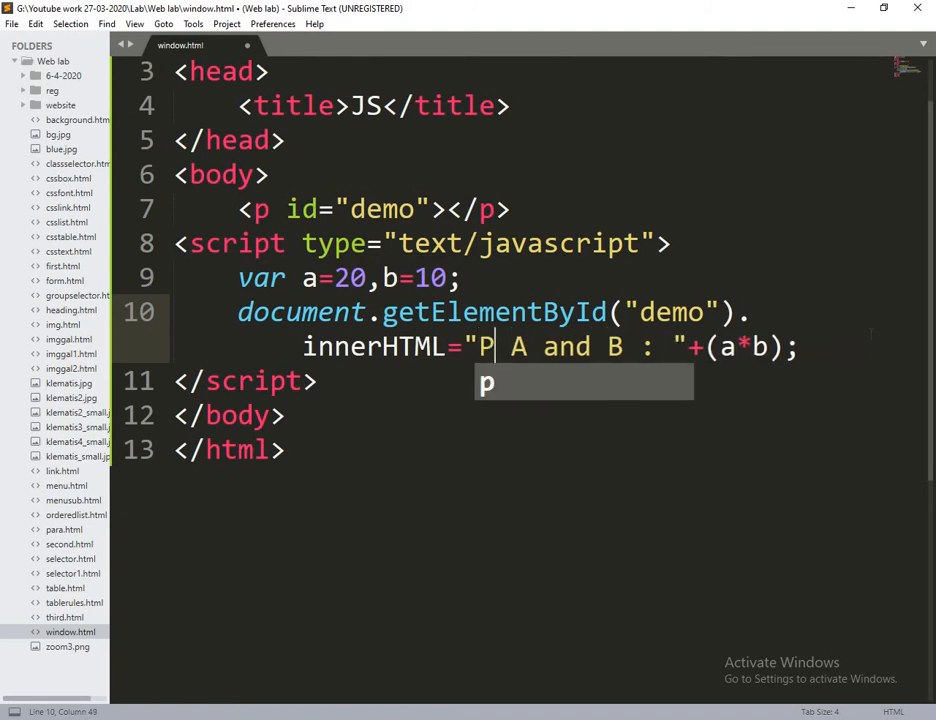
pyautogui.write('roduct')
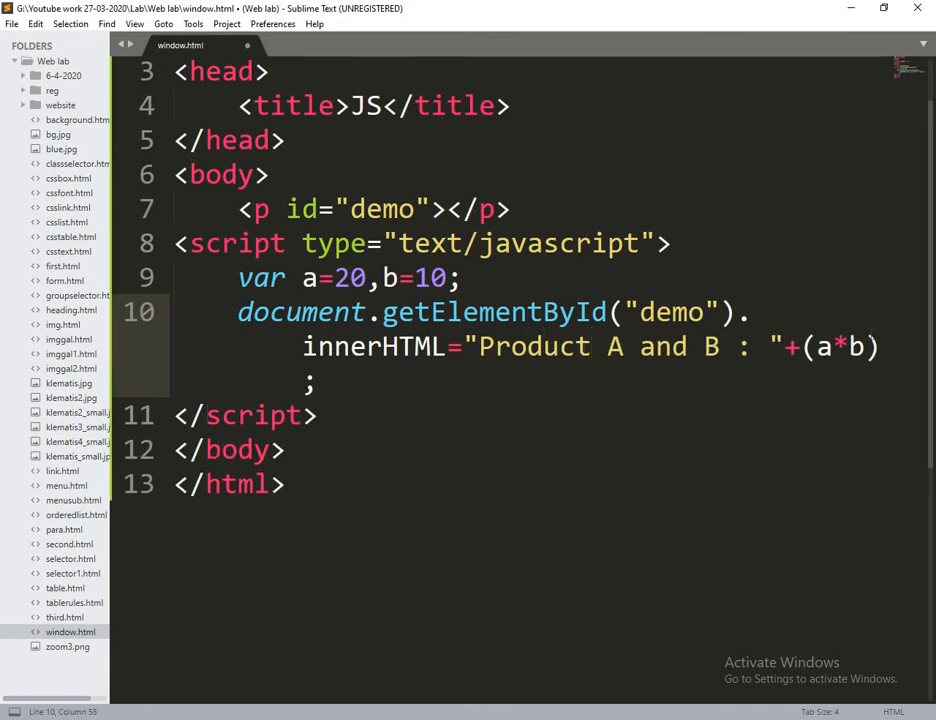
pyautogui.write('o')
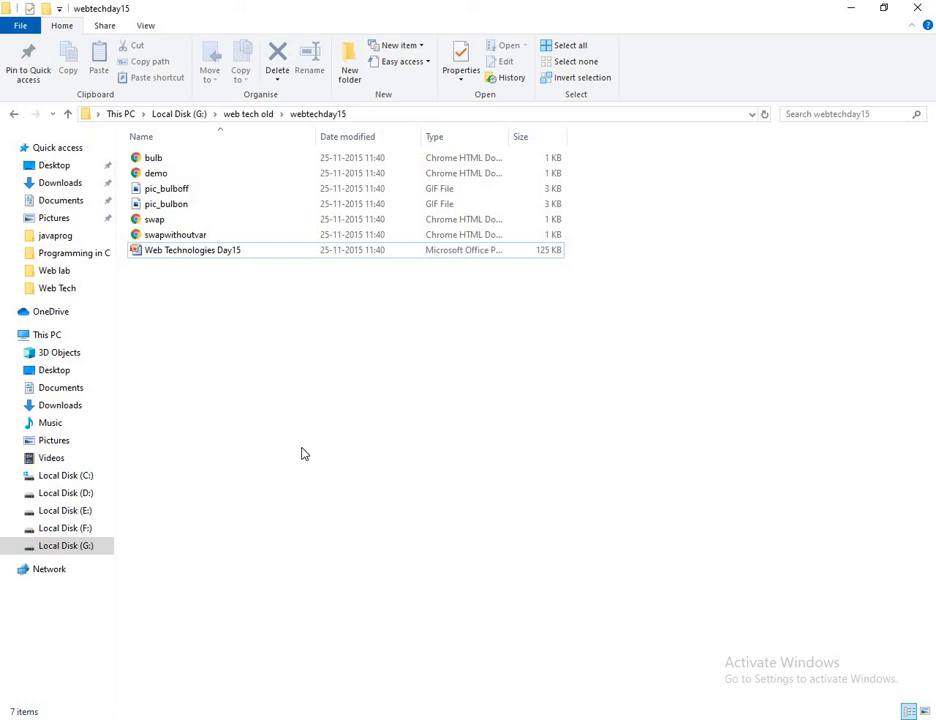
# - Open bulb.html from webtechday15 in Chrome and toggle its bulb on and off repeatedly
pyautogui.click(153, 157)
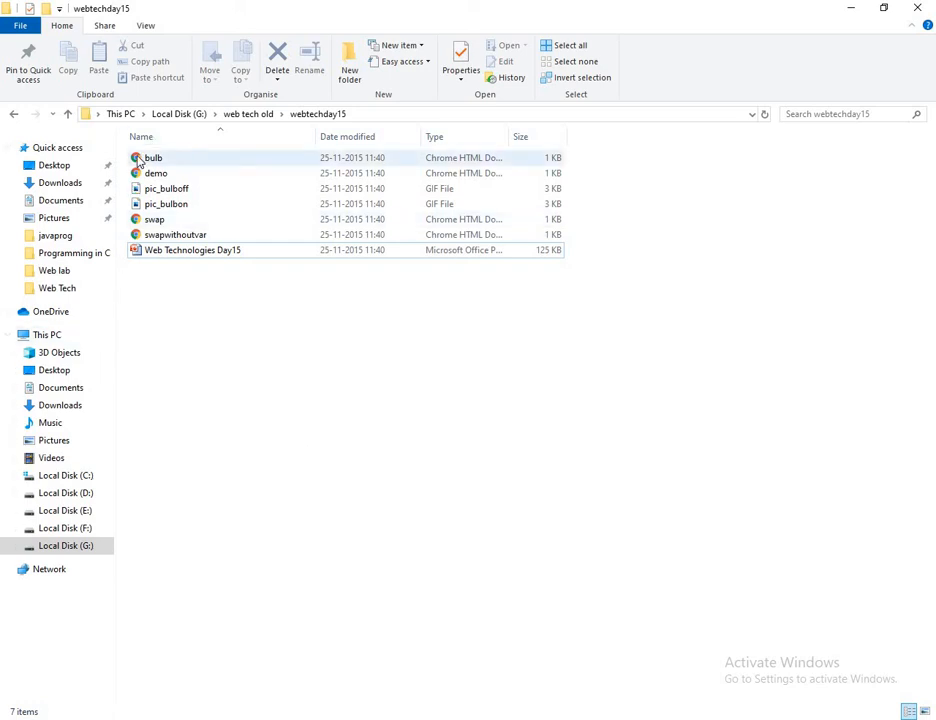
pyautogui.doubleClick(150, 158)
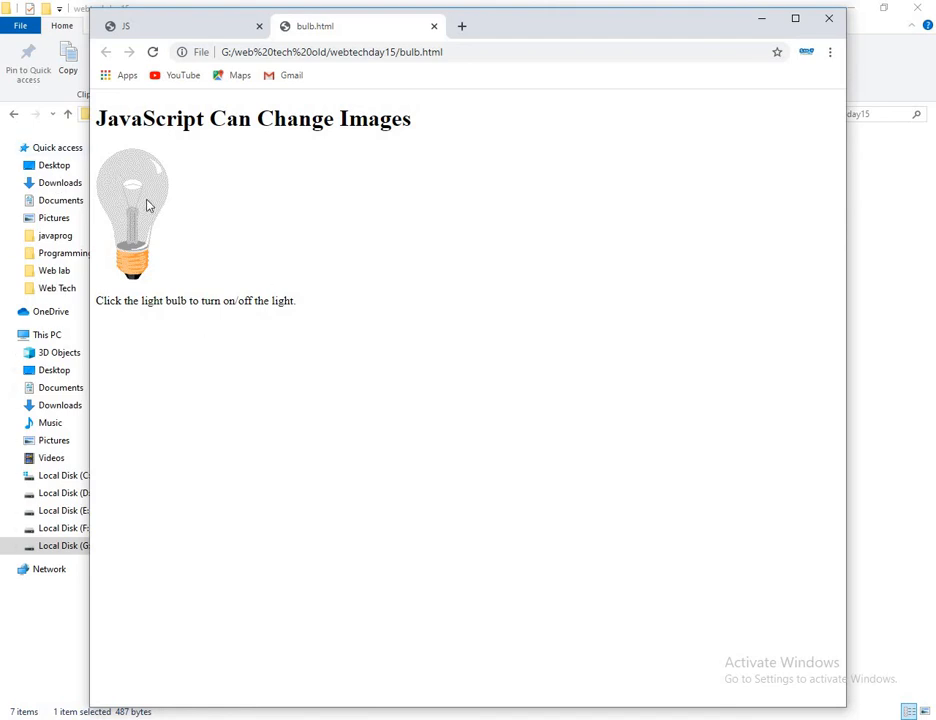
pyautogui.click(132, 205)
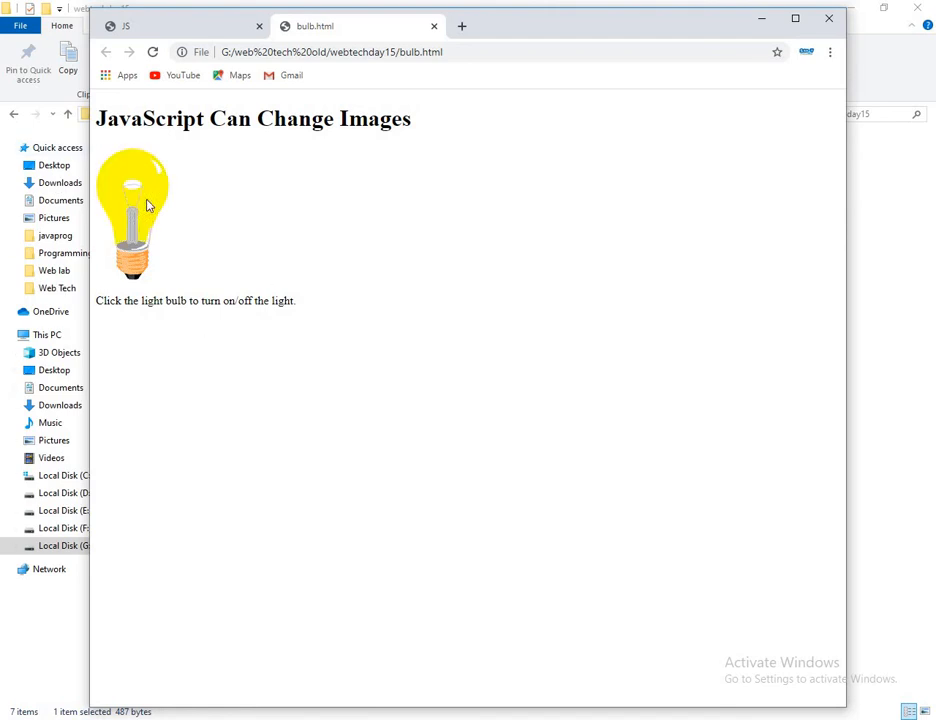
pyautogui.click(133, 213)
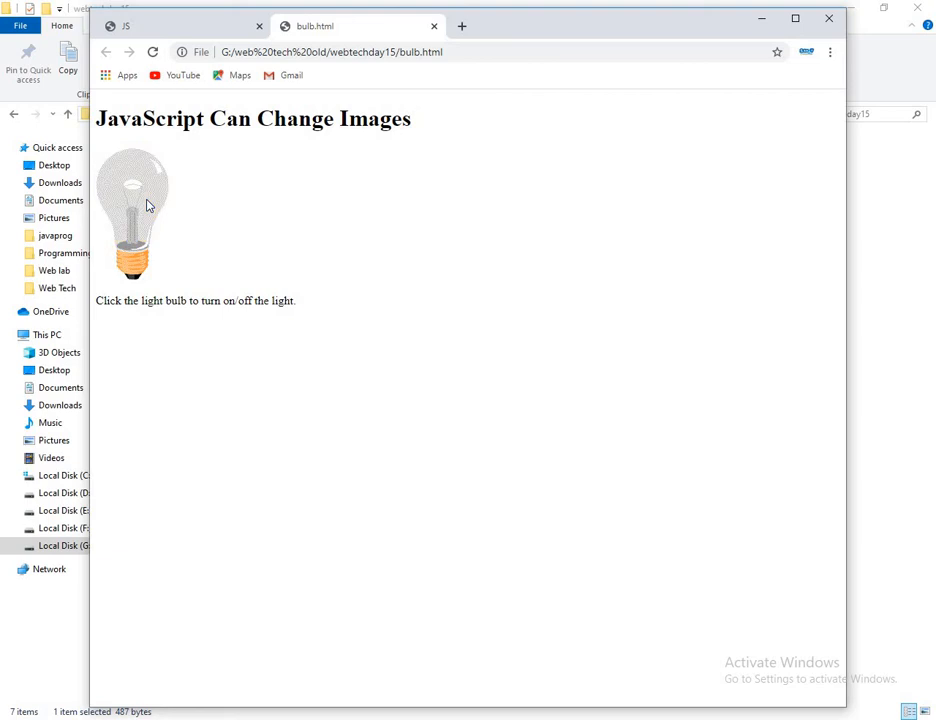
pyautogui.click(133, 205)
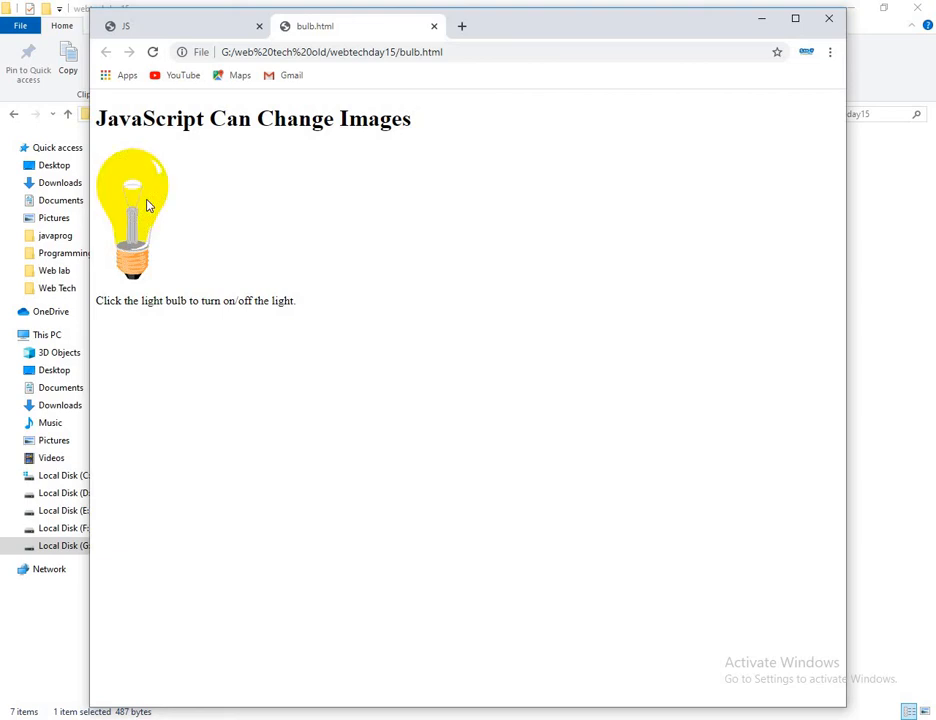
pyautogui.click(131, 210)
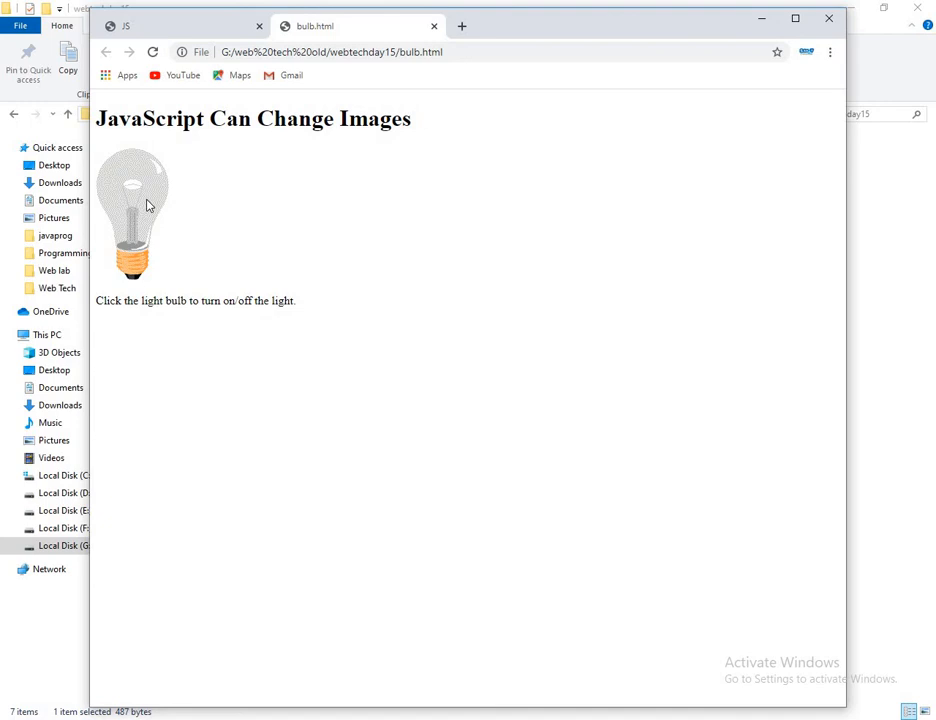
pyautogui.click(132, 205)
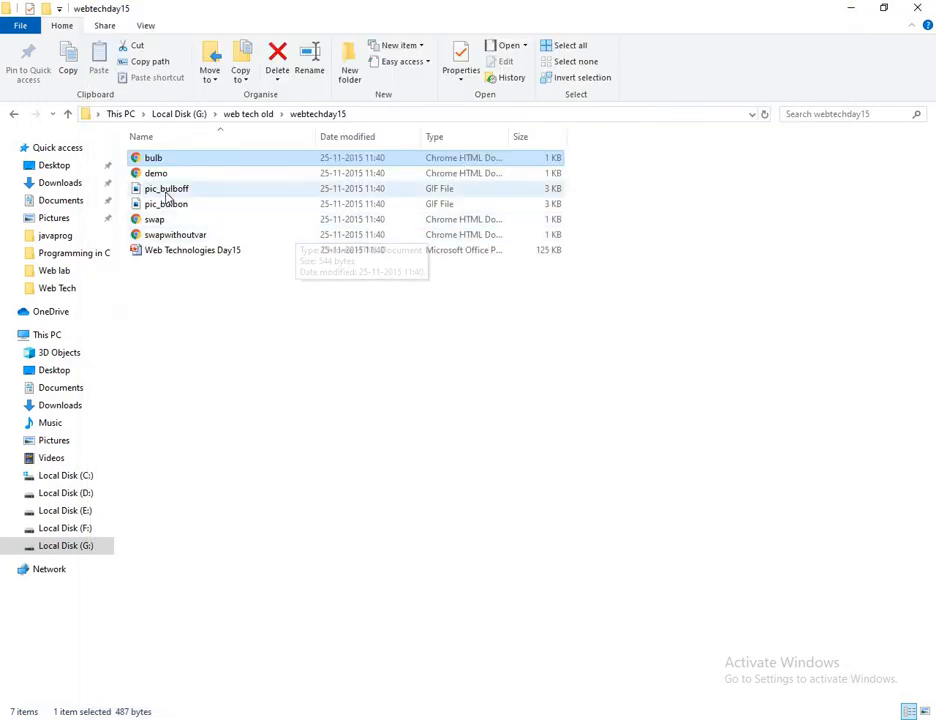
# - View pic_bulboff in Microsoft Office Picture Manager, then close the viewer
pyautogui.rightClick(166, 188)
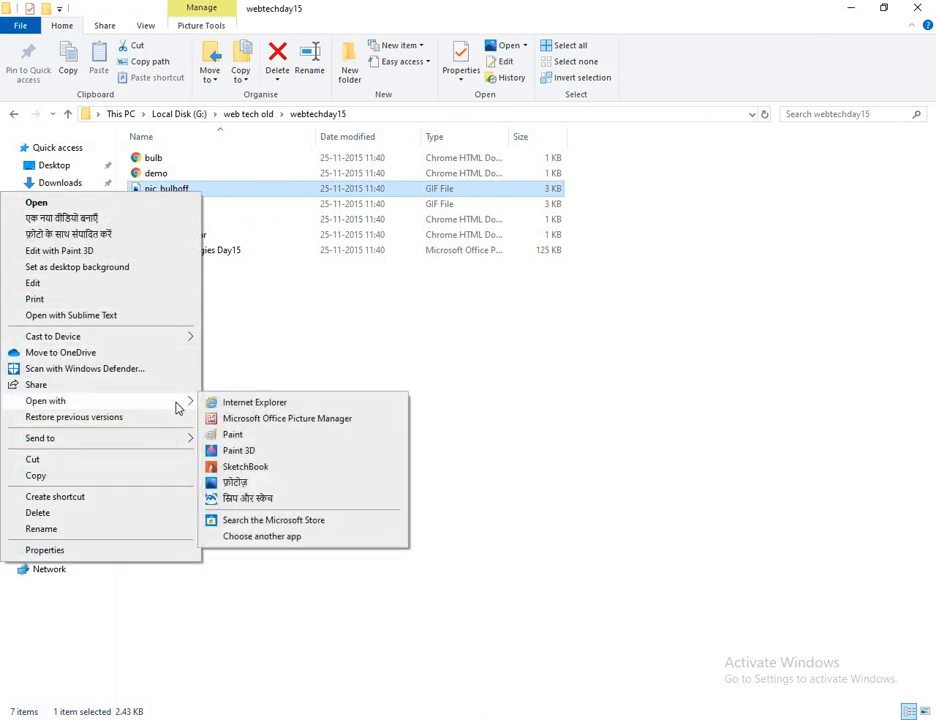
pyautogui.click(287, 418)
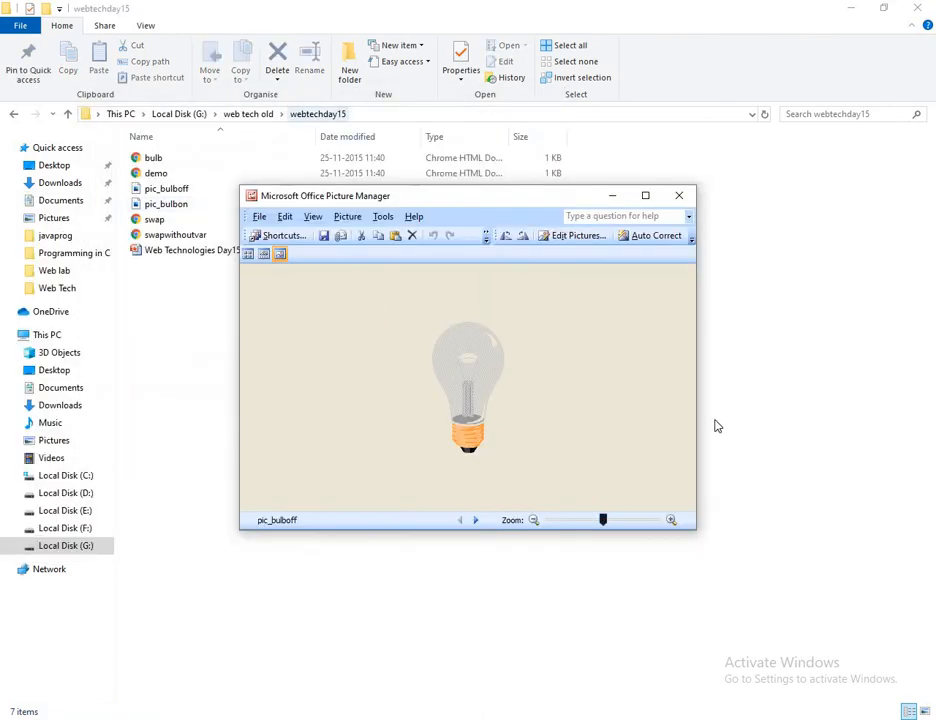
pyautogui.click(475, 520)
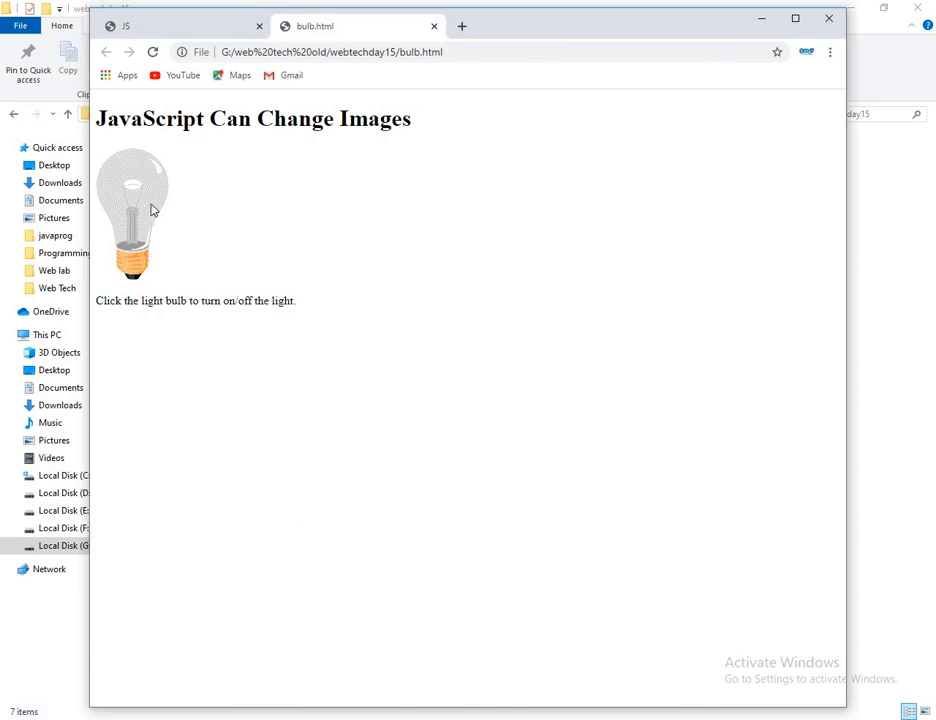
pyautogui.moveTo(148, 194)
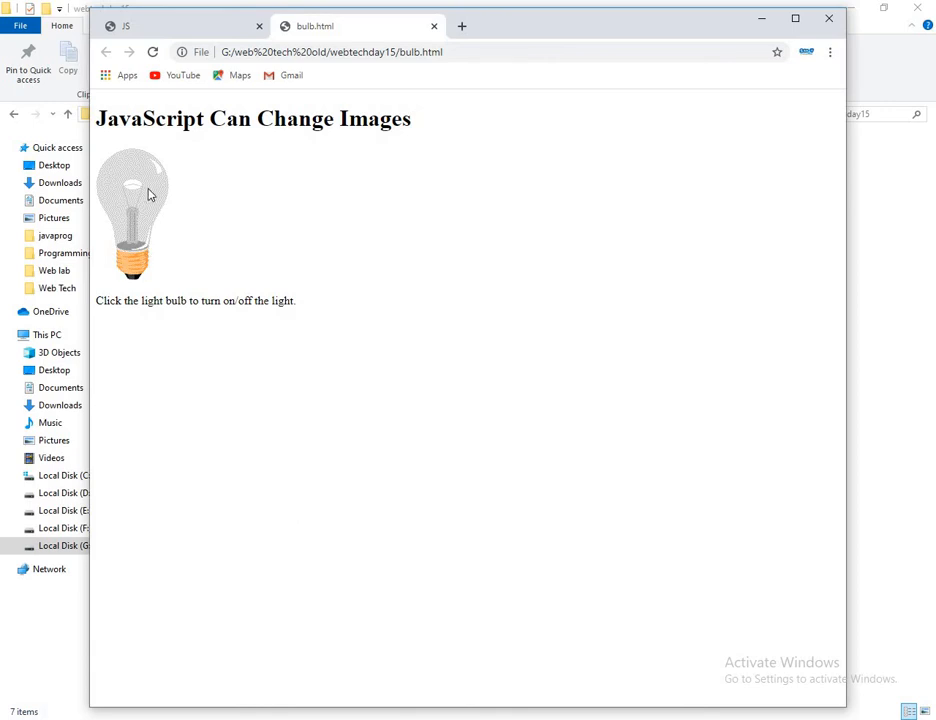
# - Toggle the bulb image on bulb.html so it lights up again
pyautogui.click(132, 200)
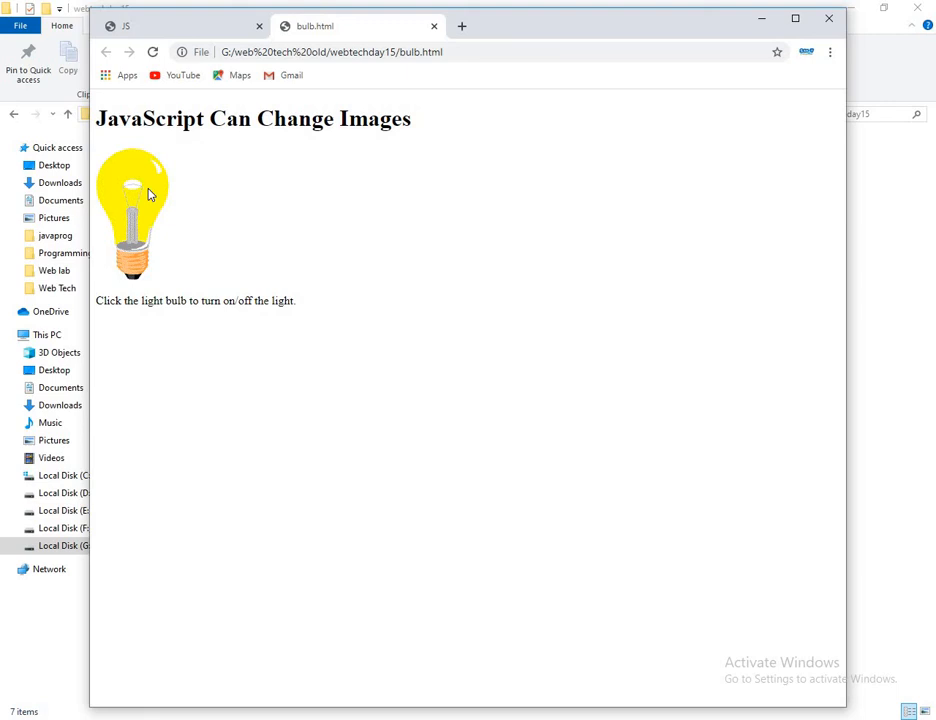
pyautogui.click(133, 190)
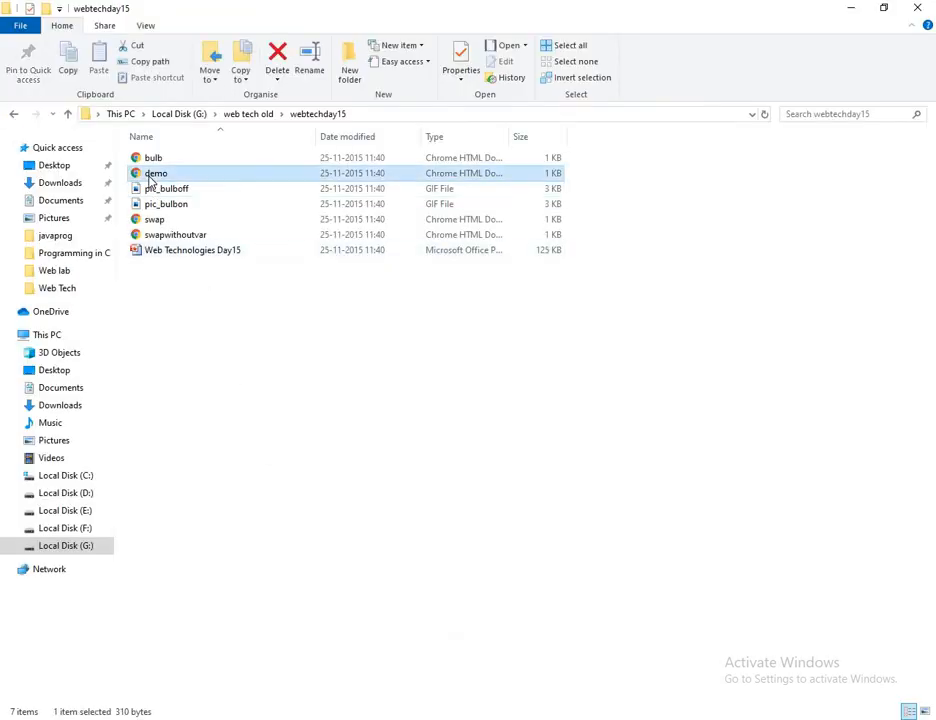
# - Open demo.html in Chrome and run its button to show 'Paragraph changed.'
pyautogui.doubleClick(156, 173)
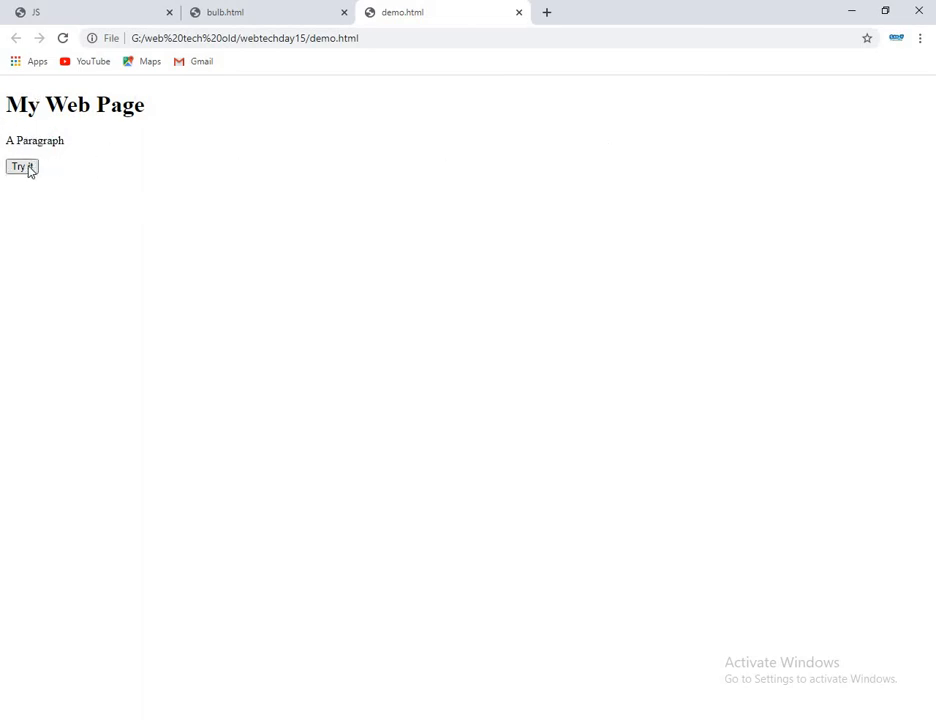
pyautogui.click(21, 166)
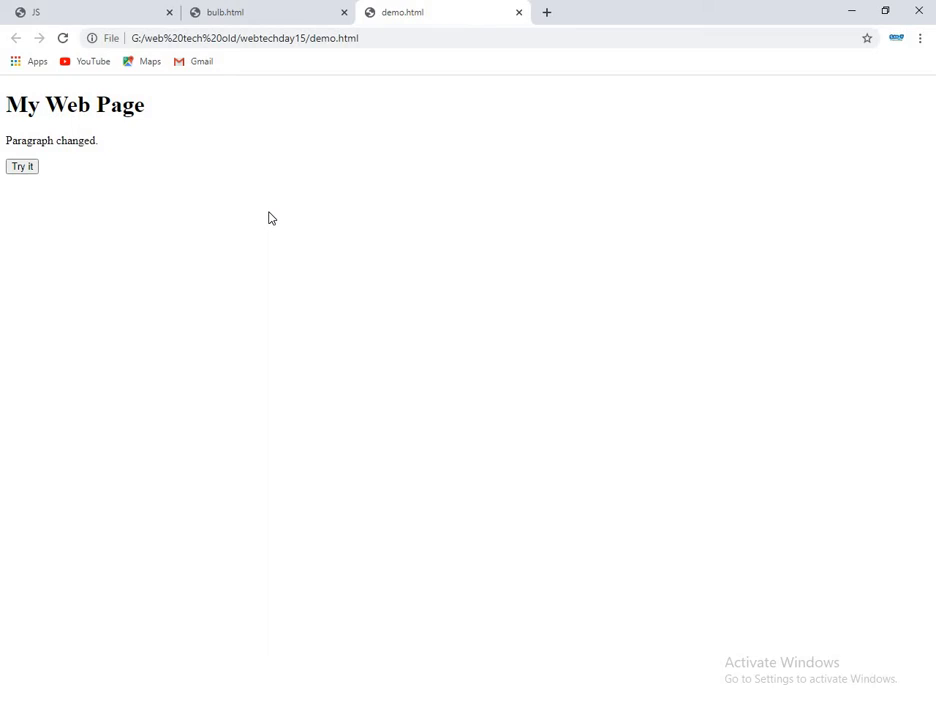
pyautogui.moveTo(477, 550)
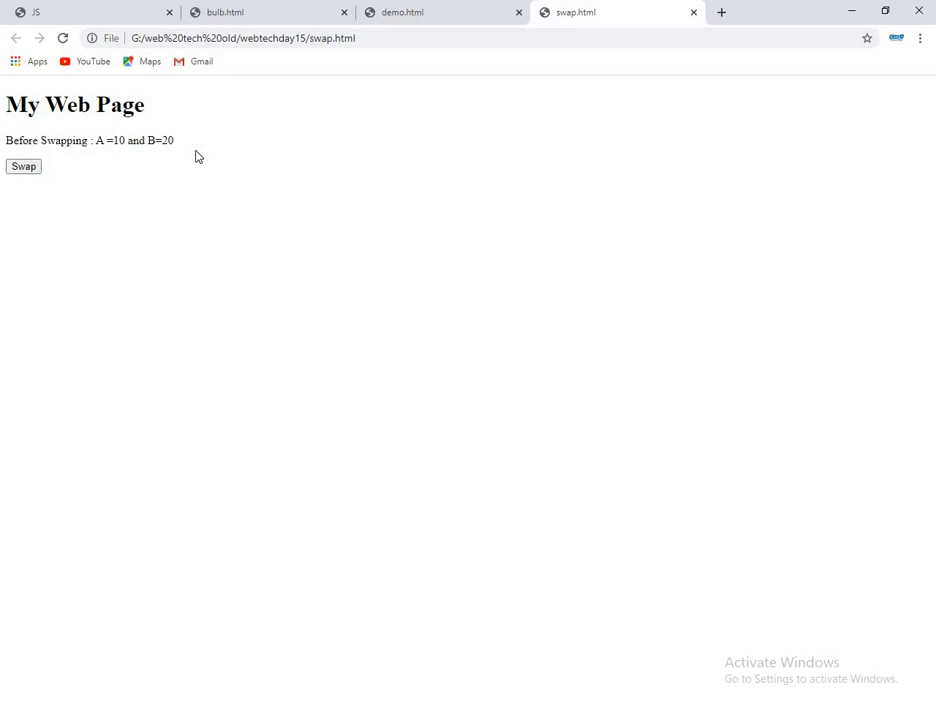
# - Swap A=10, B=20 on swap.html, then open swapwithoutvar.html from webtechday15
pyautogui.click(23, 166)
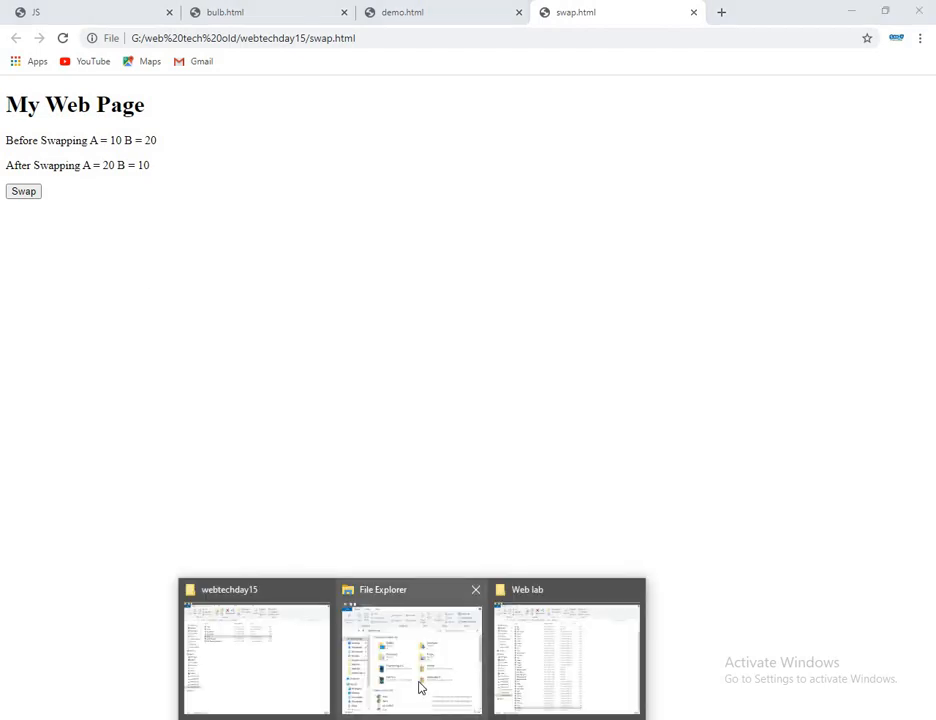
pyautogui.click(411, 657)
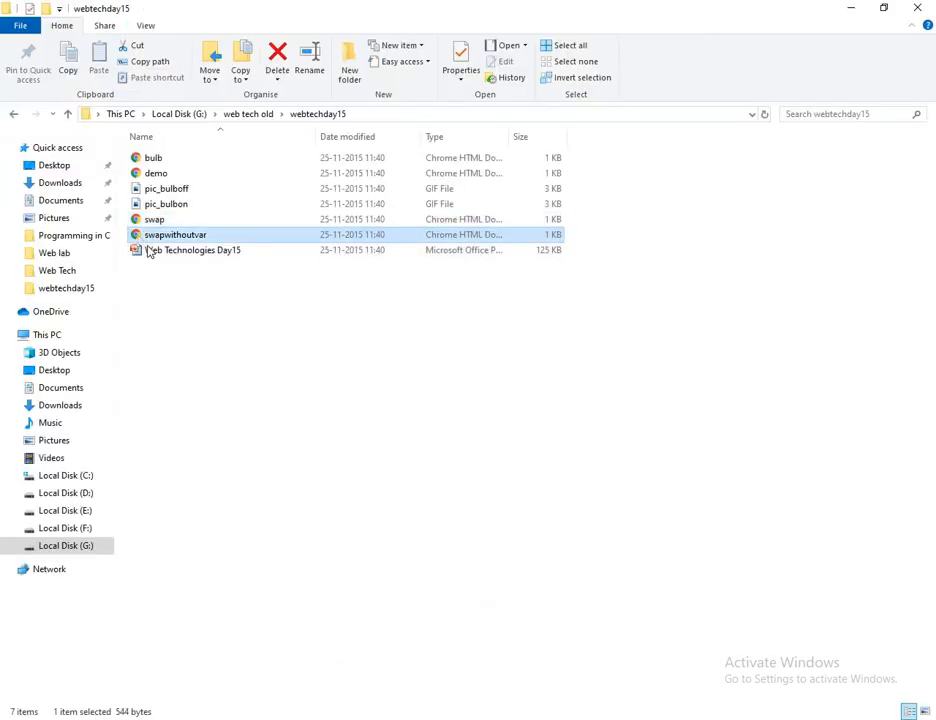
pyautogui.doubleClick(175, 234)
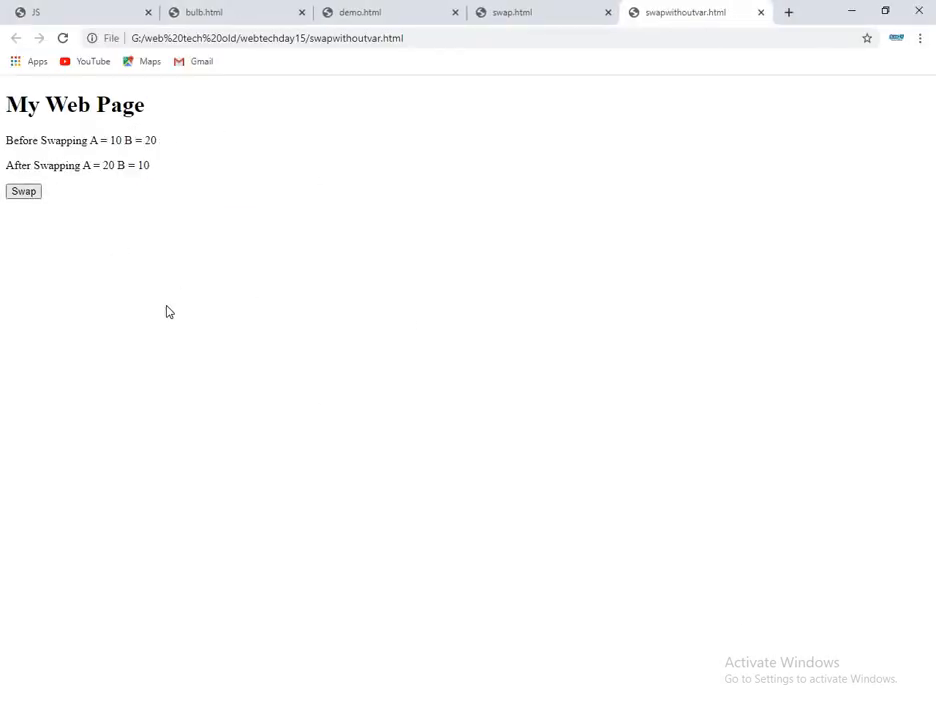
pyautogui.moveTo(330, 388)
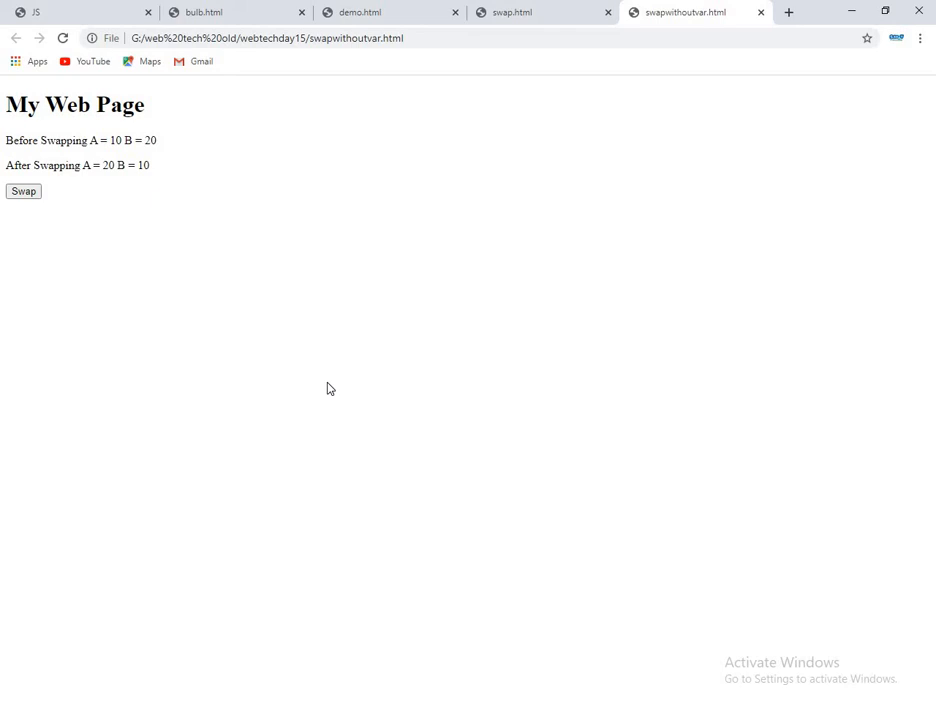